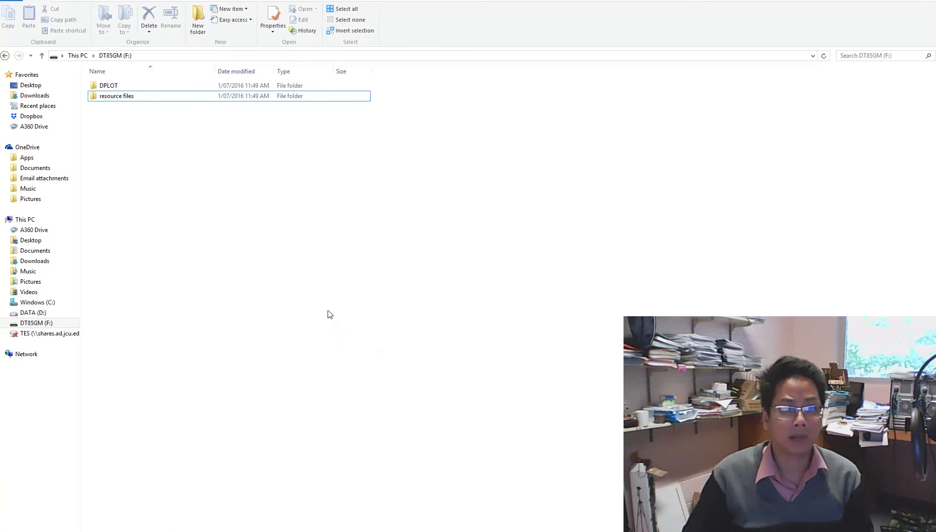
pyautogui.moveTo(174, 235)
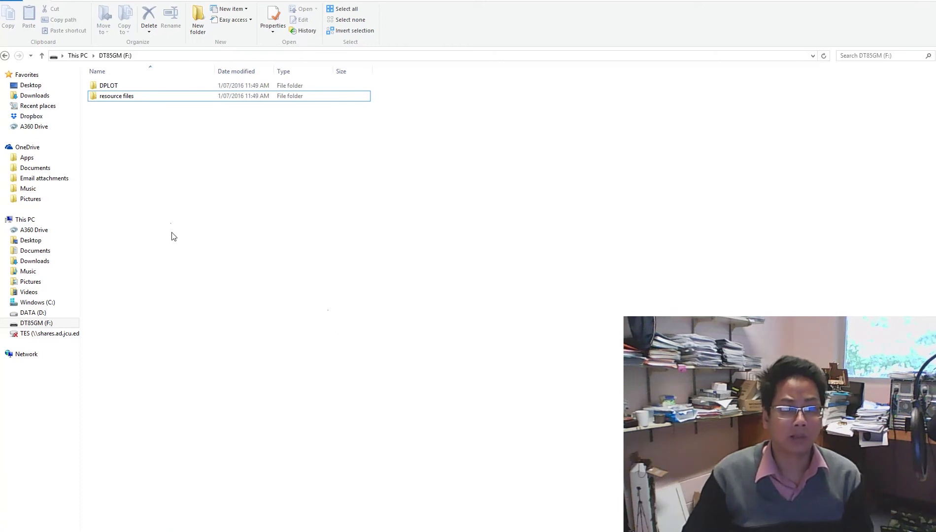
pyautogui.moveTo(133, 159)
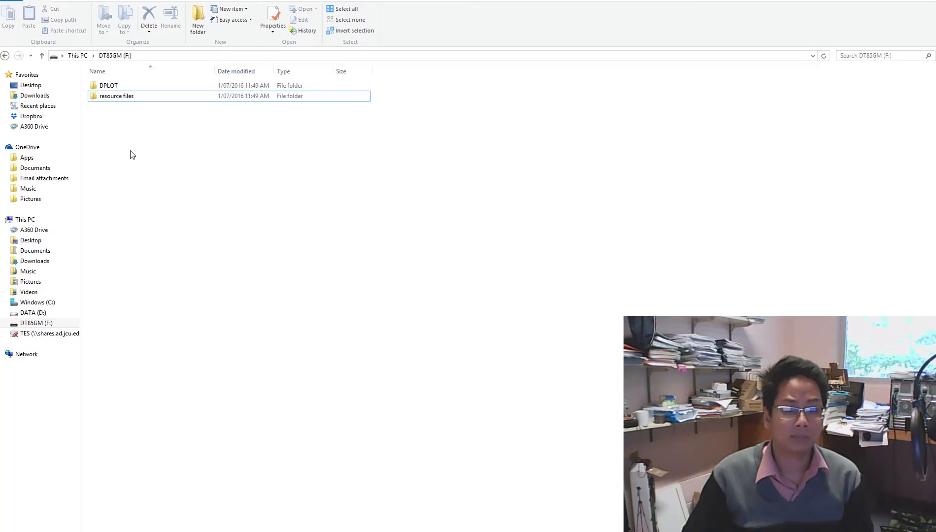
# - Browse the DT85GM drive into resource files > Host Software and select the DTUSB folder
pyautogui.click(114, 55)
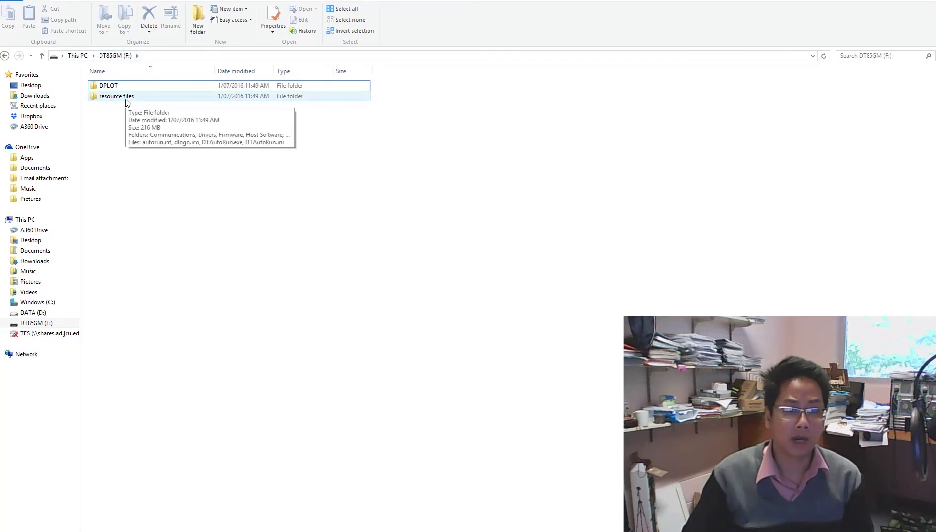
pyautogui.doubleClick(116, 96)
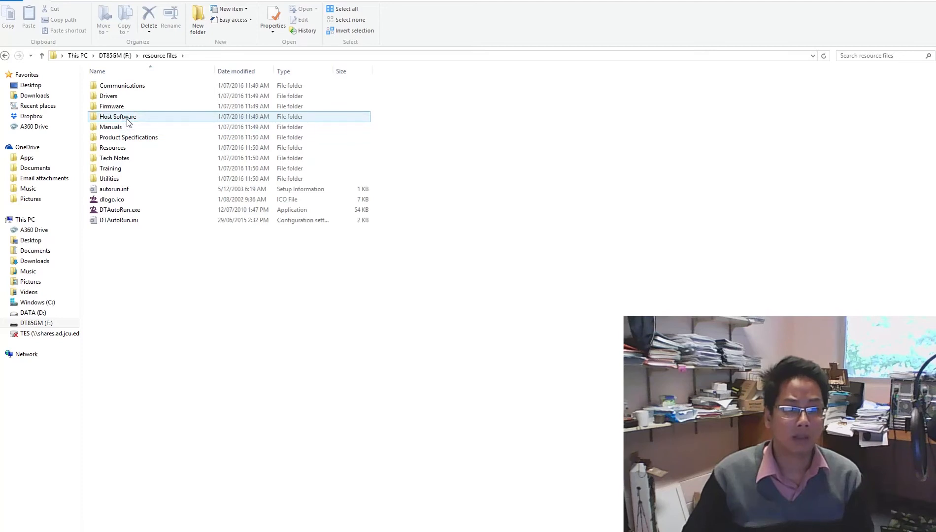
pyautogui.doubleClick(117, 116)
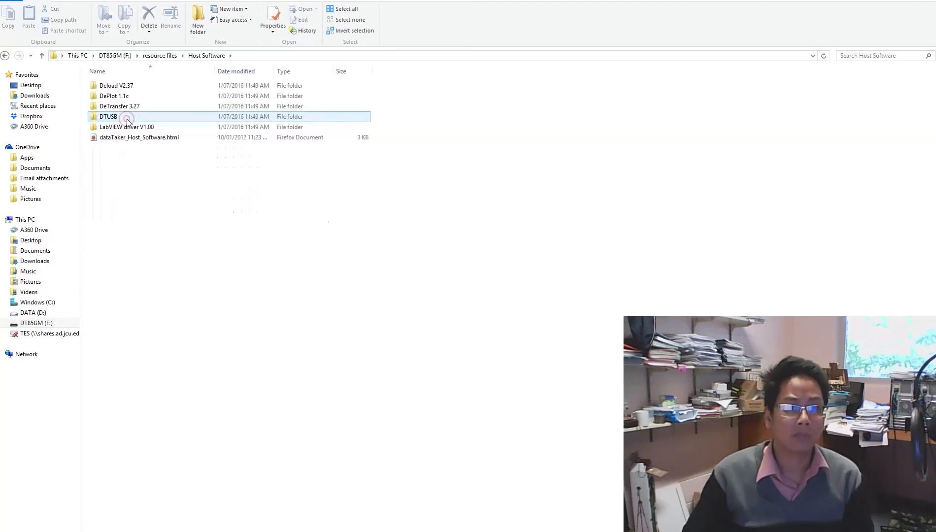
pyautogui.click(113, 96)
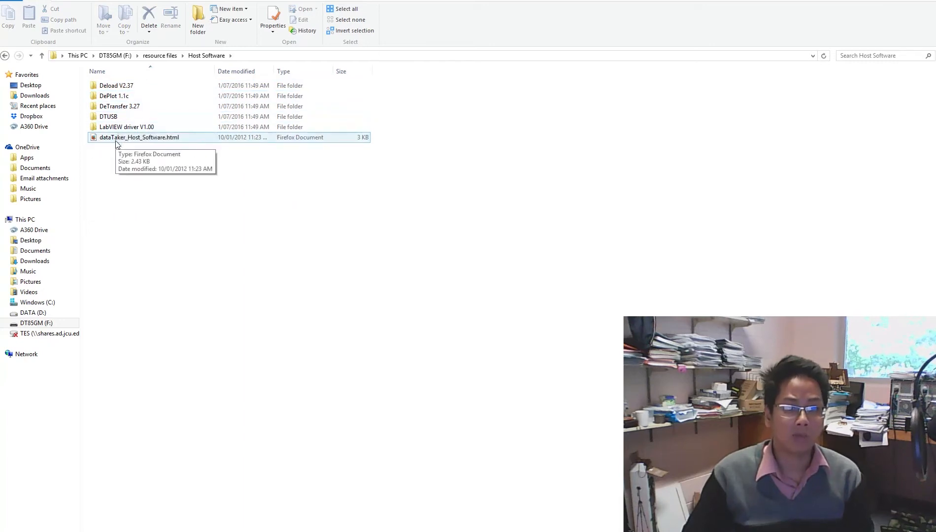
pyautogui.click(139, 137)
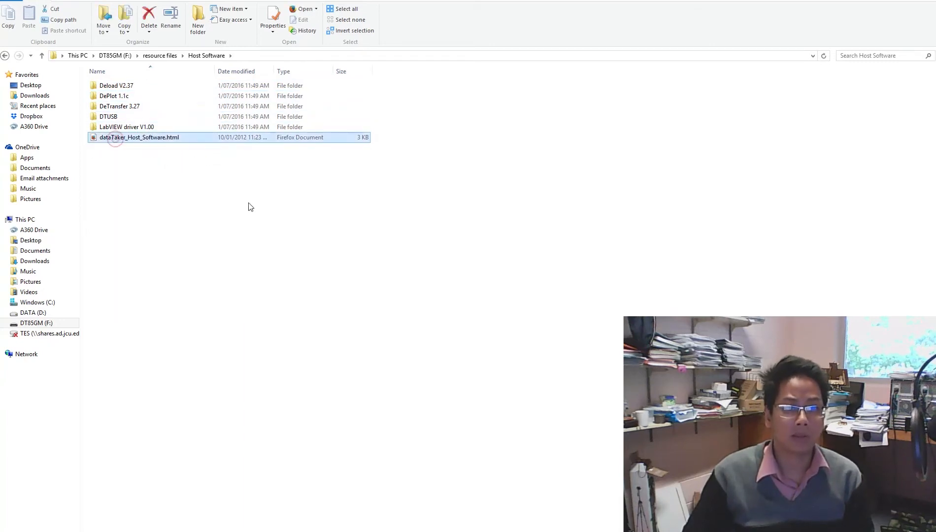
pyautogui.doubleClick(140, 137)
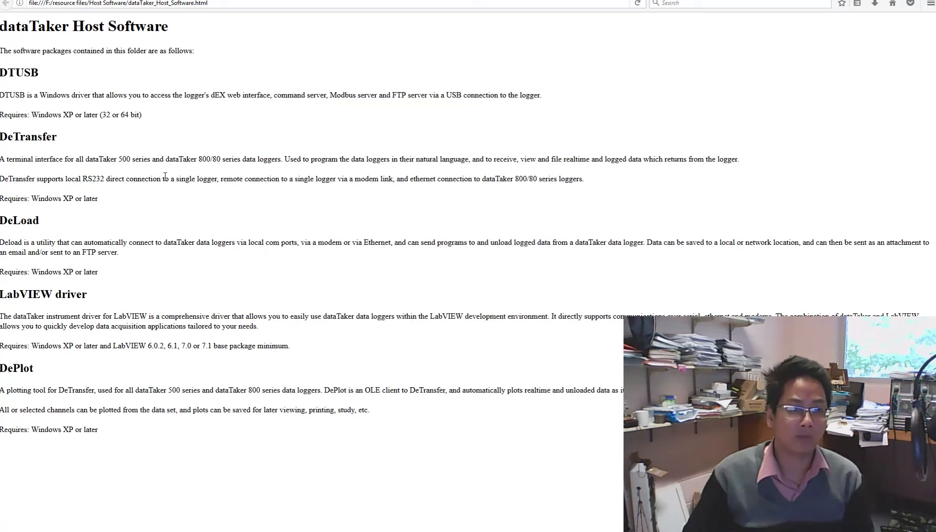
pyautogui.moveTo(70, 219)
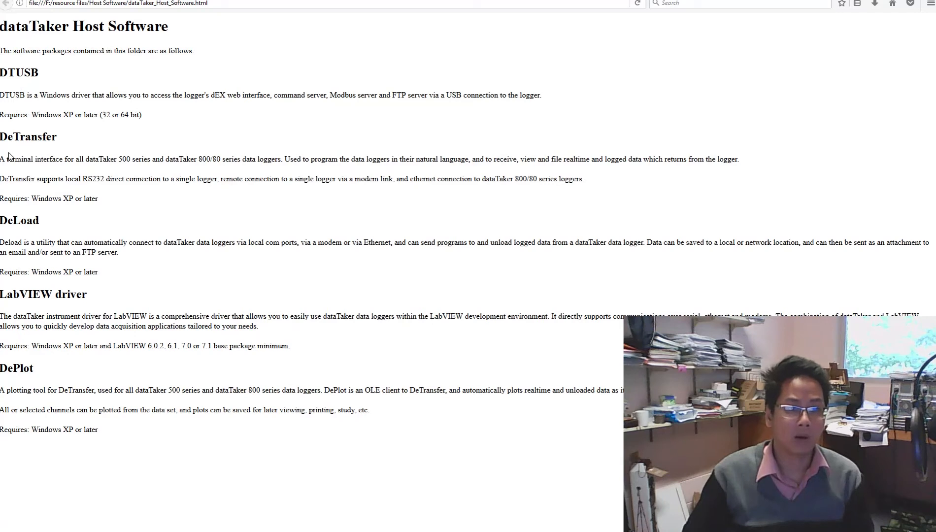
pyautogui.moveTo(148, 156)
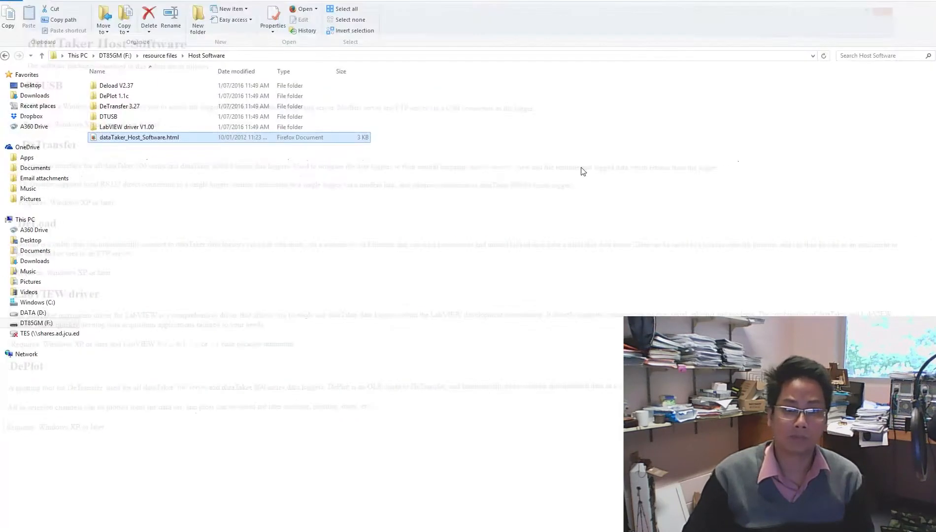
# - Run setup.exe from the DTUSB folder and start installing the accepted DtUsb driver
pyautogui.click(108, 116)
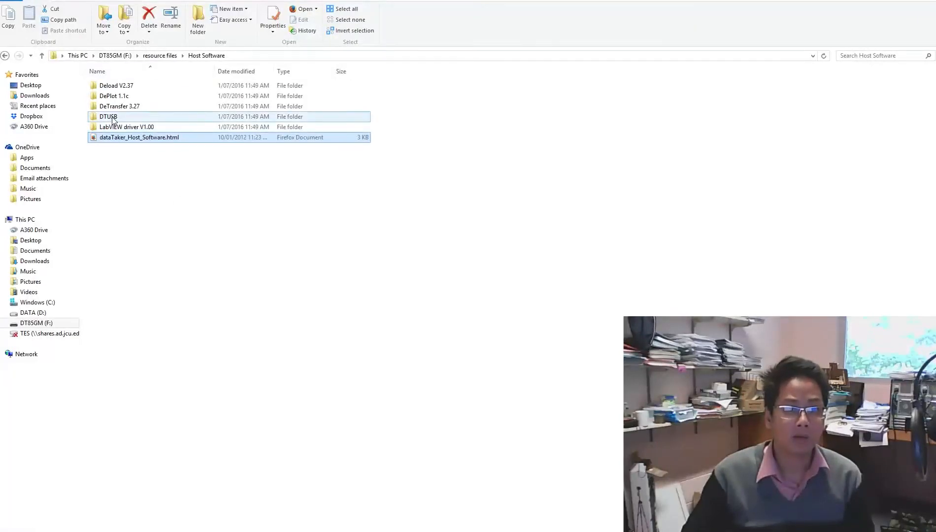
pyautogui.doubleClick(108, 116)
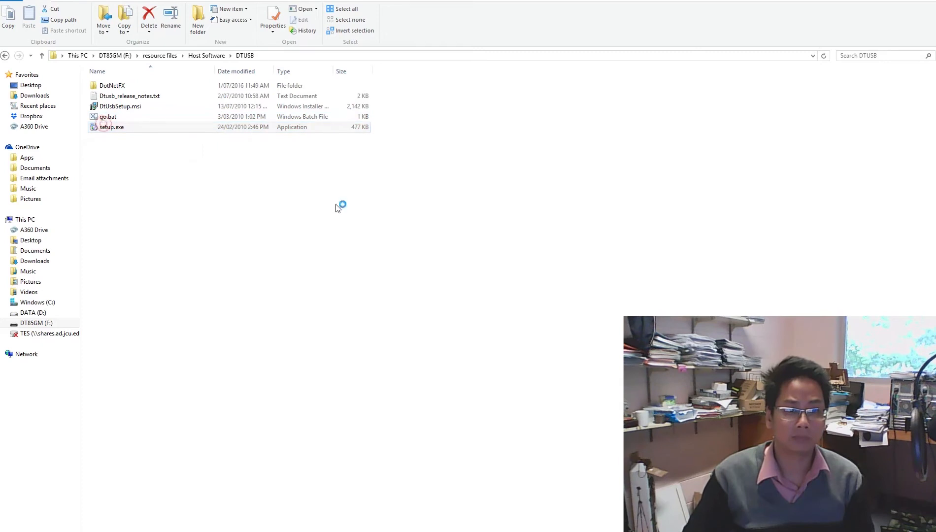
pyautogui.doubleClick(111, 126)
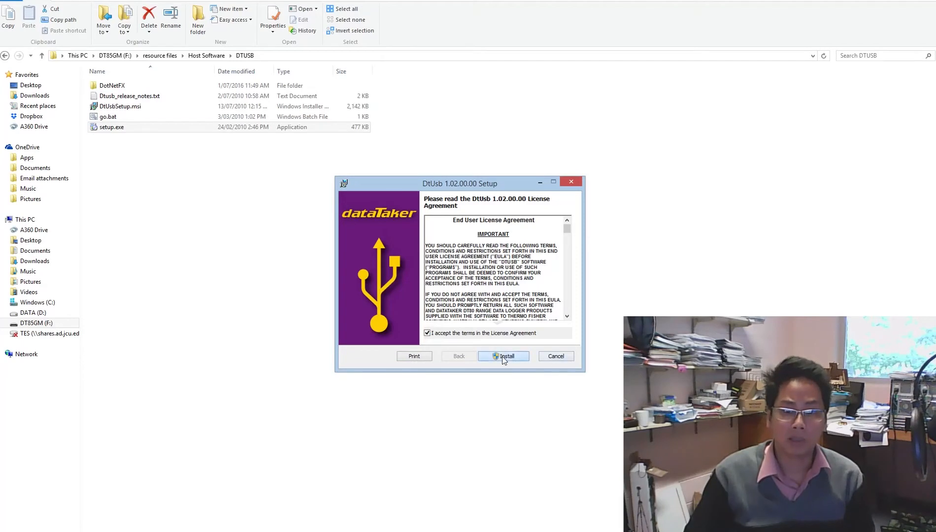
pyautogui.click(503, 356)
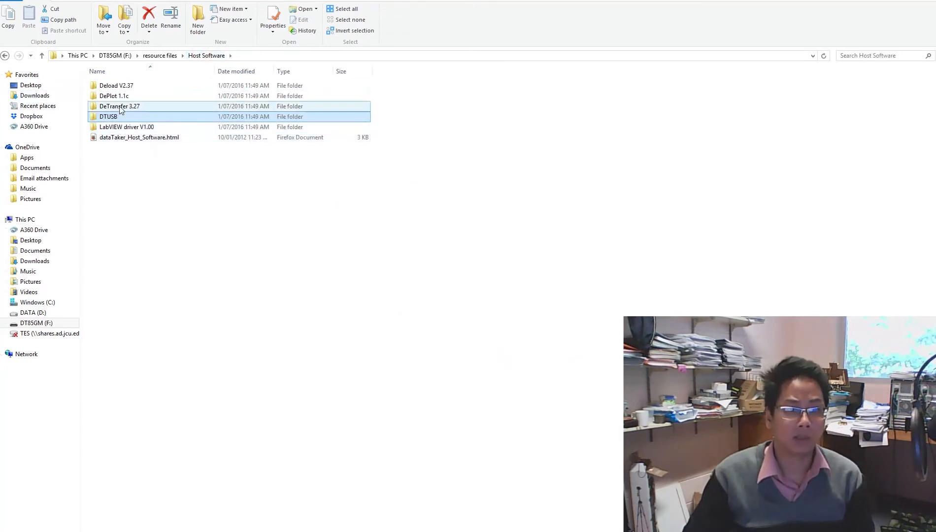
# - Install DeTransfer 3.27 from its MSI with the licence agreed and default folder, then close the installer
pyautogui.doubleClick(119, 105)
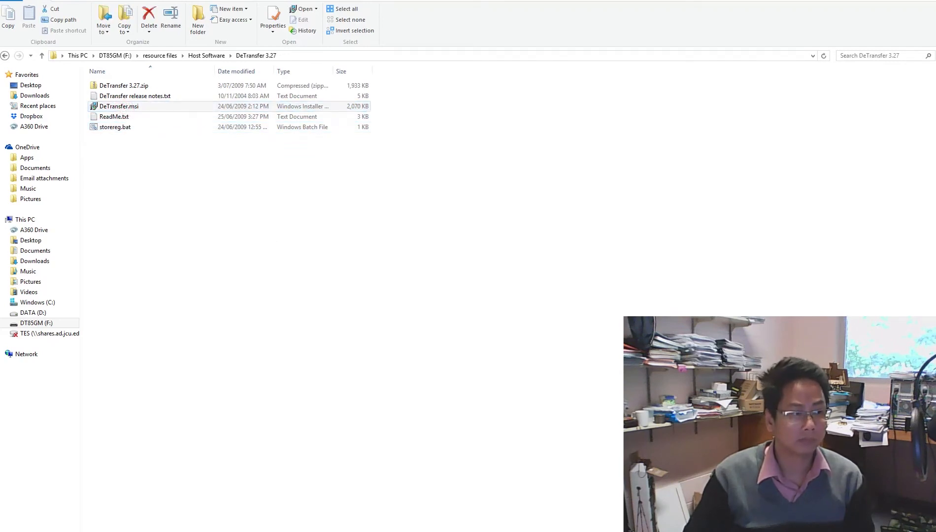
pyautogui.doubleClick(119, 105)
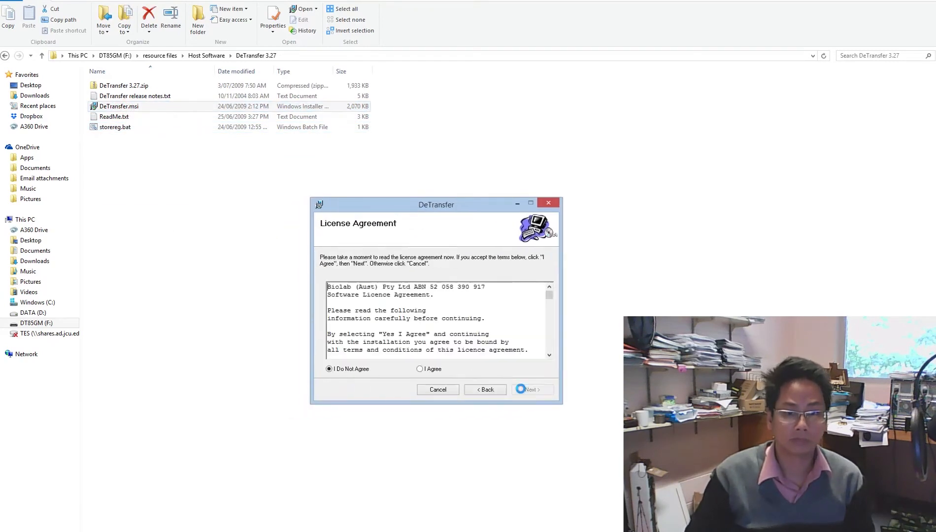
pyautogui.click(419, 368)
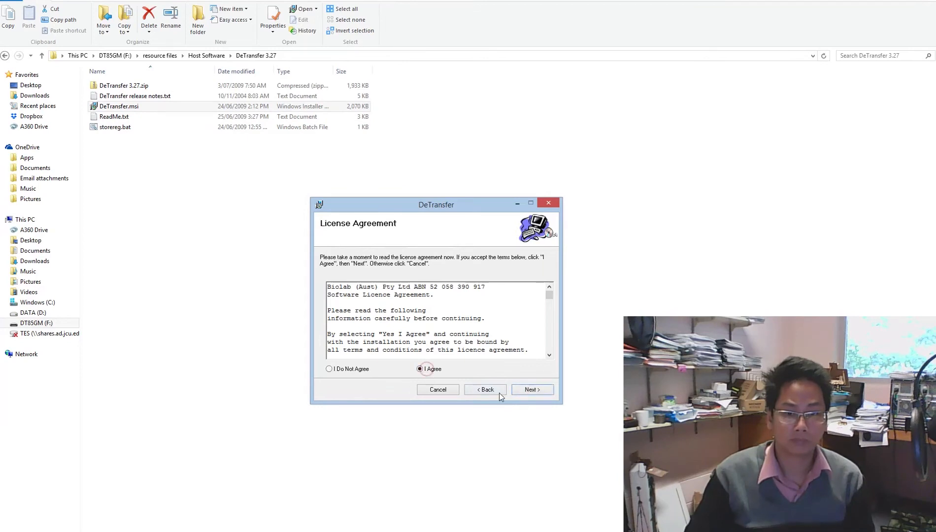
pyautogui.click(531, 389)
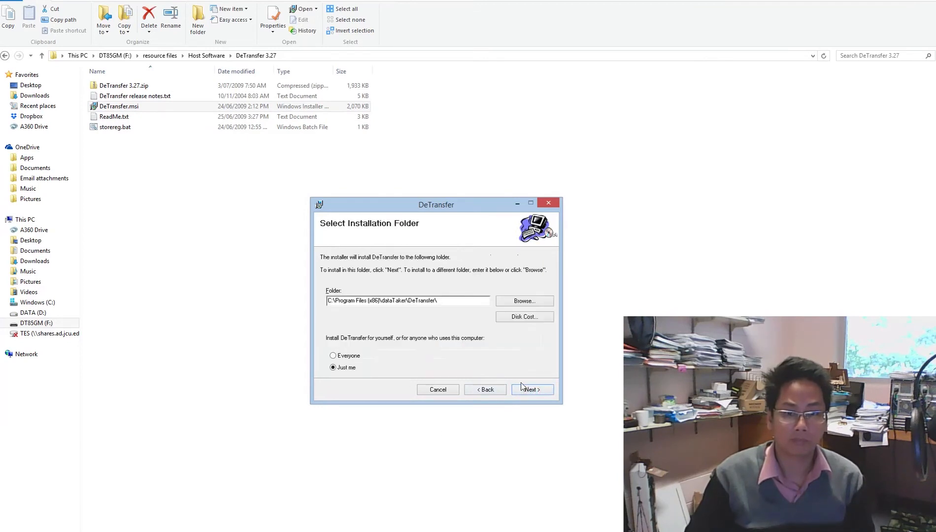
pyautogui.click(531, 389)
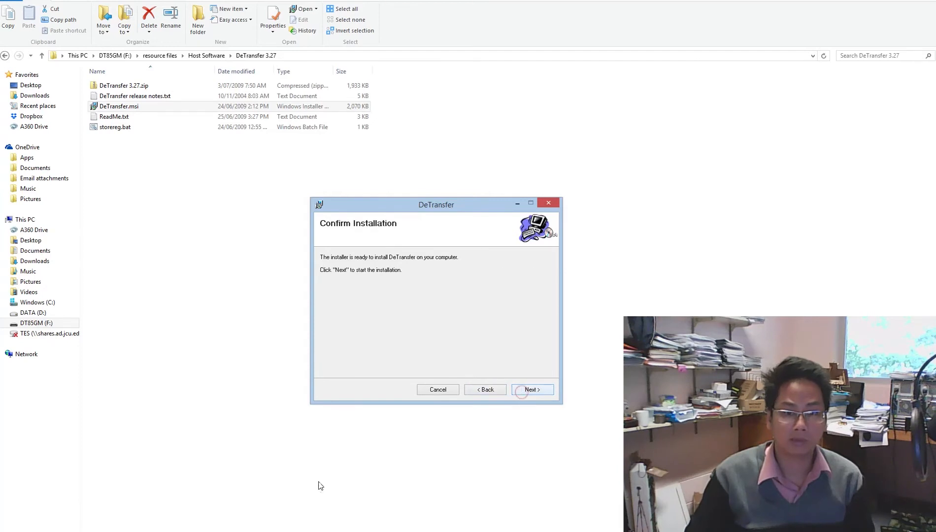
pyautogui.click(531, 389)
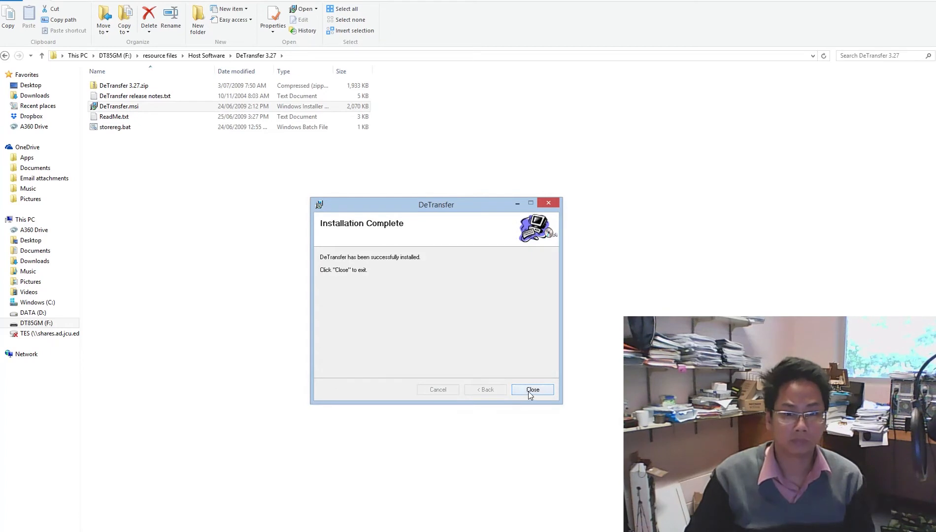
pyautogui.click(531, 389)
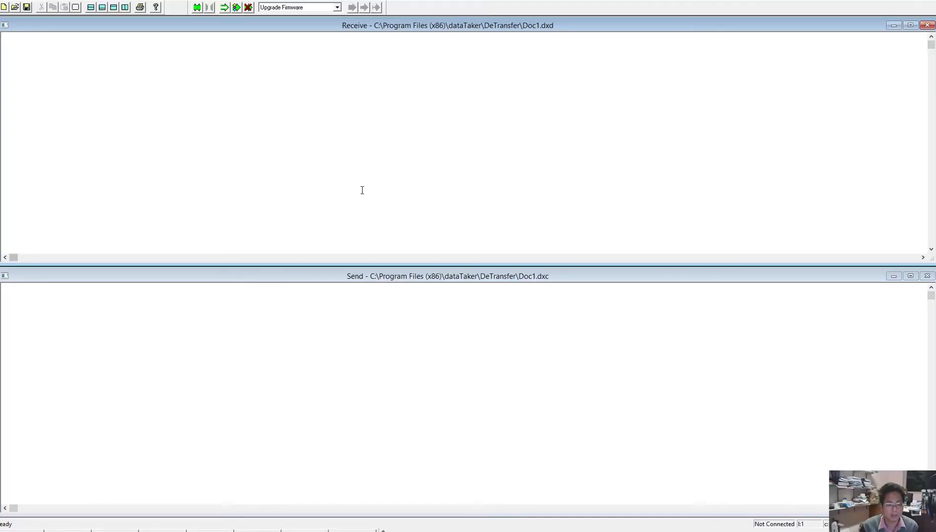
pyautogui.moveTo(432, 131)
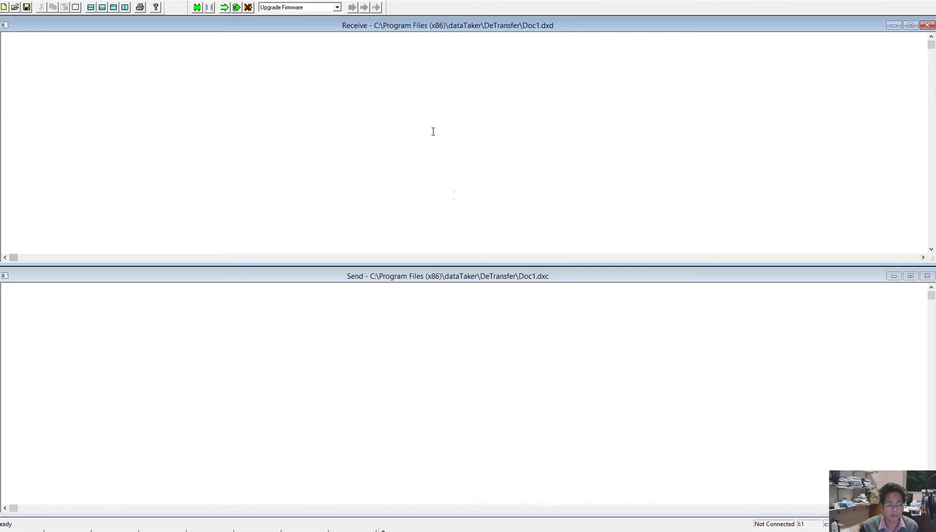
pyautogui.moveTo(265, 110)
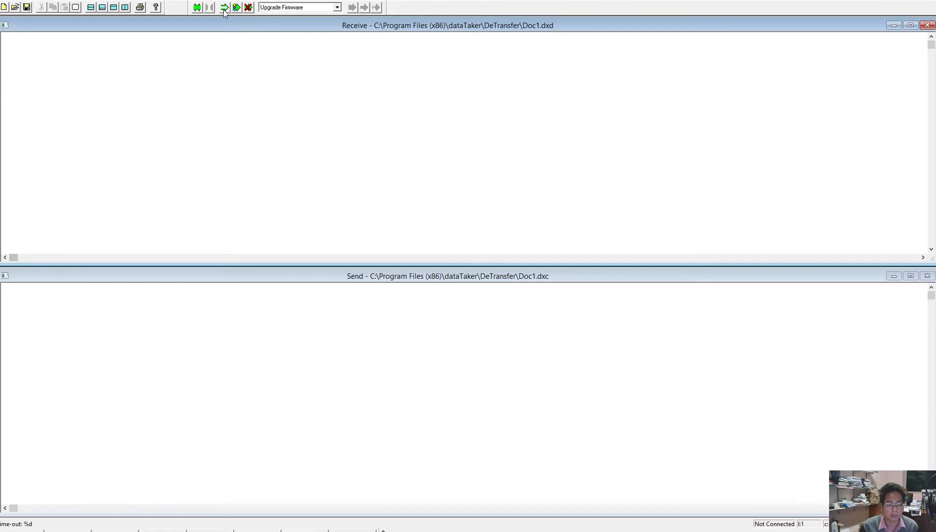
pyautogui.moveTo(223, 7)
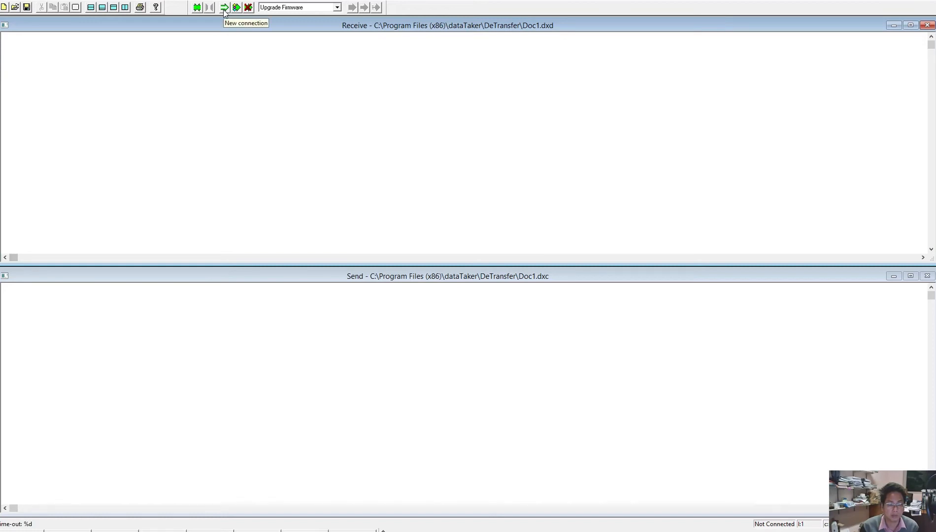
# - Start a new logger connection named DG85MT and choose COM5 as its port
pyautogui.click(223, 7)
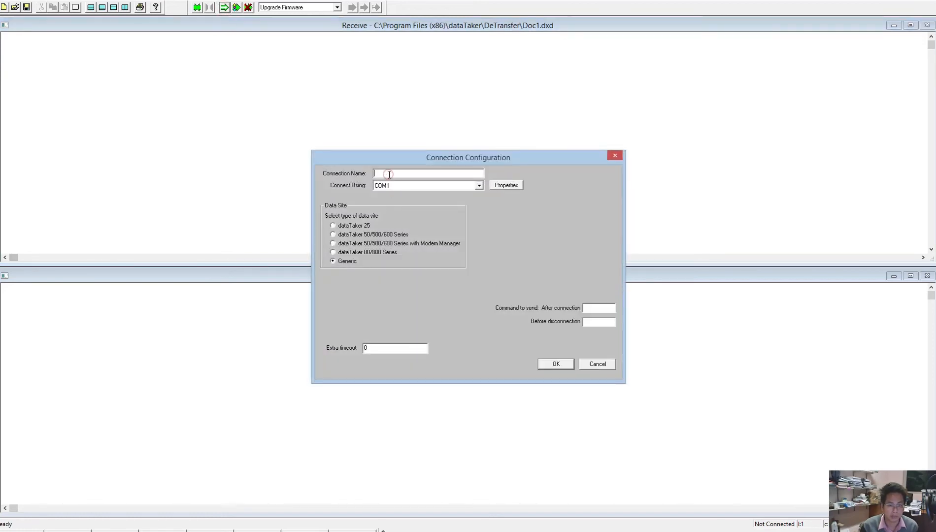
pyautogui.write('DT')
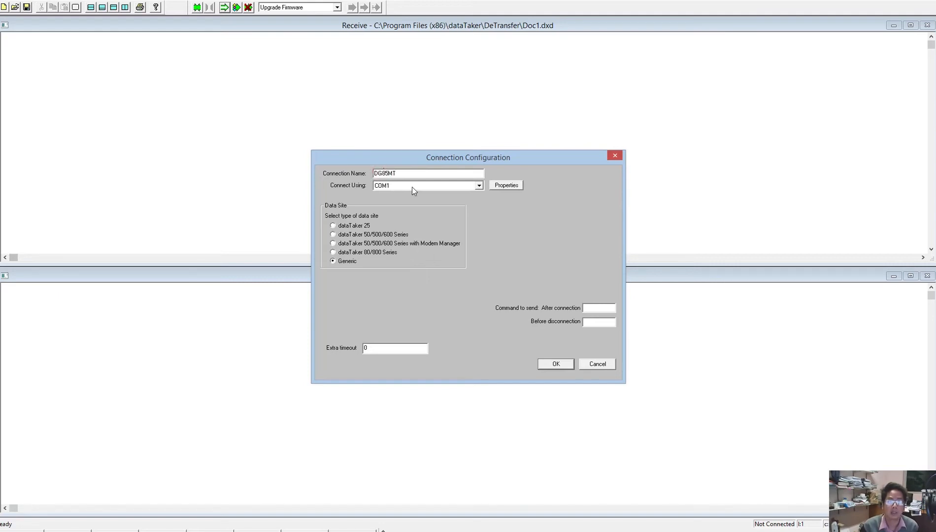
pyautogui.click(478, 186)
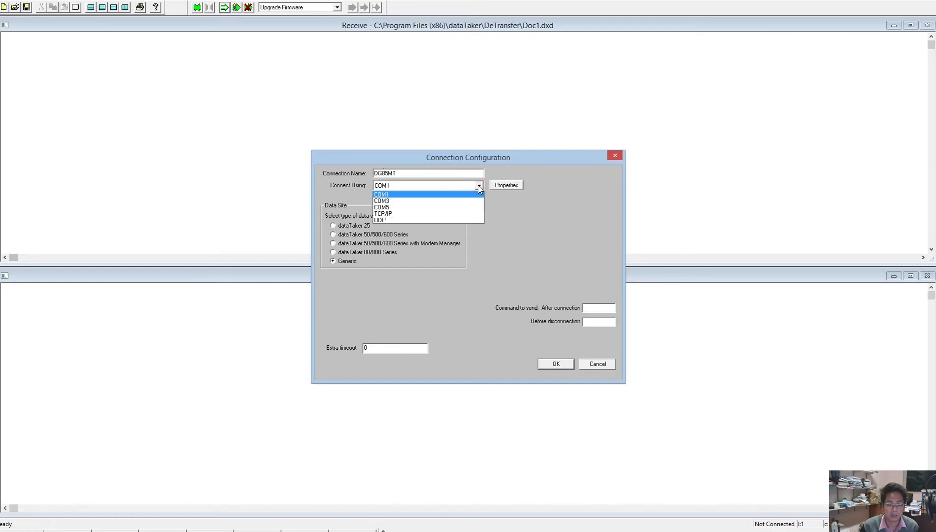
pyautogui.moveTo(436, 207)
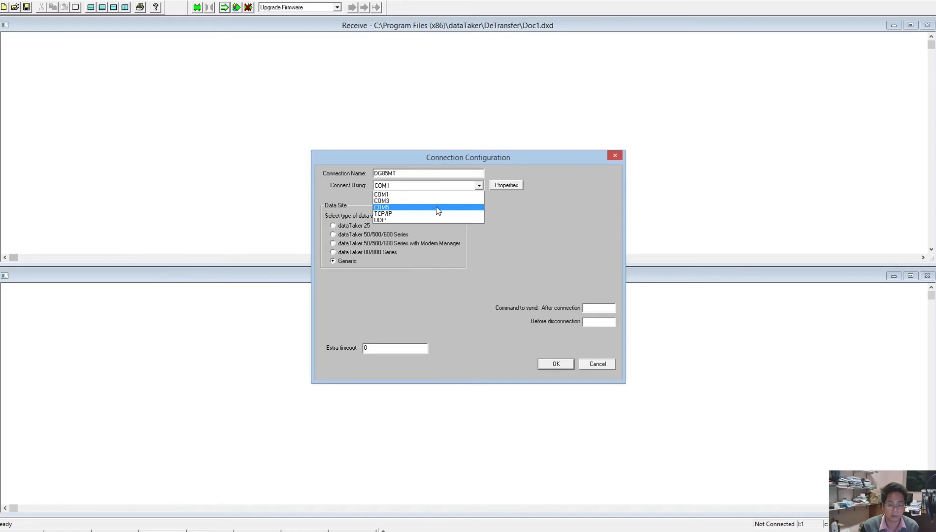
pyautogui.click(383, 207)
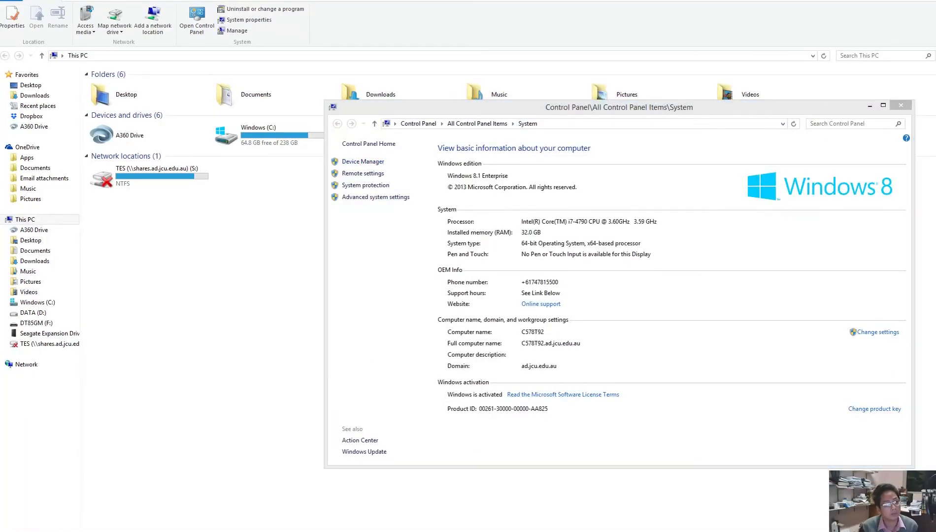
# - Check in Device Manager that the Datataker USB Serial Port is on COM5
pyautogui.click(361, 162)
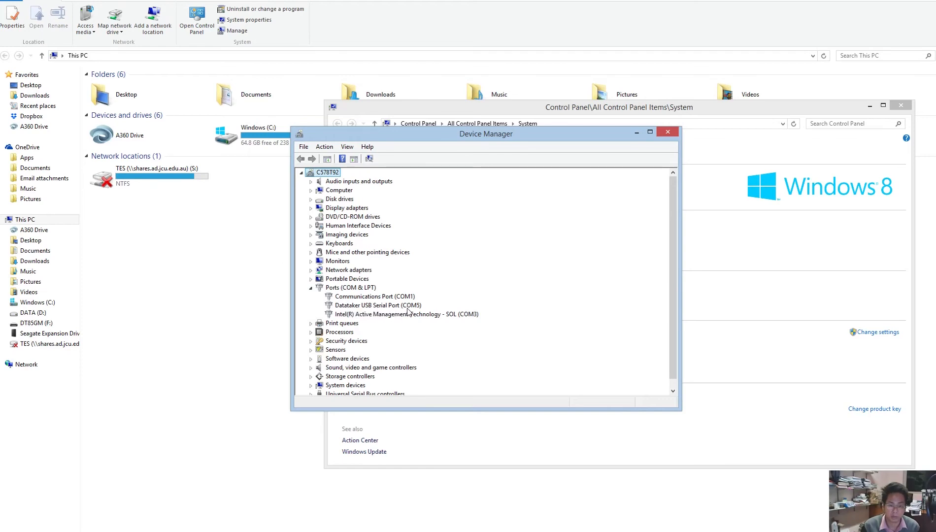
pyautogui.moveTo(421, 310)
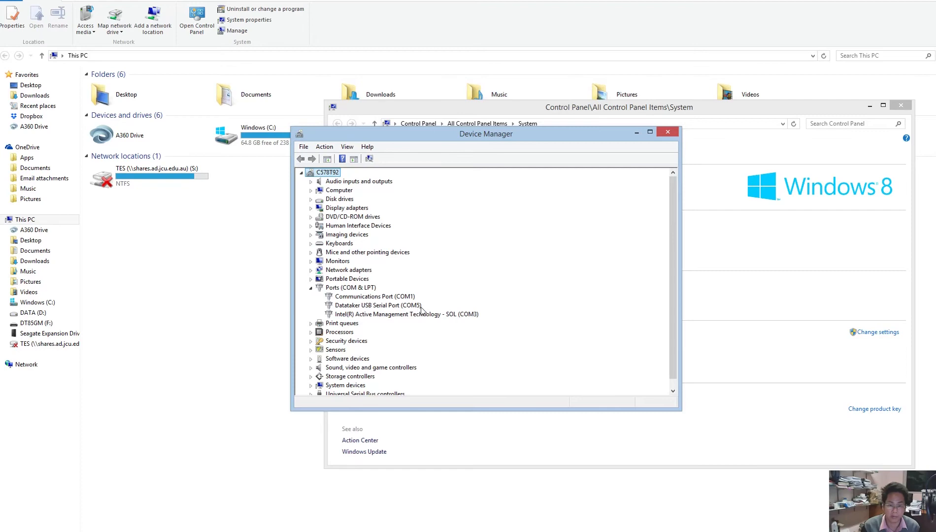
pyautogui.click(667, 131)
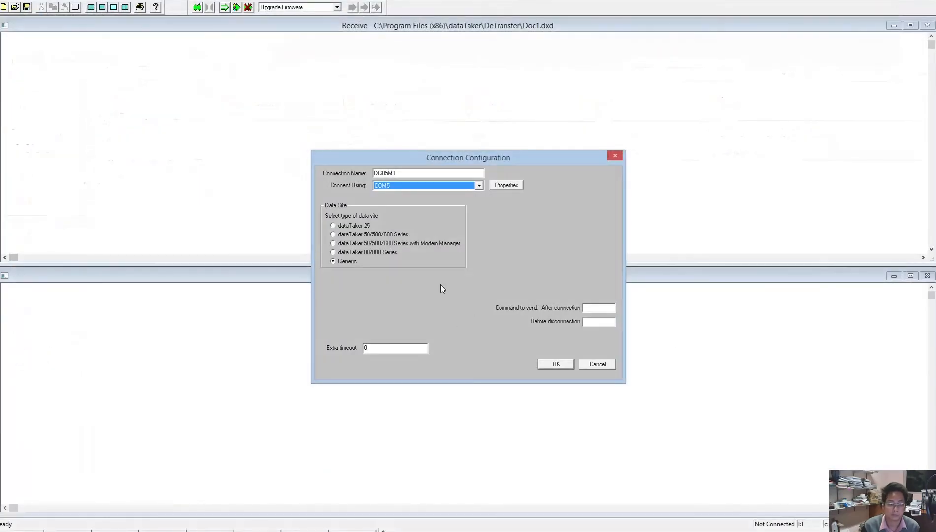
# - Save DG85MT as a dataTaker 80/800 Series site and connect to the logger
pyautogui.click(333, 252)
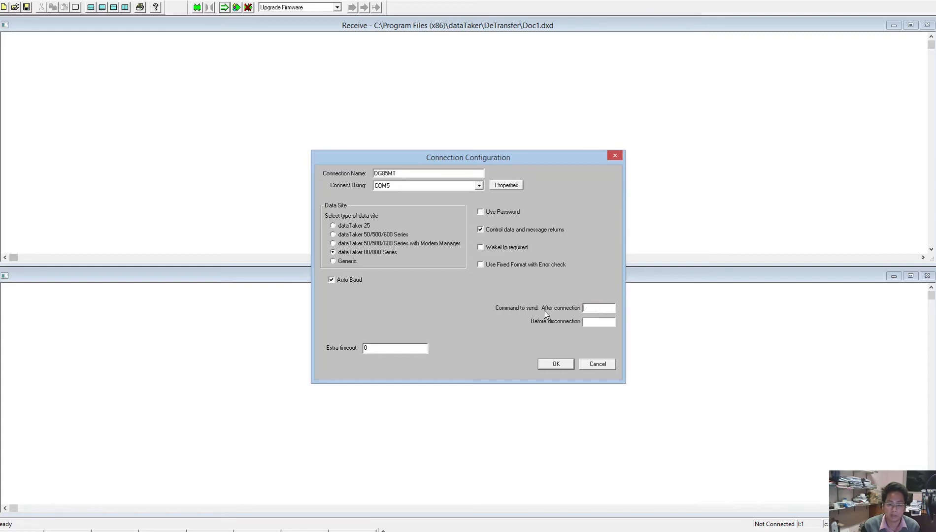
pyautogui.moveTo(559, 356)
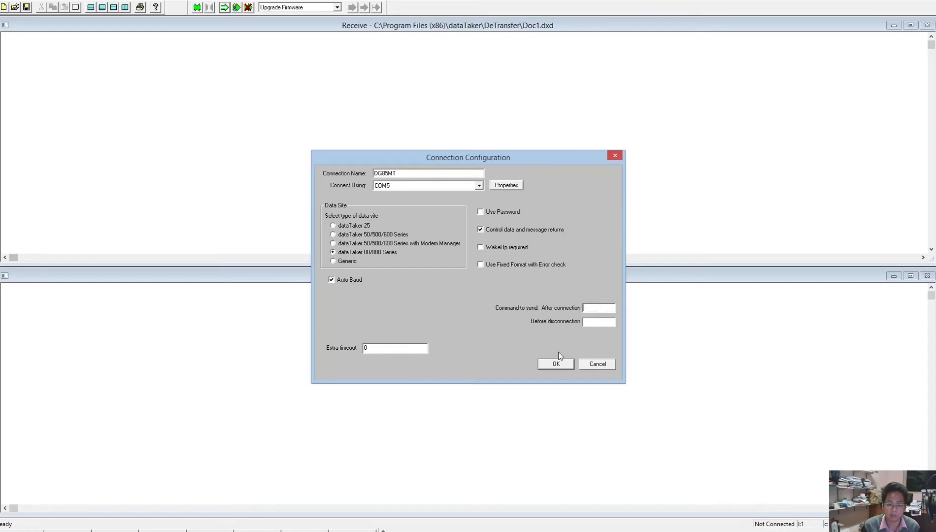
pyautogui.click(554, 364)
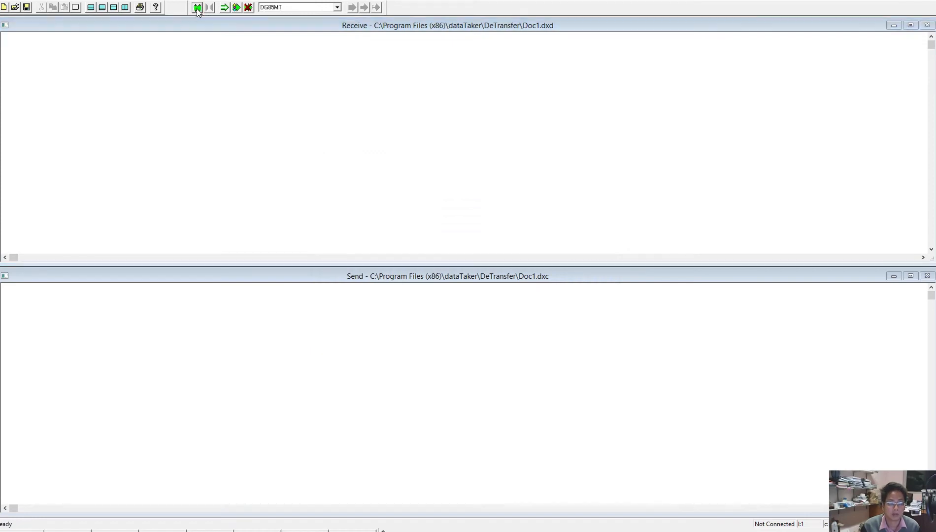
pyautogui.click(197, 7)
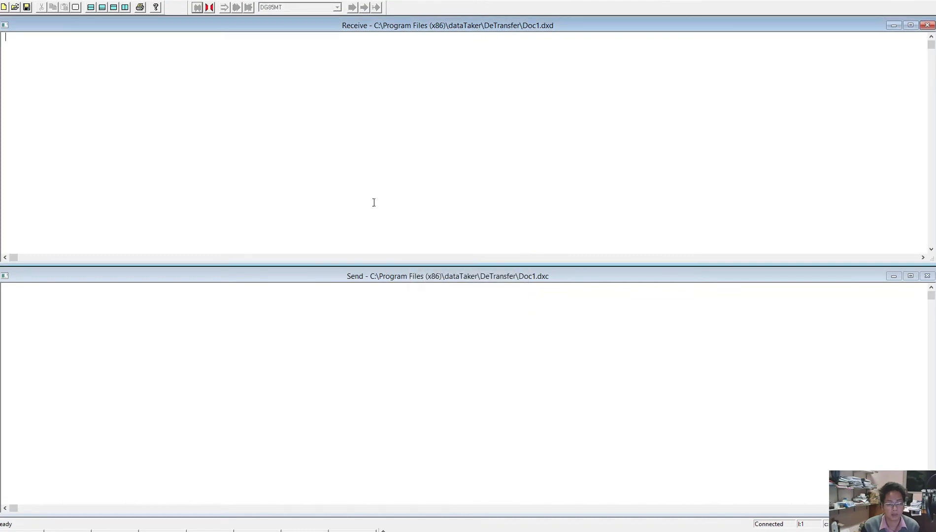
pyautogui.moveTo(421, 94)
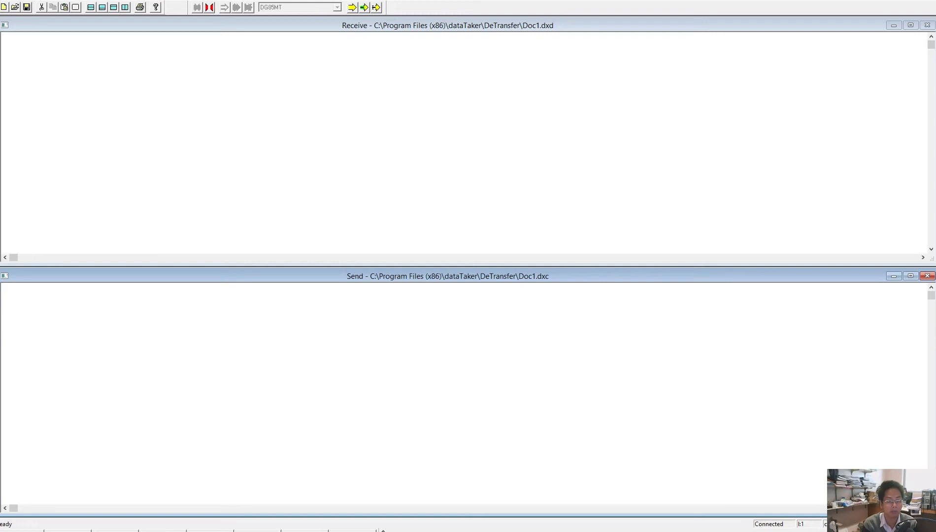
# - Send the span definition S1=0,100,0,100"kPA" to the logger
pyautogui.write('1')
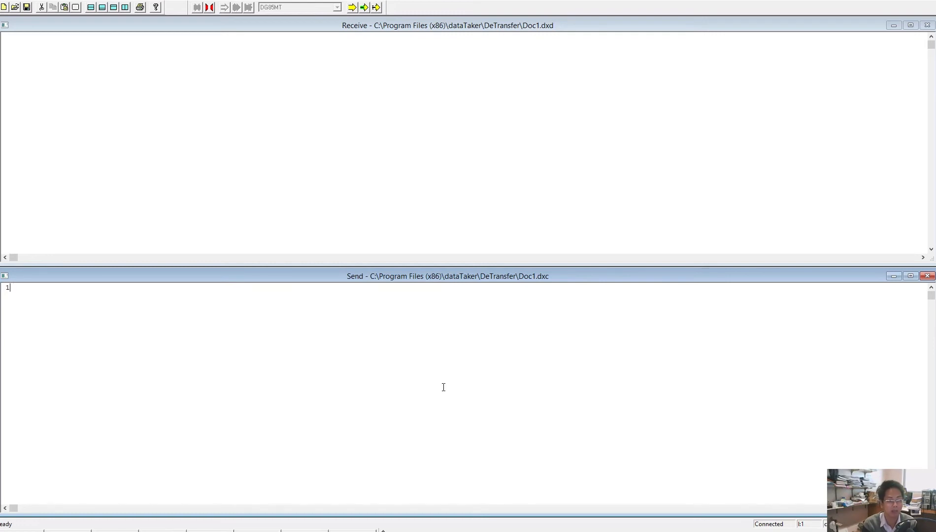
pyautogui.write('#')
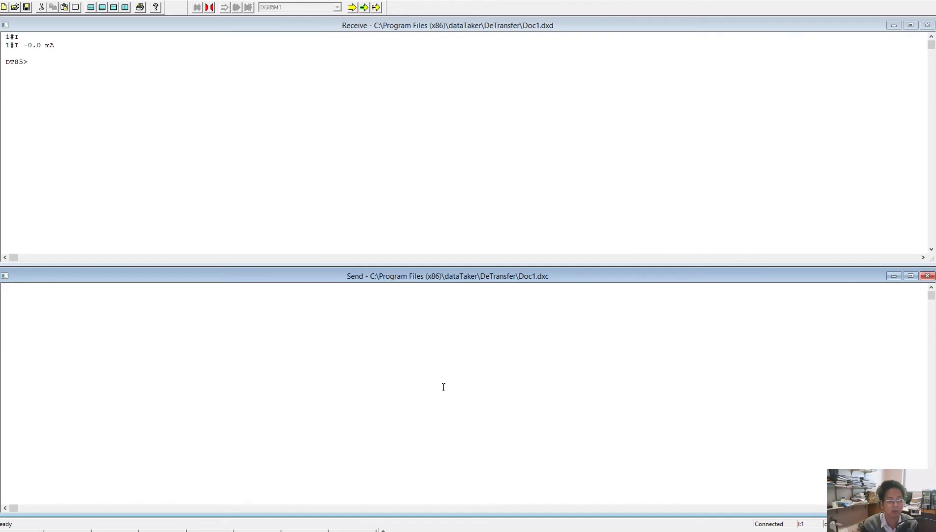
pyautogui.write('S1')
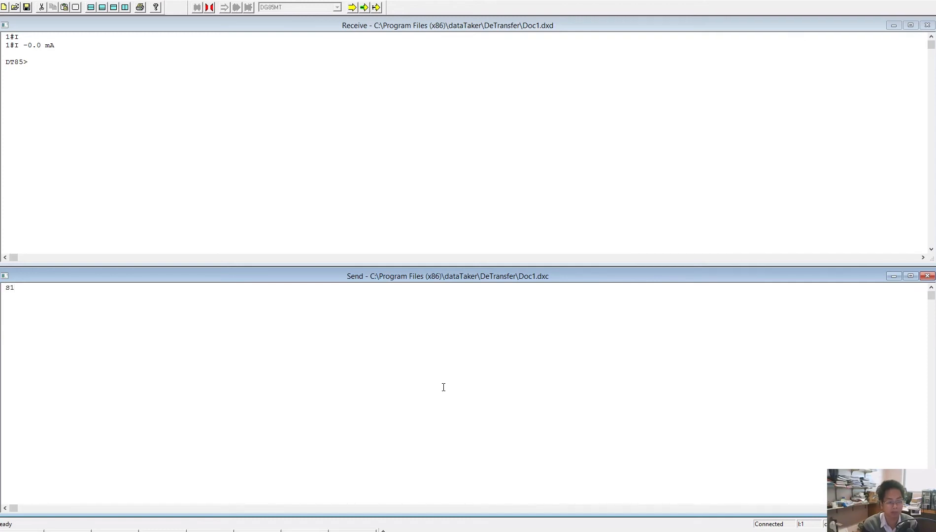
pyautogui.write('=')
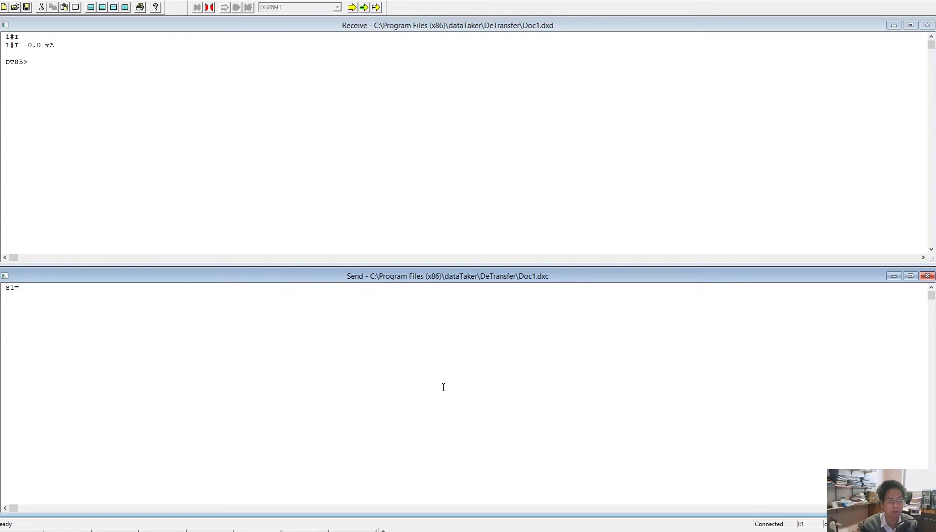
pyautogui.write('0,100')
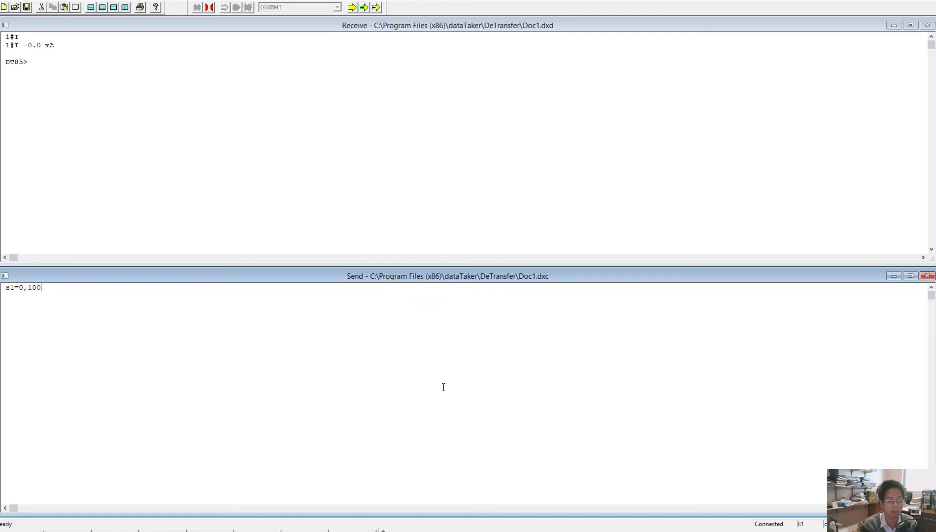
pyautogui.write(',')
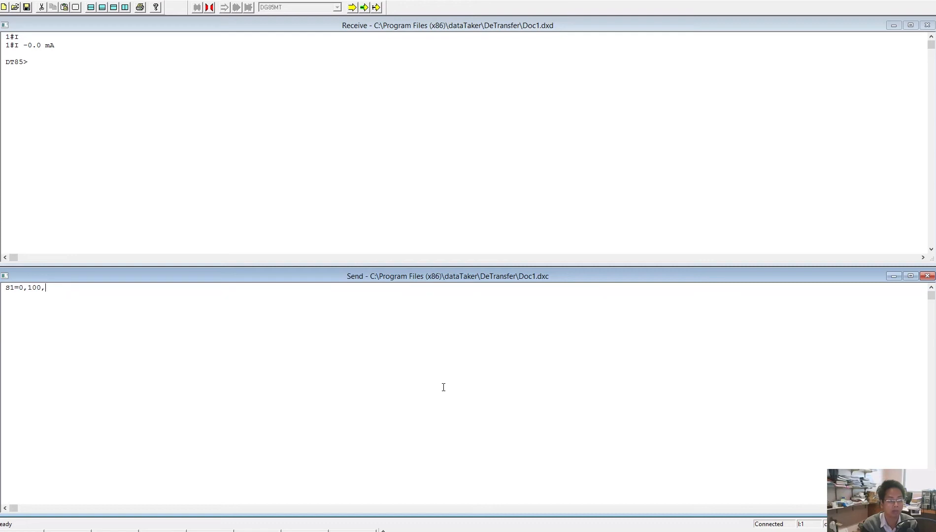
pyautogui.write('0,100')
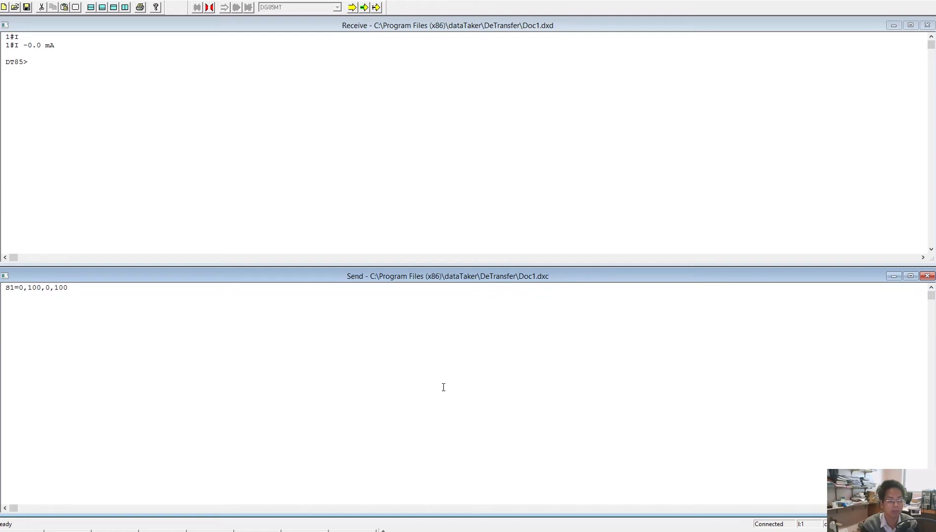
pyautogui.write('"')
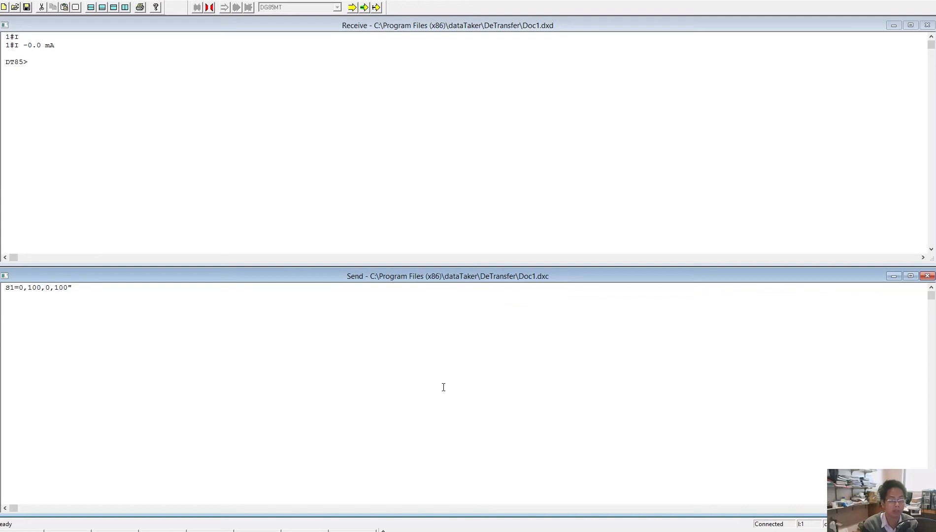
pyautogui.write('kPA')
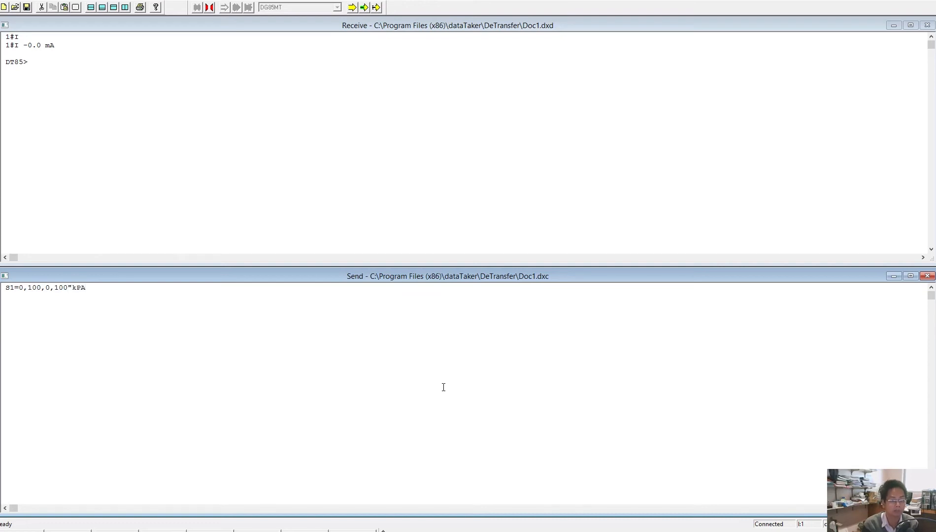
pyautogui.click(362, 7)
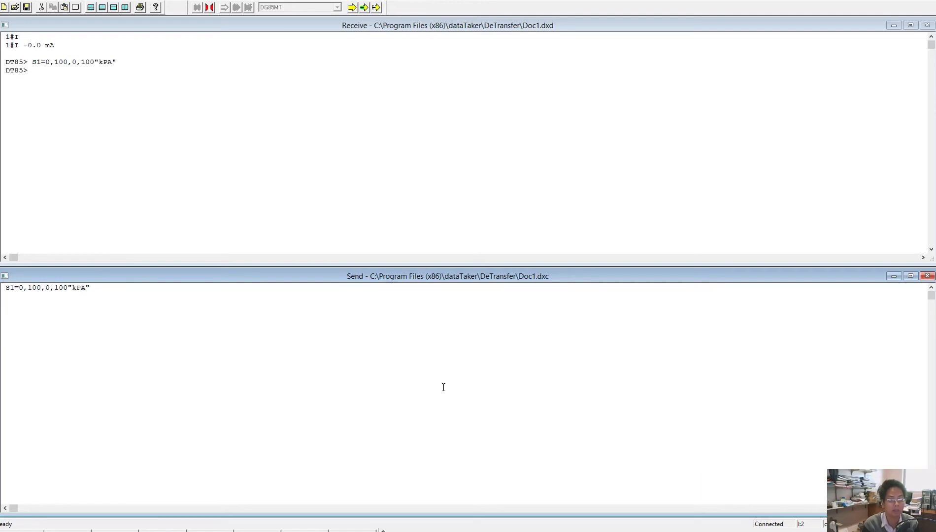
# - Send 1#I(S1) and a 5-second RA5S schedule, start it with G, then halt it with H
pyautogui.write('1')
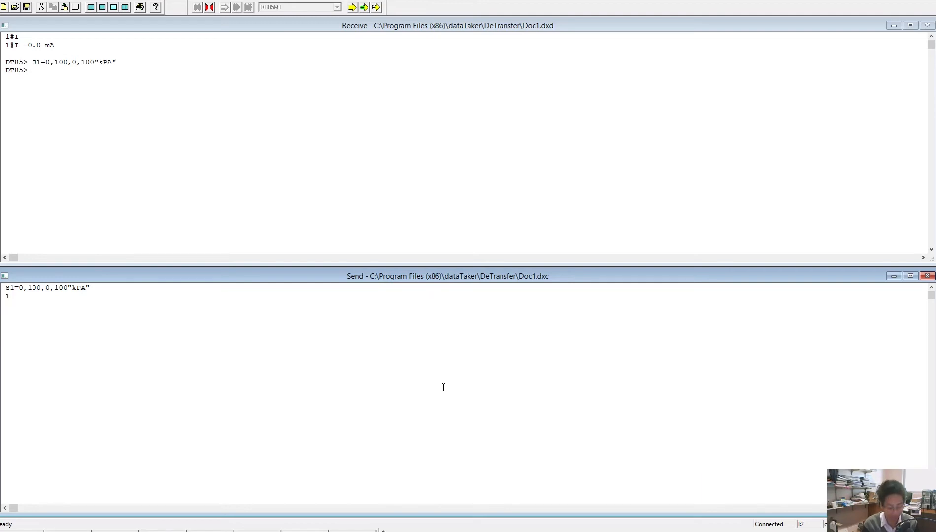
pyautogui.write('1#(S')
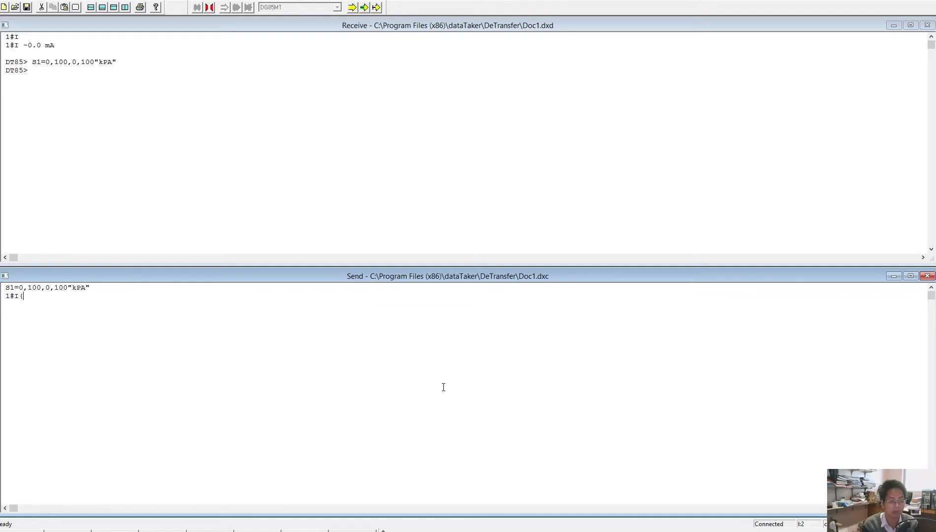
pyautogui.write('S1)')
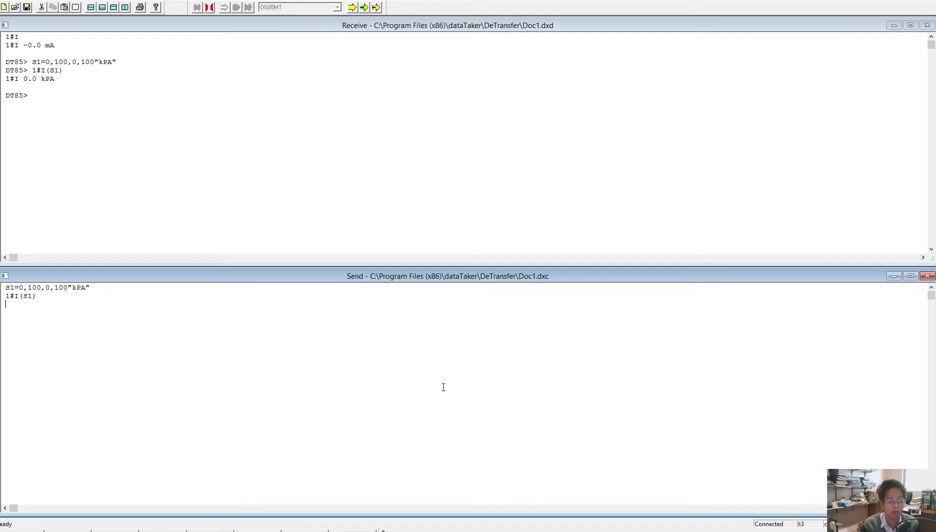
pyautogui.write('R')
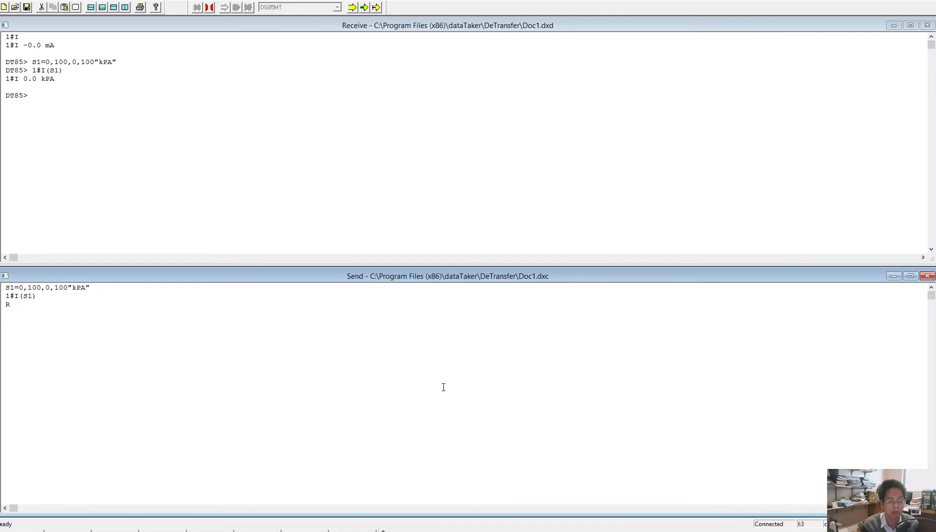
pyautogui.write('A')
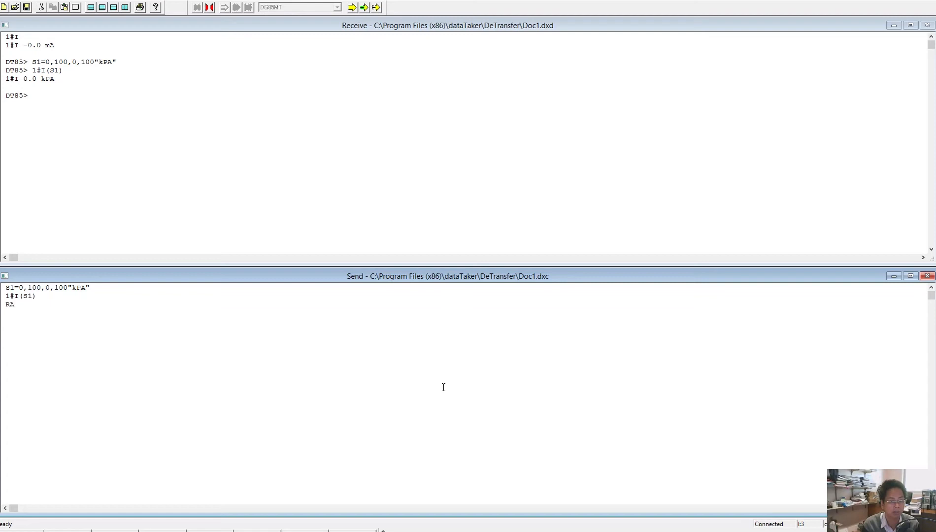
pyautogui.write('5')
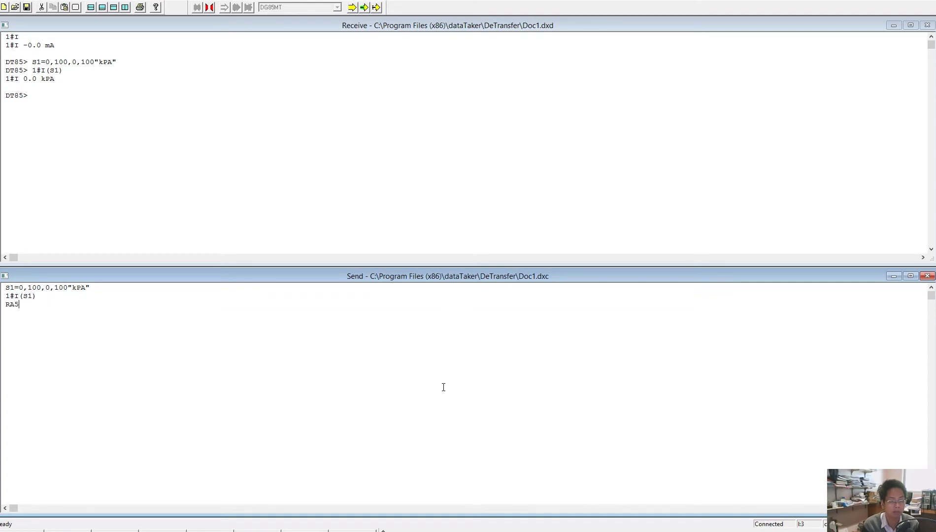
pyautogui.write('S')
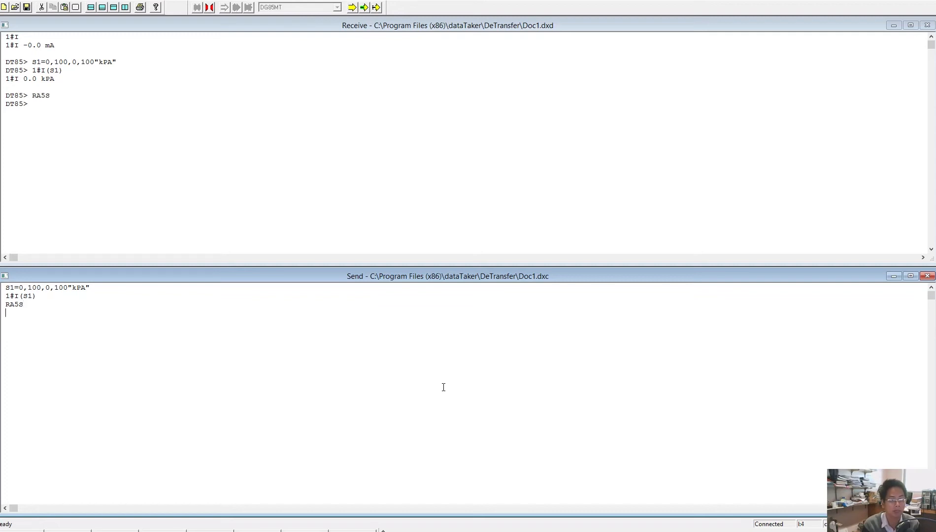
pyautogui.write('G')
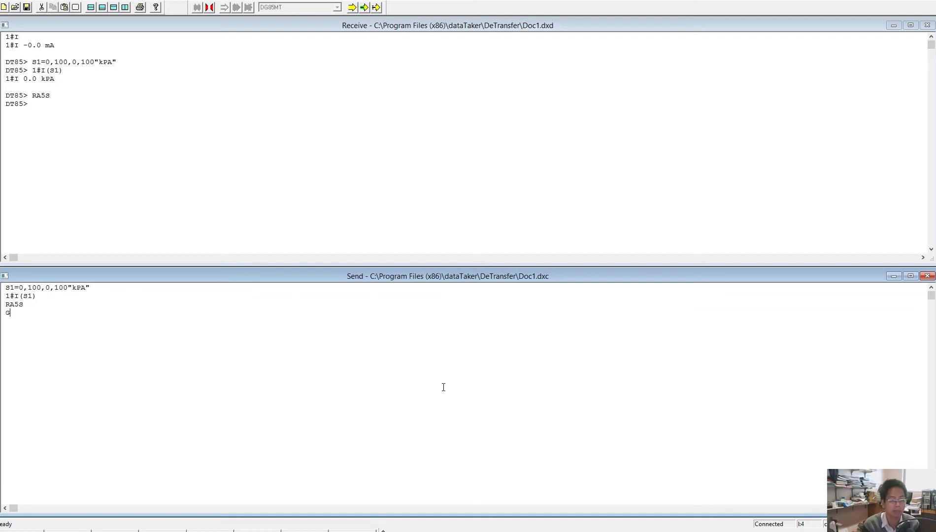
pyautogui.press('enter')
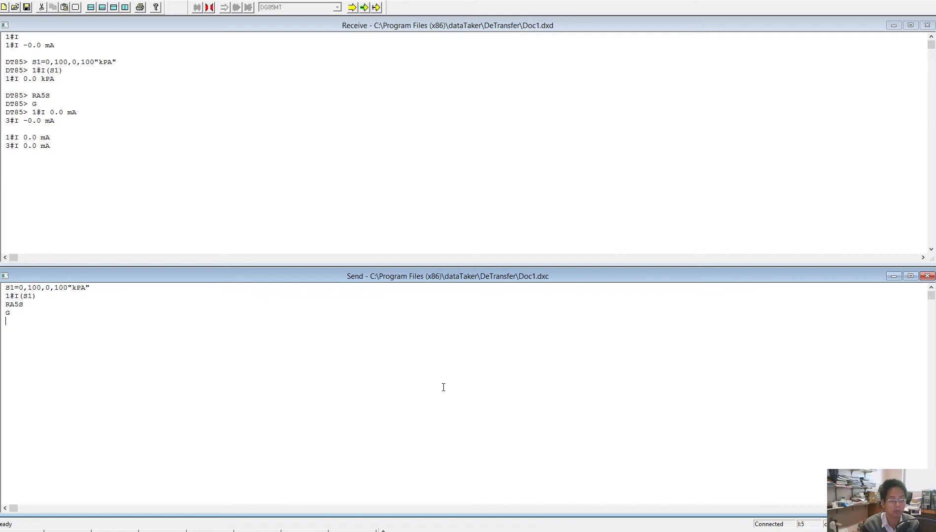
pyautogui.write('H')
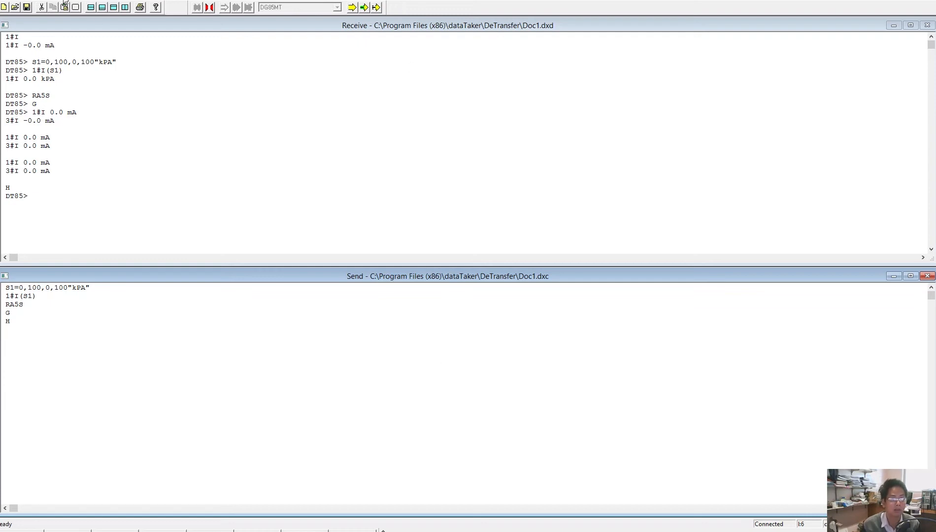
# - Unload schedule A's logged data from the UNTITLED job into a new document
pyautogui.click(64, 6)
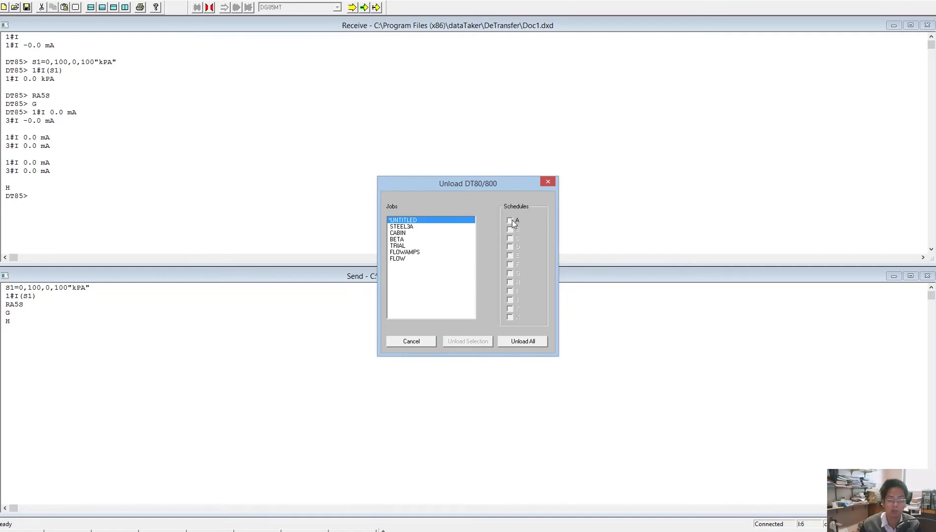
pyautogui.click(509, 220)
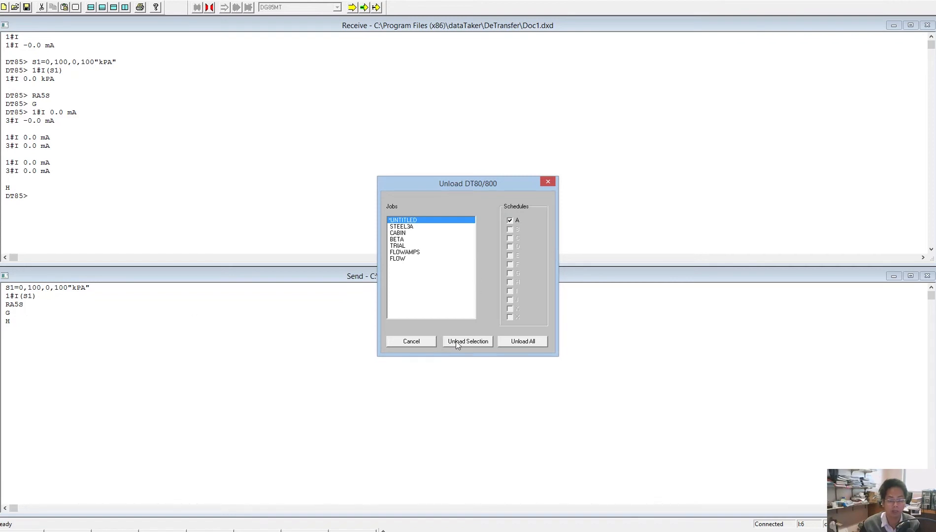
pyautogui.click(467, 341)
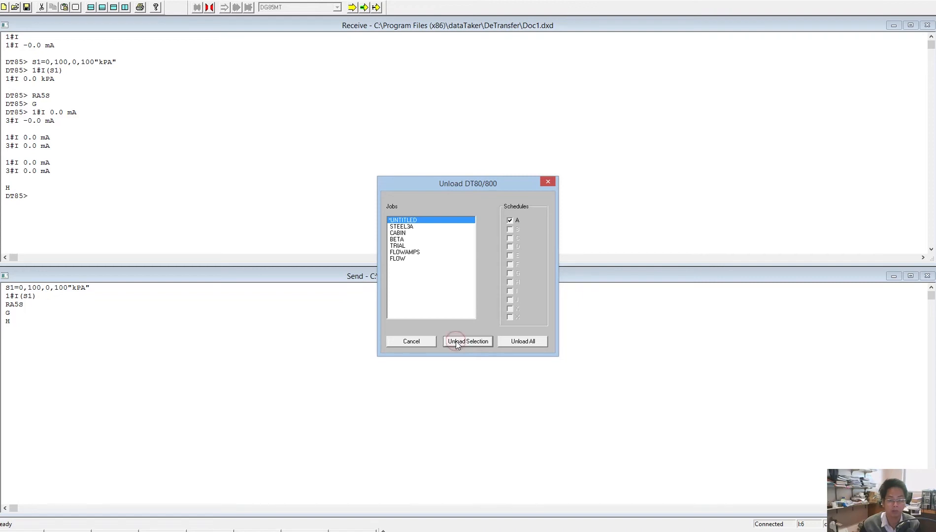
pyautogui.click(467, 340)
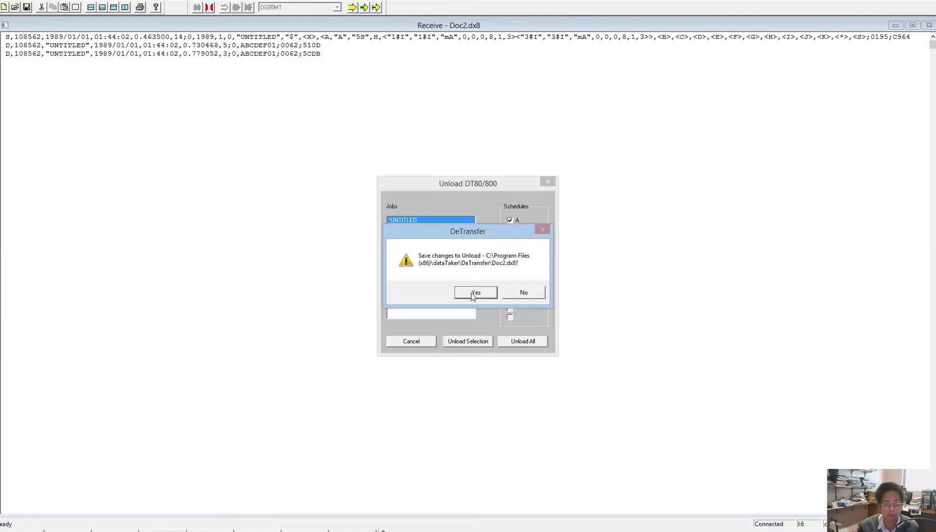
pyautogui.click(475, 292)
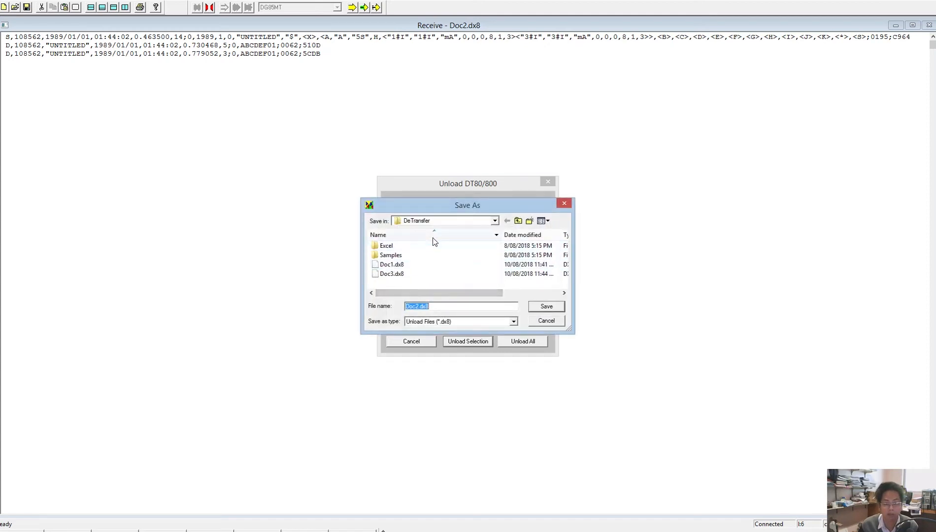
# - Cancel the Save As and discard the unloaded data without saving
pyautogui.click(494, 220)
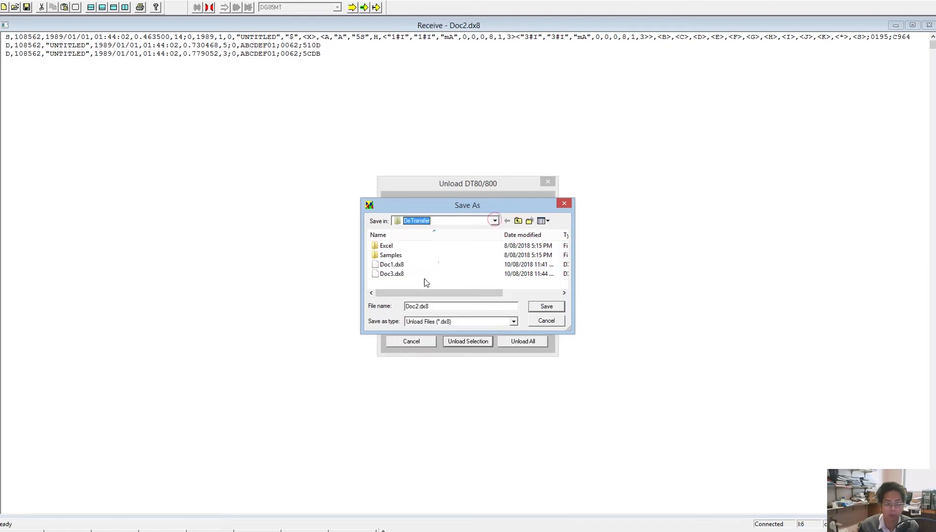
pyautogui.click(390, 255)
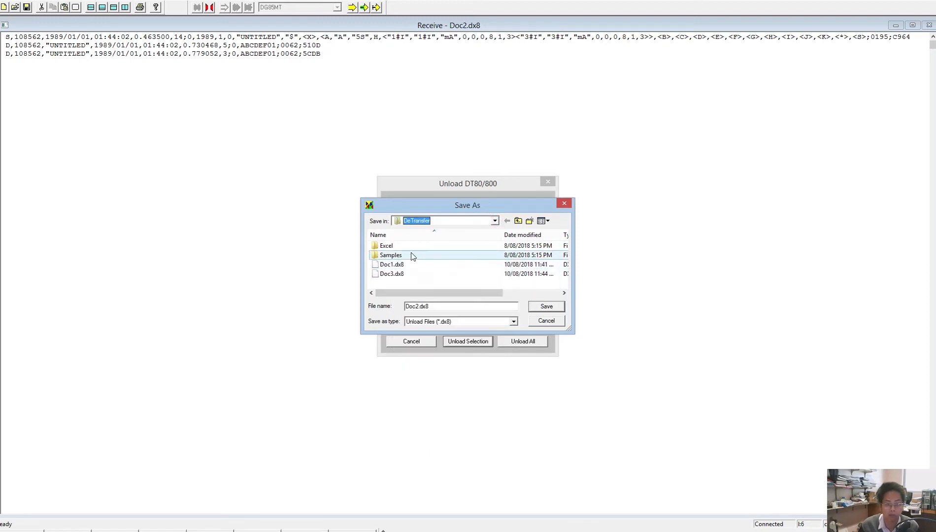
pyautogui.moveTo(411, 255)
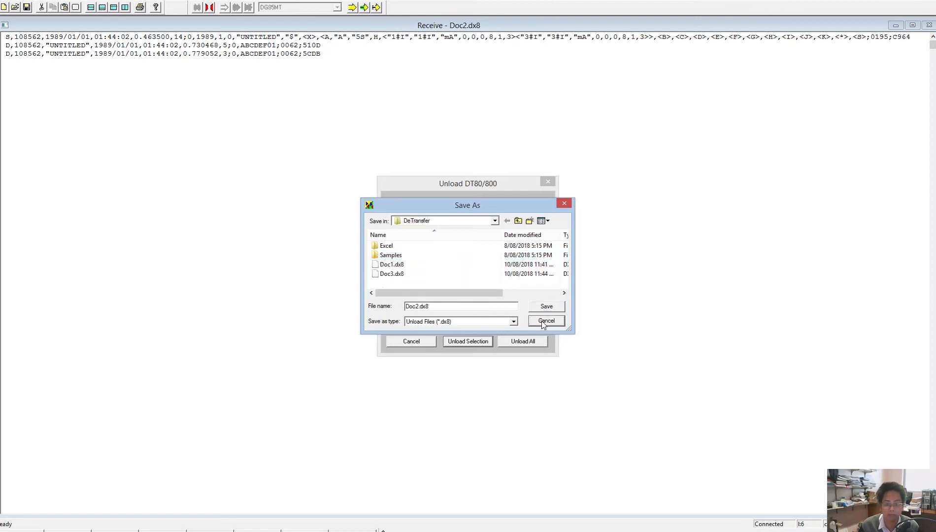
pyautogui.click(545, 320)
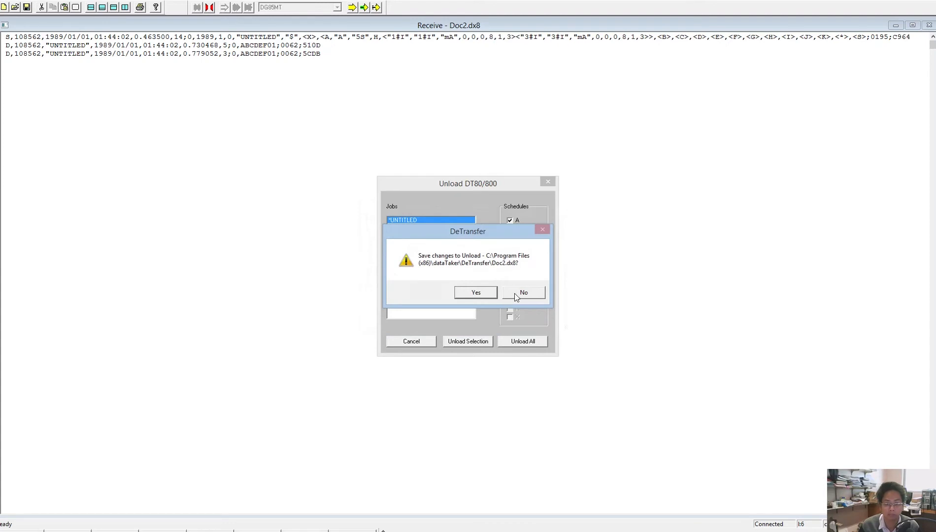
pyautogui.click(523, 292)
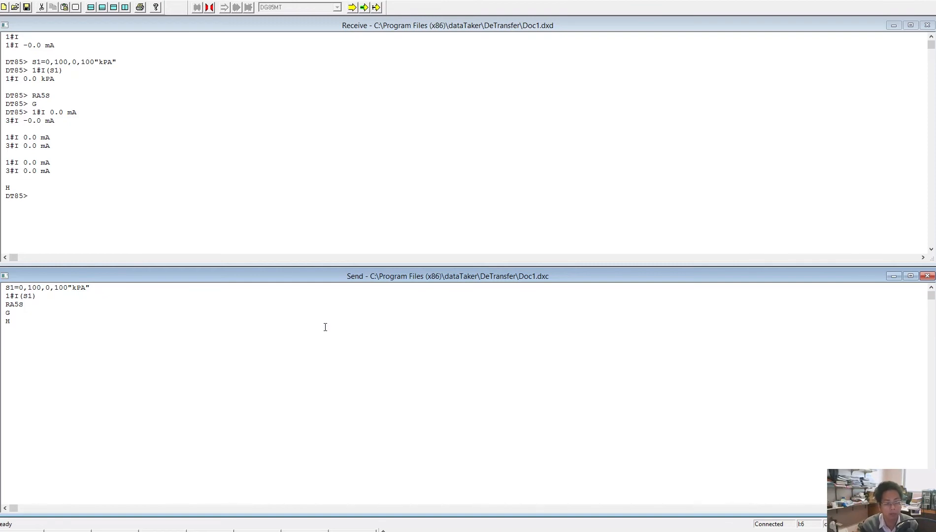
# - Import the logger text file into Excel as comma-delimited columns of STEEL3A records
pyautogui.write('U')
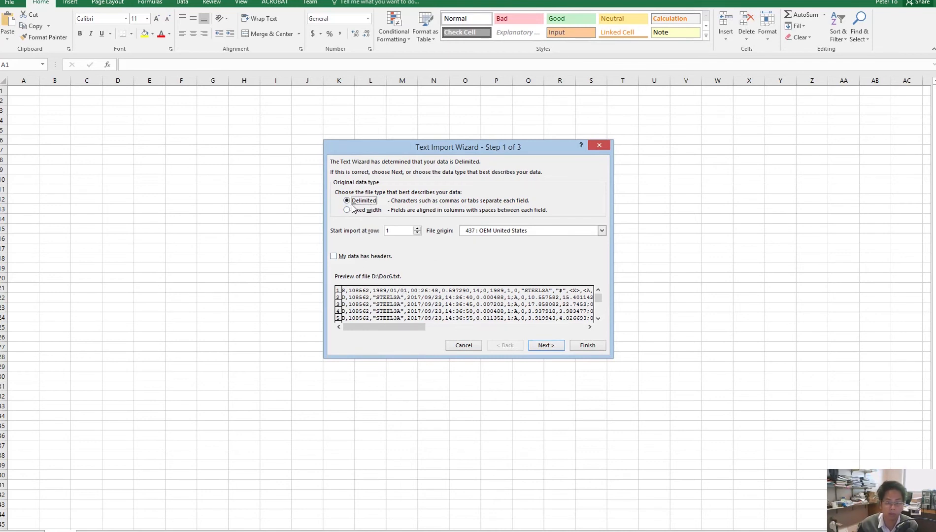
pyautogui.click(545, 345)
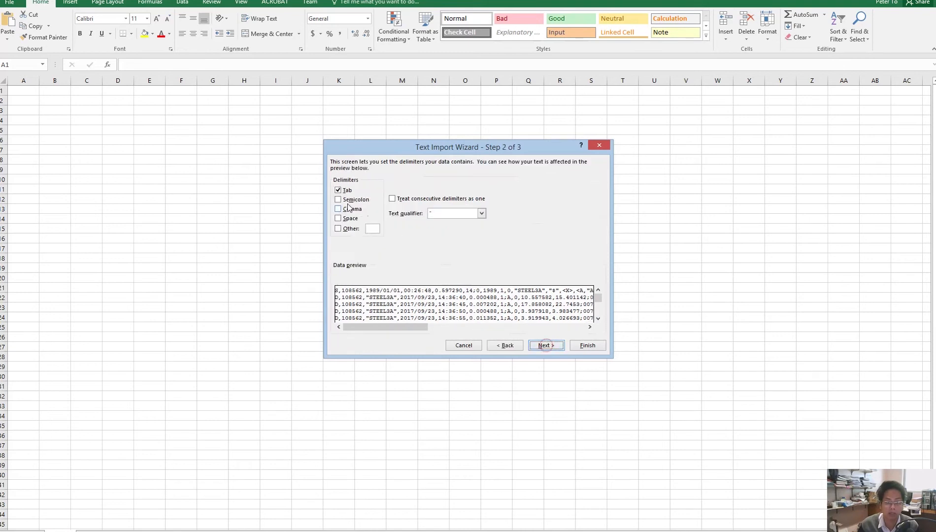
pyautogui.click(339, 209)
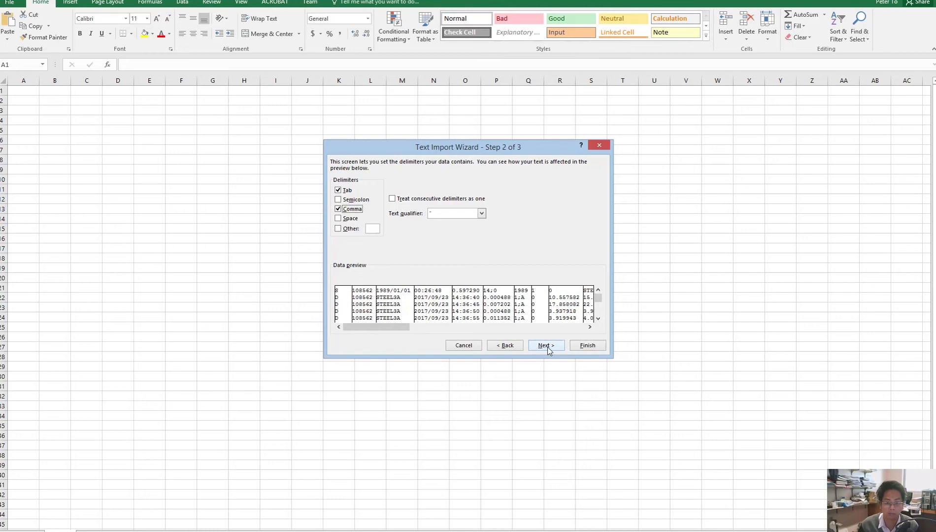
pyautogui.click(545, 344)
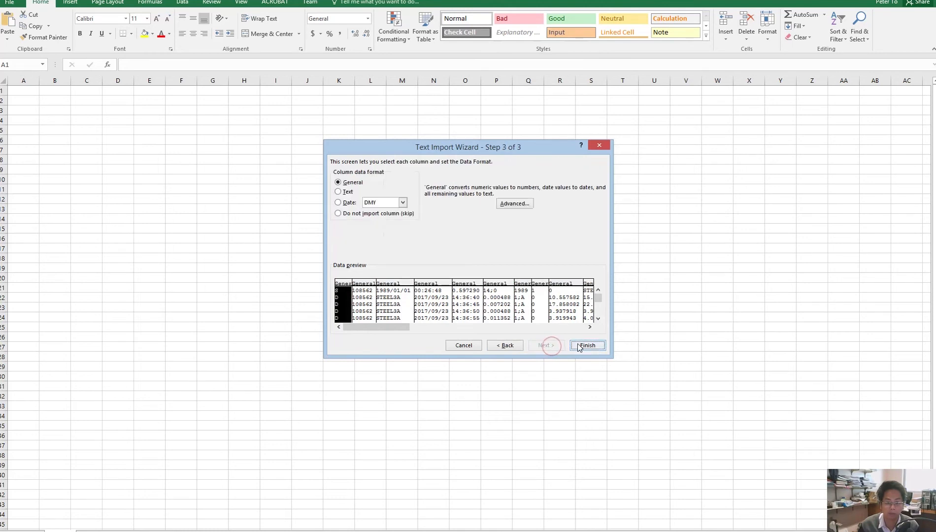
pyautogui.click(586, 345)
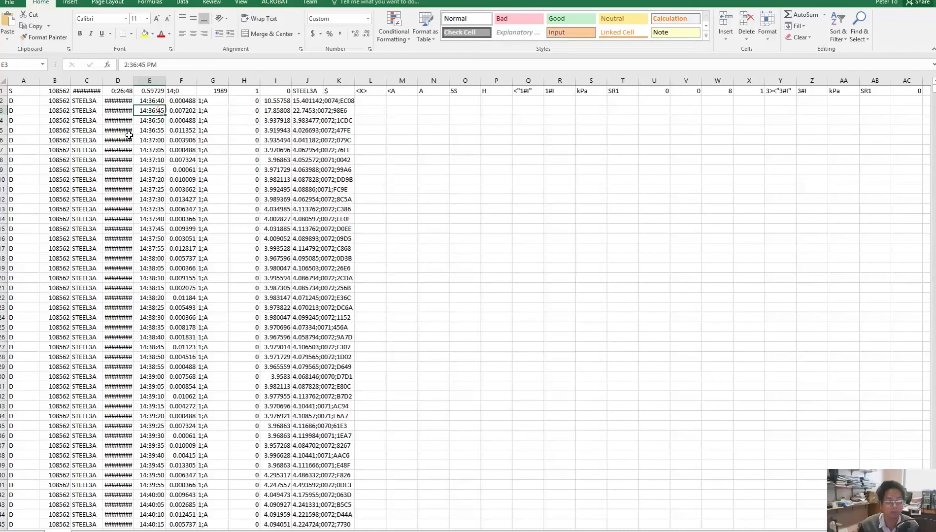
pyautogui.scroll(-3)
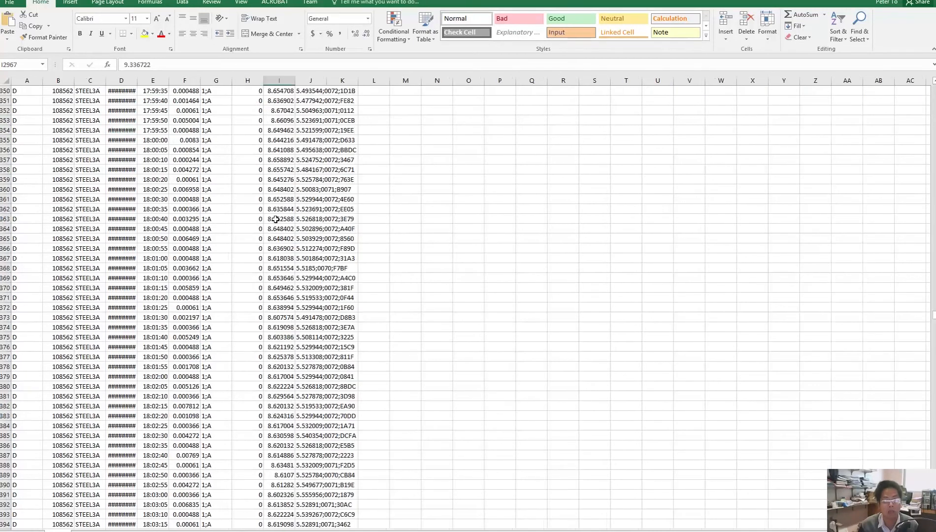
pyautogui.scroll(3)
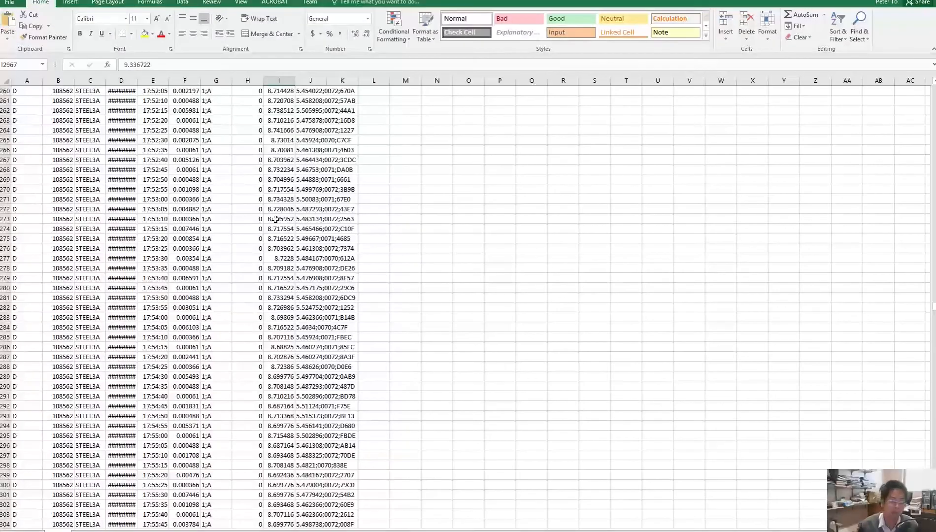
pyautogui.scroll(3)
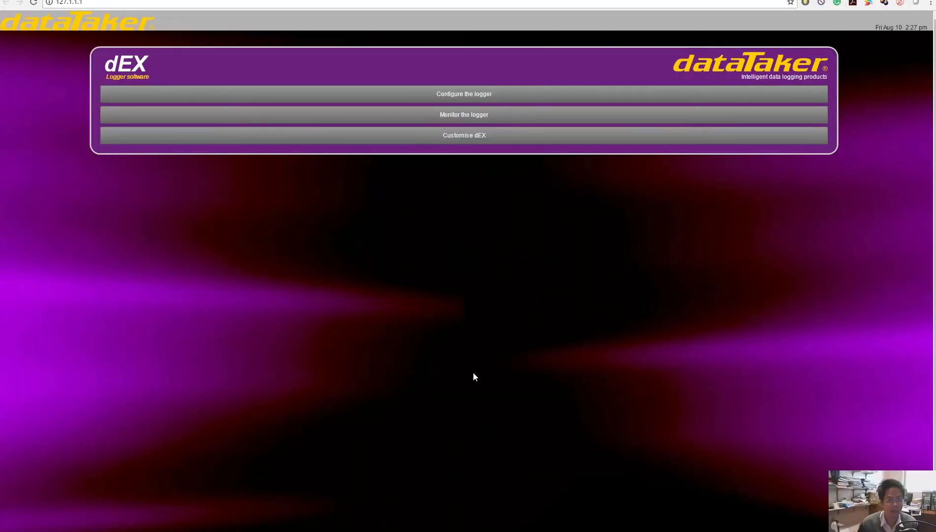
pyautogui.moveTo(449, 288)
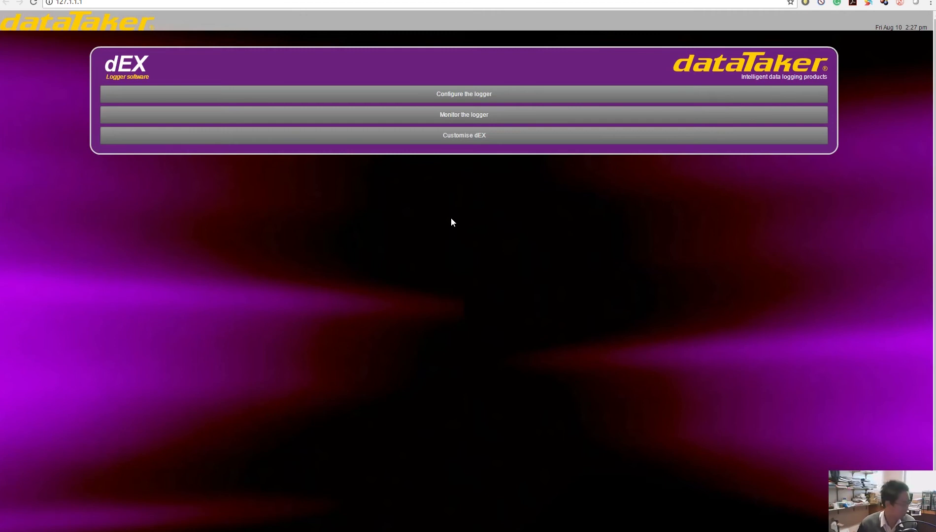
pyautogui.moveTo(494, 135)
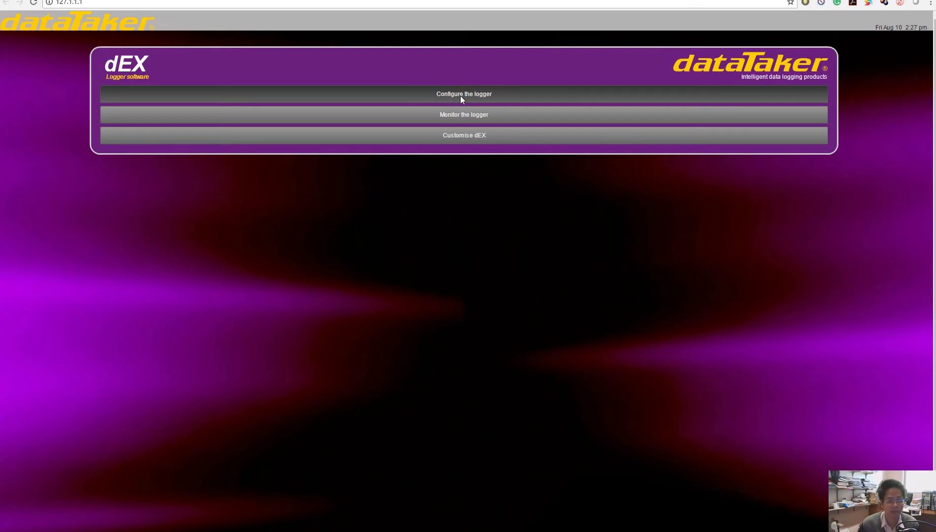
# - Show the DT85 configuration tree with Schedule_1 and list the items that can be added
pyautogui.click(463, 93)
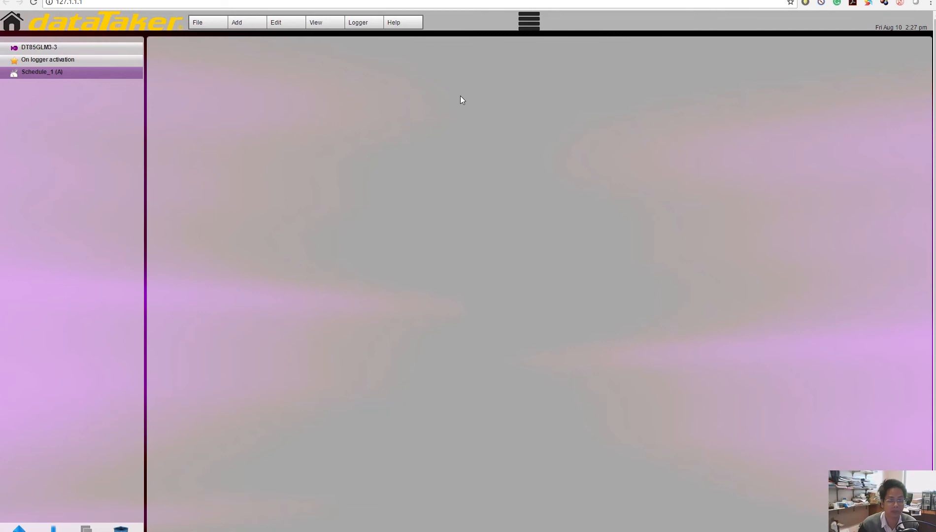
pyautogui.moveTo(248, 96)
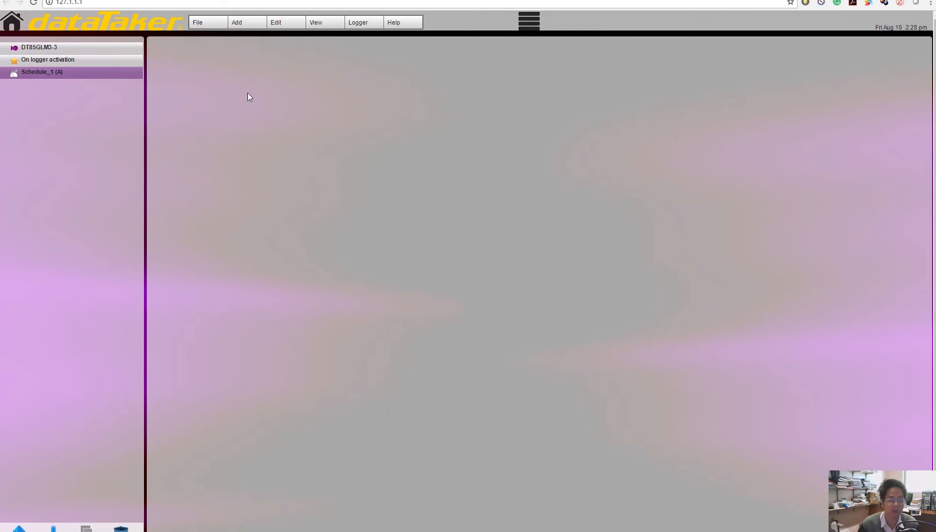
pyautogui.moveTo(60, 93)
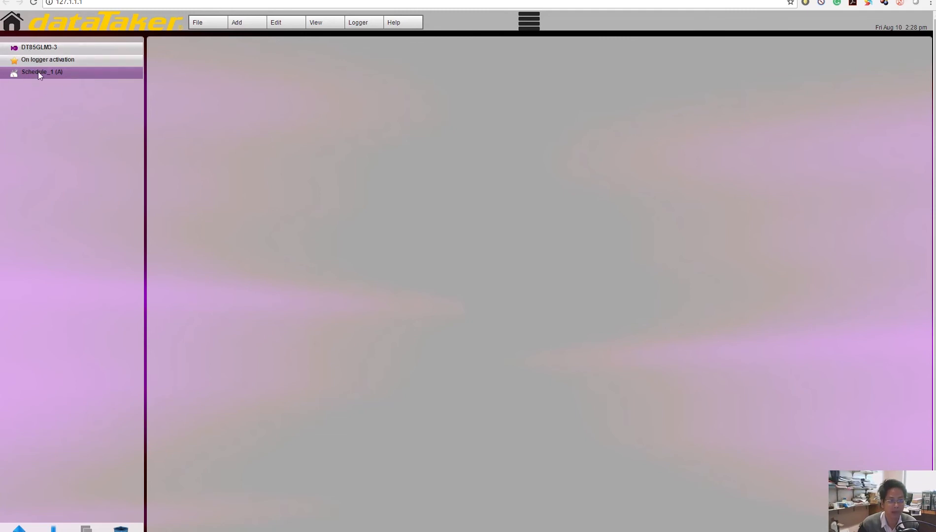
pyautogui.moveTo(47, 99)
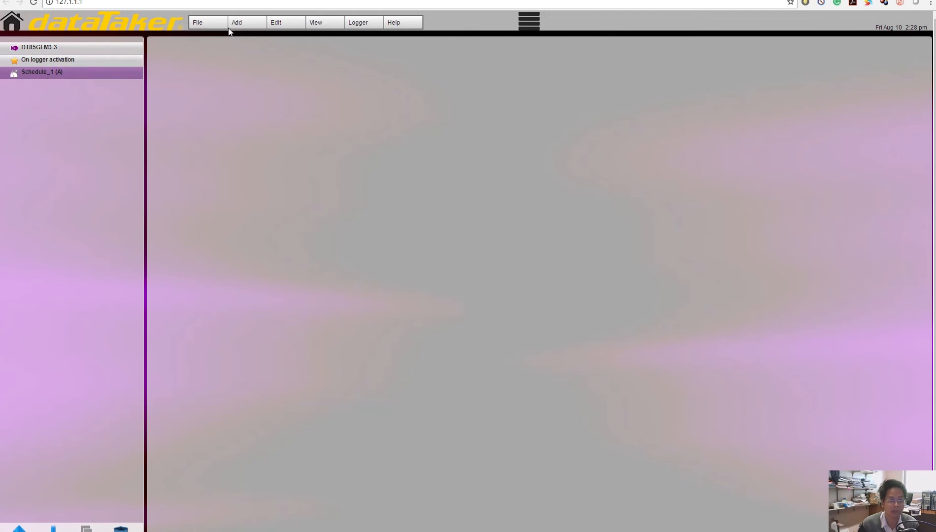
pyautogui.click(236, 22)
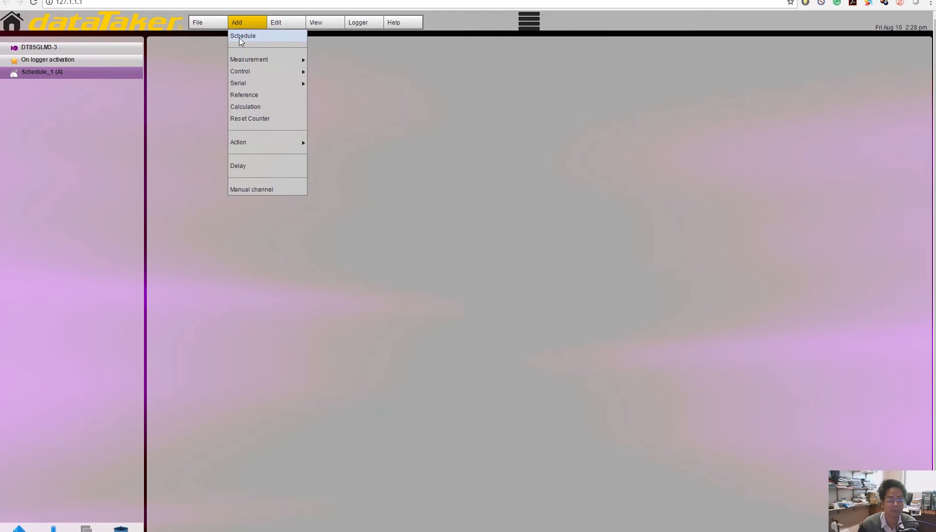
# - Add Schedule_3 to the job, executing every 30 seconds
pyautogui.click(243, 35)
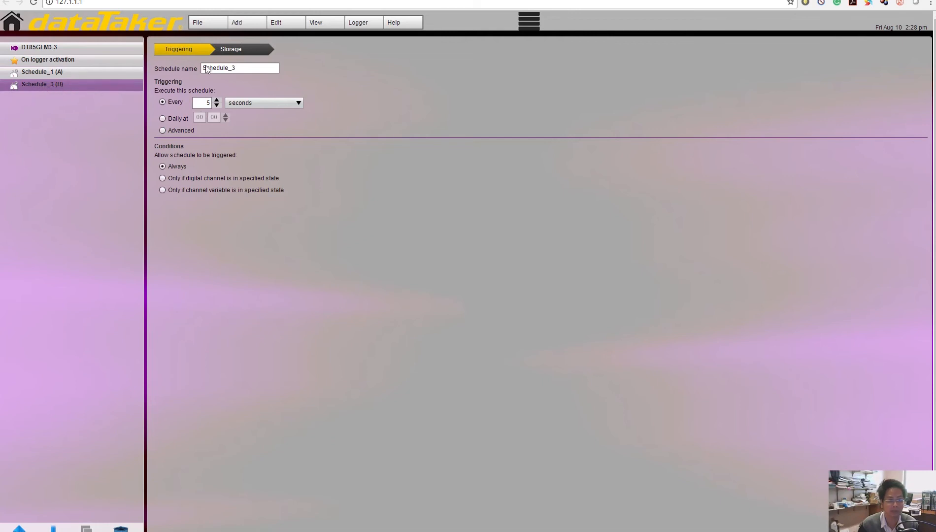
pyautogui.click(204, 102)
pyautogui.write('30')
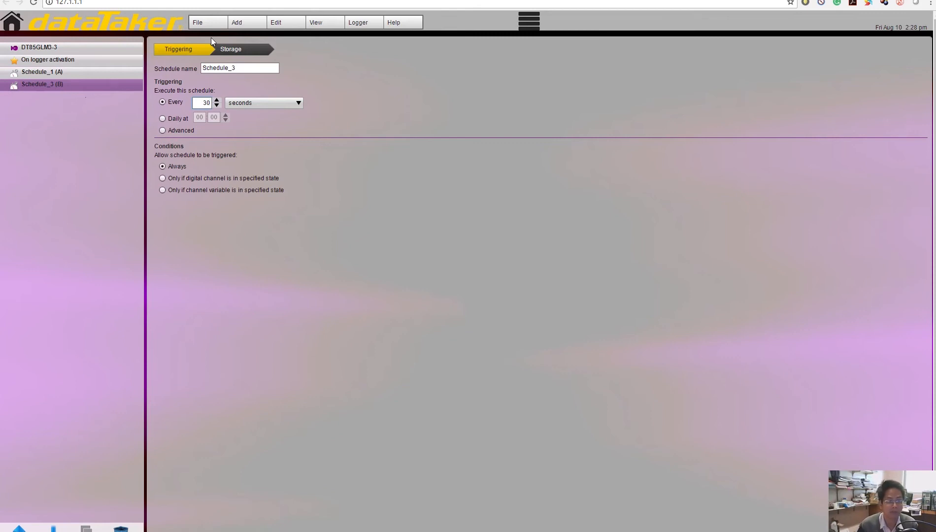
# - Add a Current measurement named Port1 on channel 1 as a 4–20 mA current loop
pyautogui.click(236, 21)
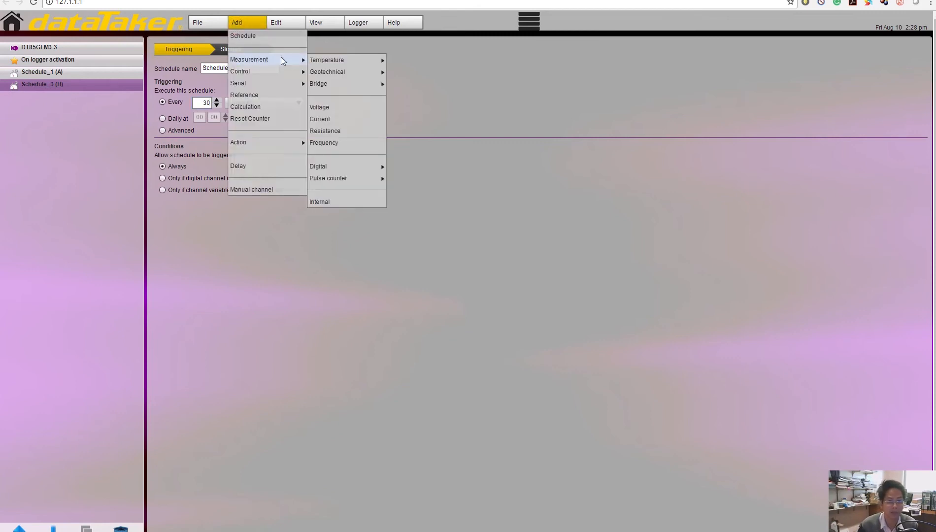
pyautogui.moveTo(318, 83)
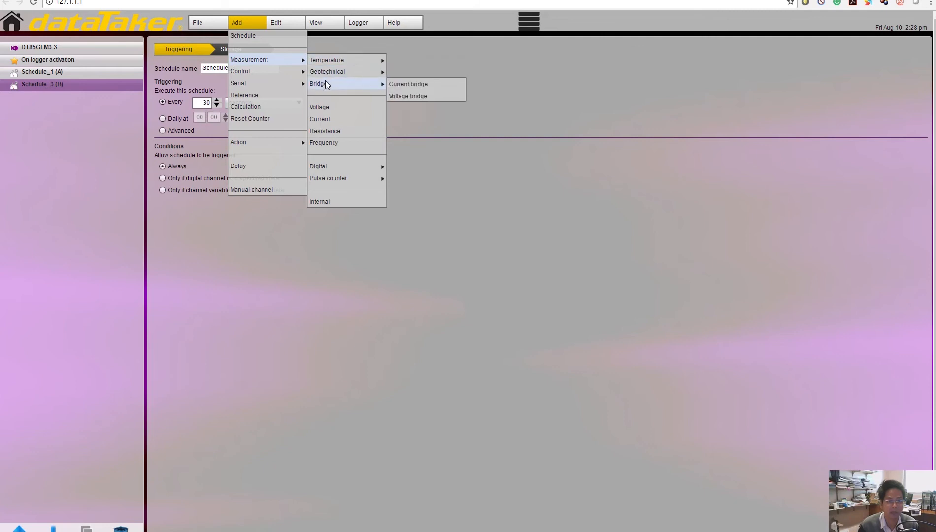
pyautogui.moveTo(320, 119)
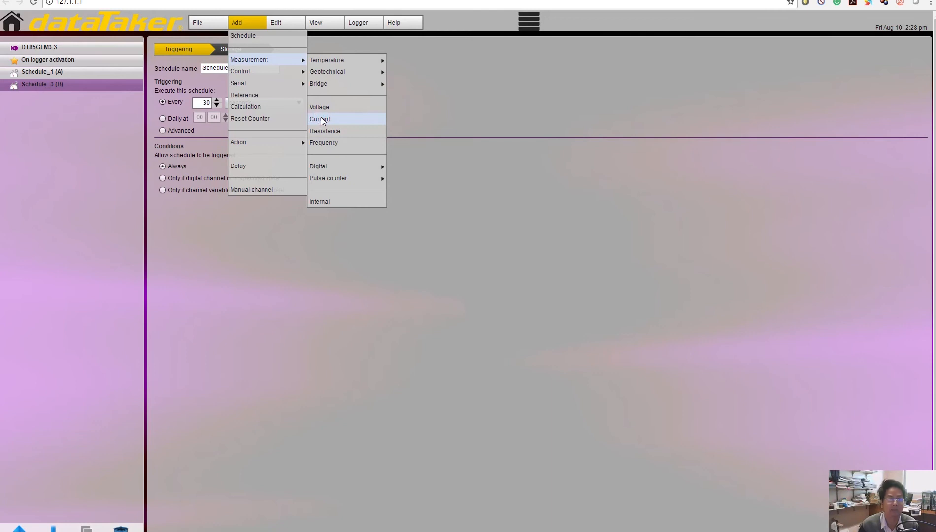
pyautogui.click(319, 119)
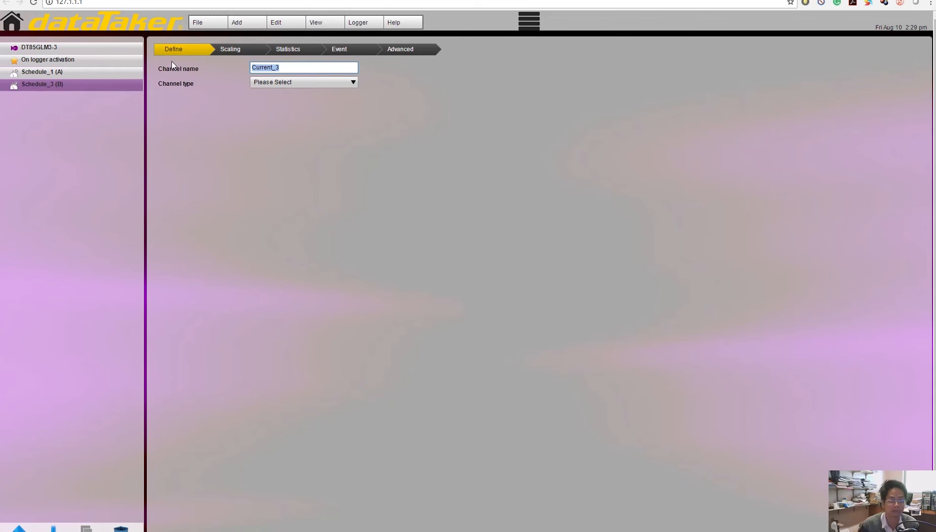
pyautogui.write('Port 1')
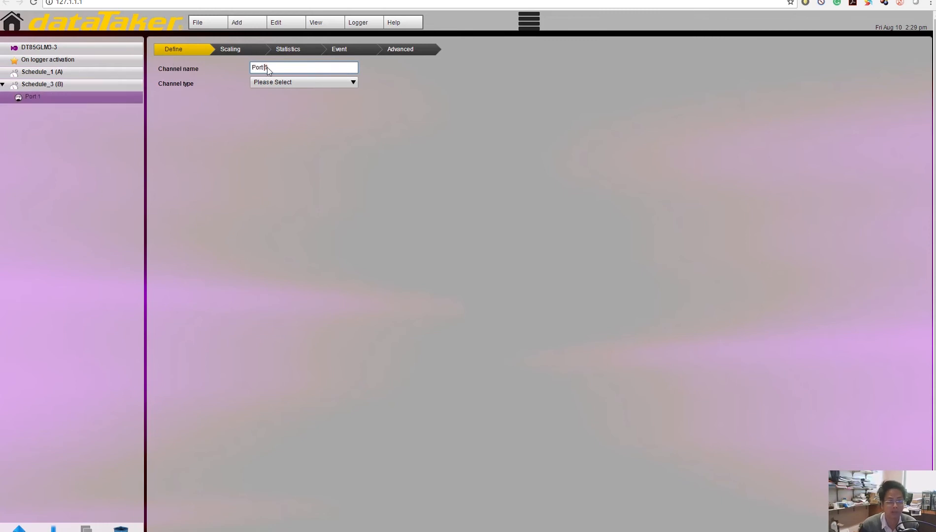
pyautogui.write('1')
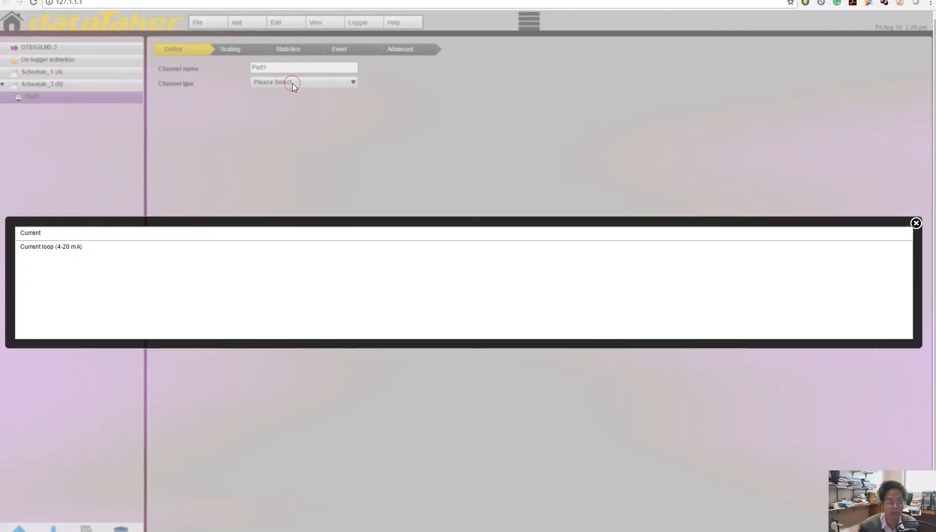
pyautogui.click(50, 247)
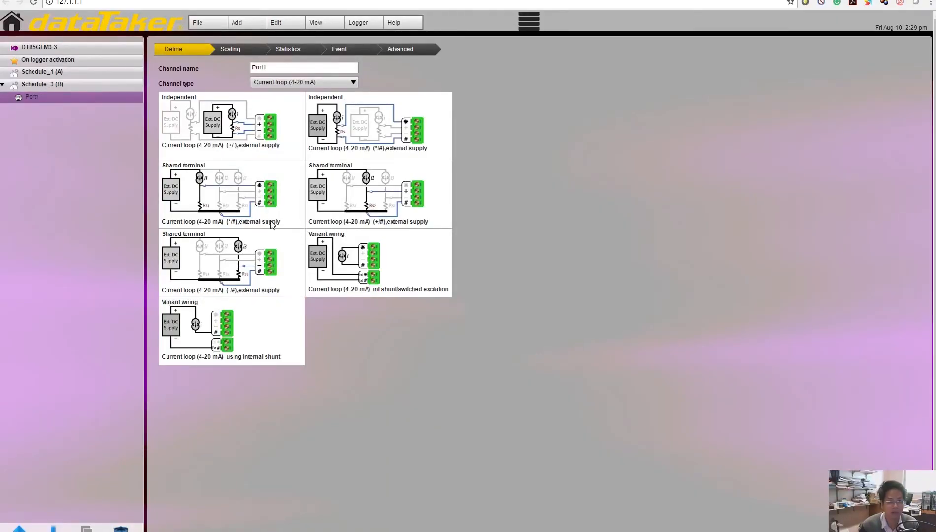
pyautogui.moveTo(305, 369)
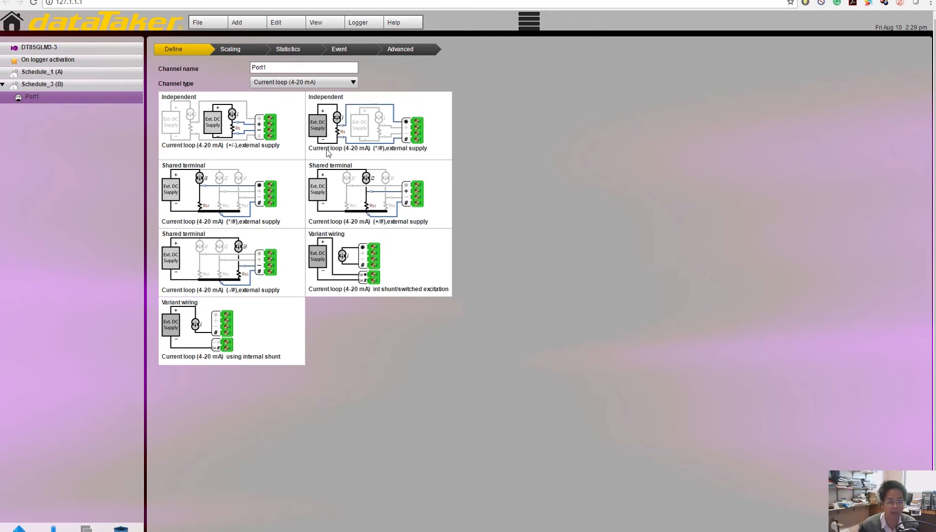
pyautogui.moveTo(366, 283)
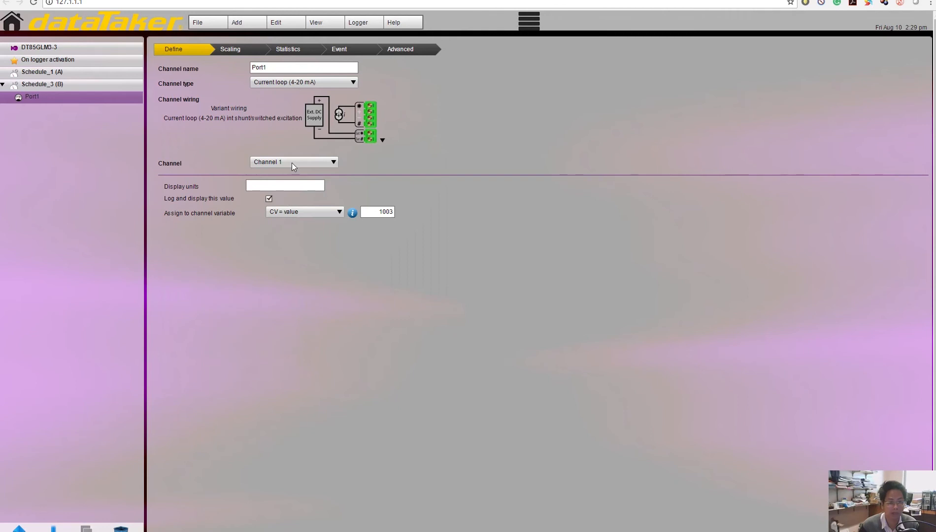
# - Wire Port1 with the internal shunt and set its display units to kPa
pyautogui.click(293, 161)
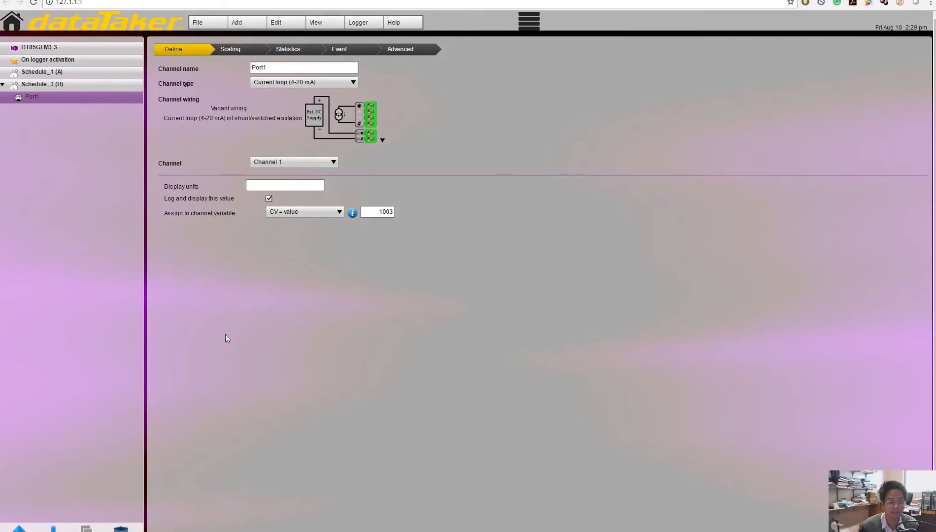
pyautogui.click(285, 185)
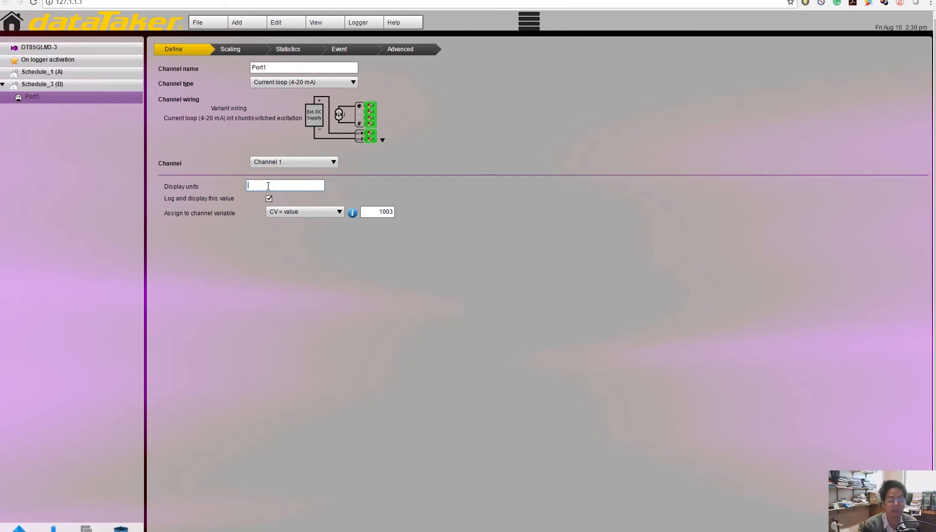
pyautogui.write('kPa')
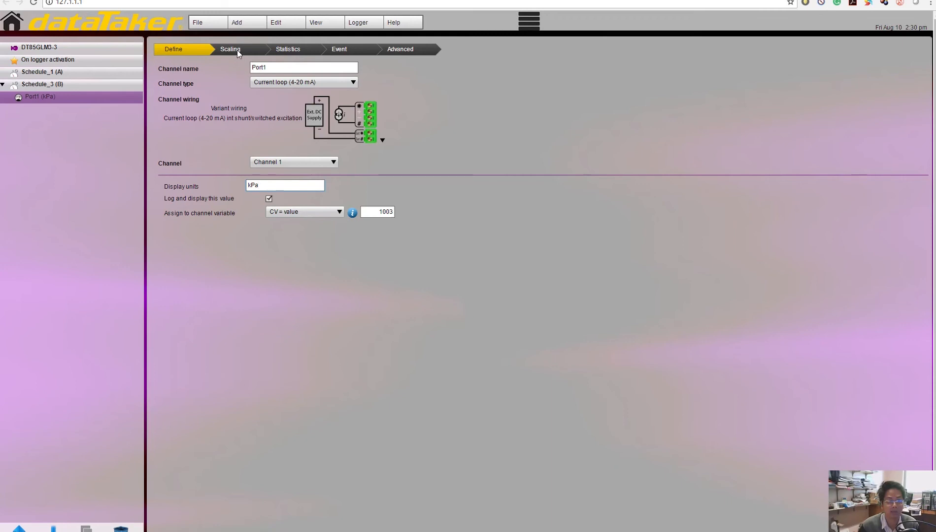
# - Enable Spans and Polynomials scaling for Port1 and add a new span
pyautogui.click(229, 49)
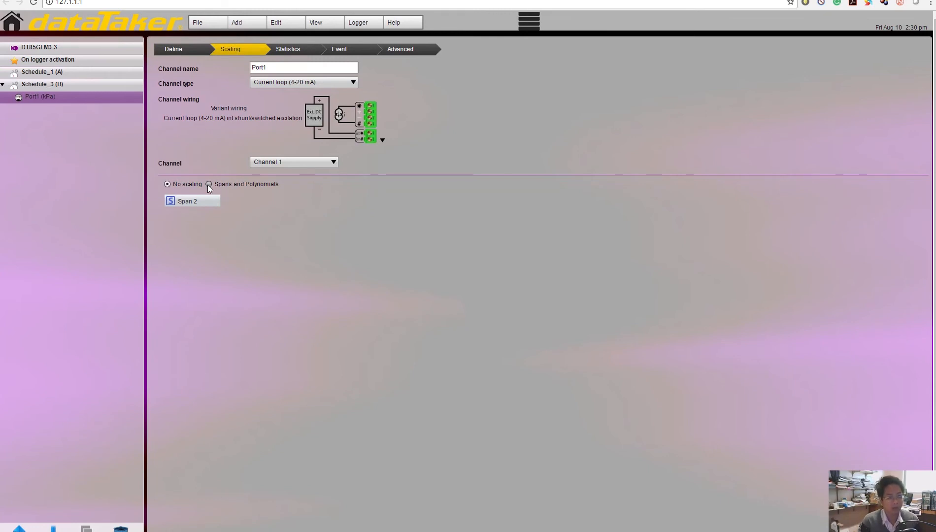
pyautogui.click(209, 184)
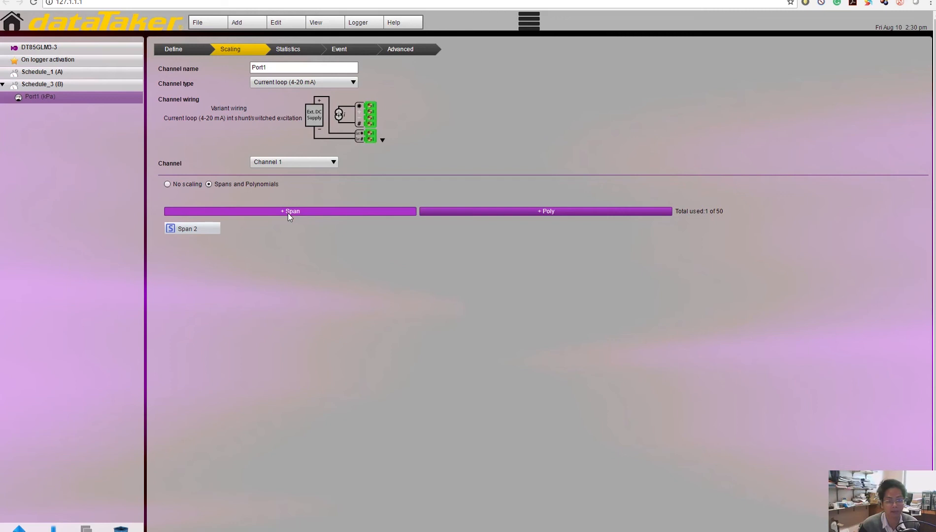
pyautogui.click(290, 210)
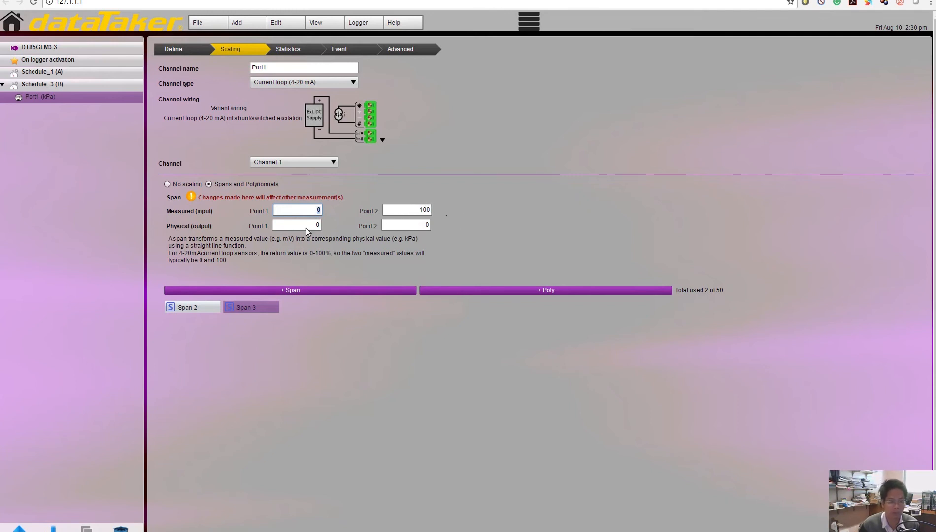
# - Set the span's physical points to 0 and 100 and delete the old Span 2
pyautogui.click(297, 225)
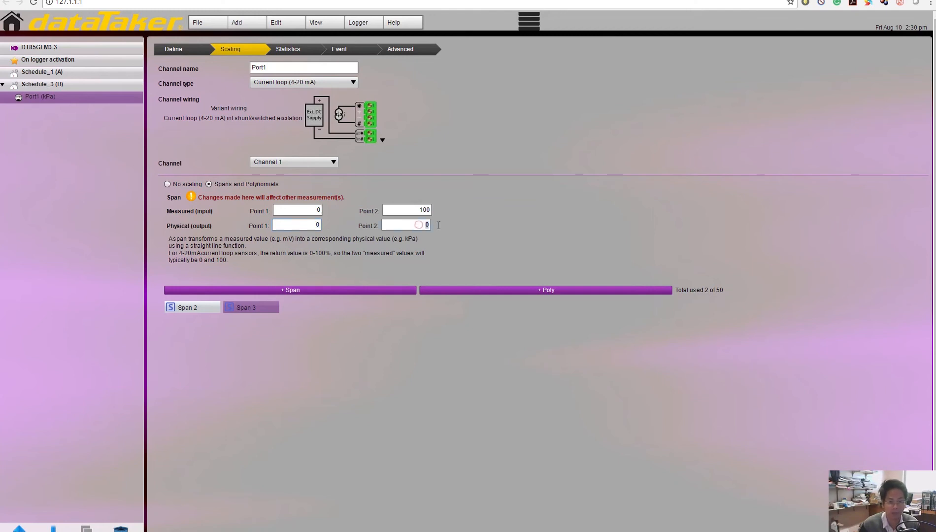
pyautogui.click(405, 225)
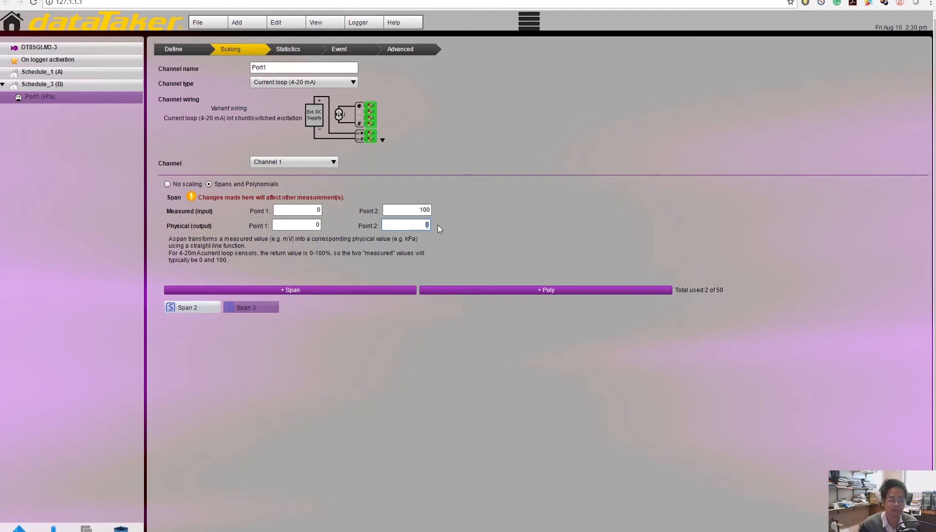
pyautogui.write('100')
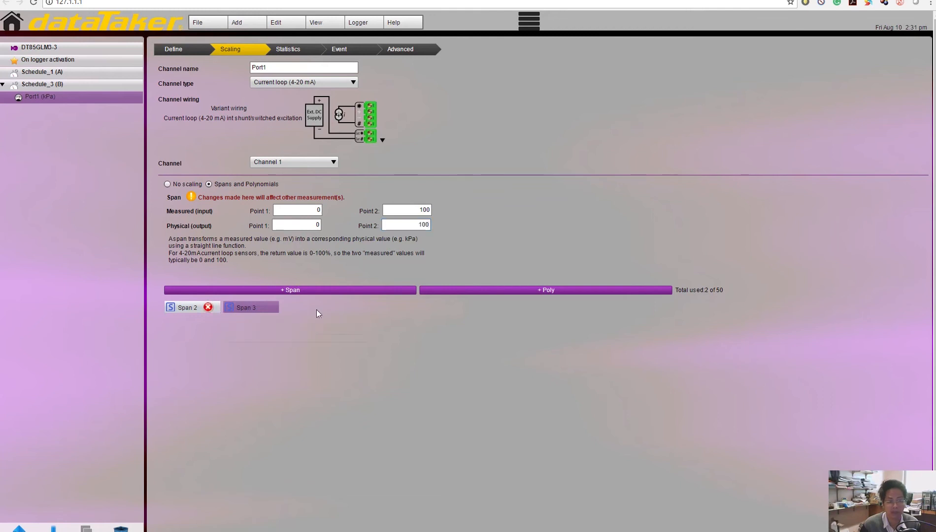
pyautogui.moveTo(361, 313)
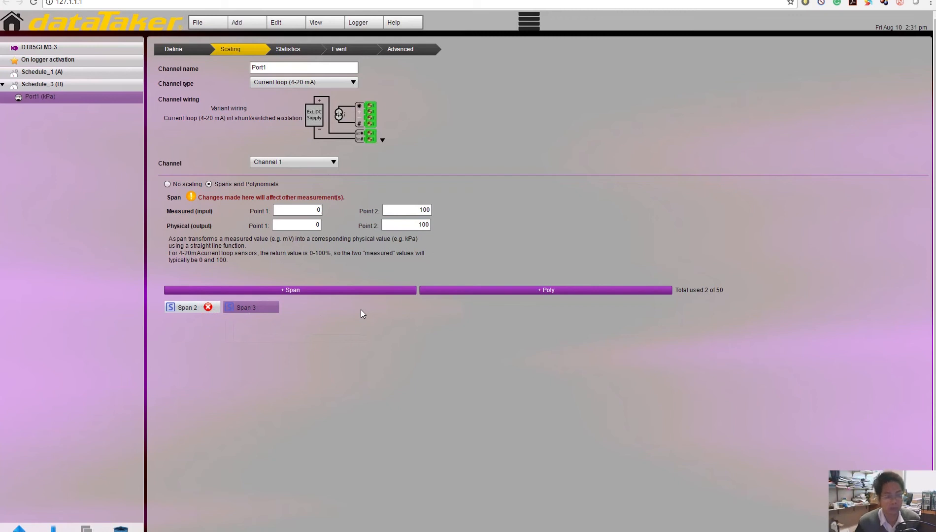
pyautogui.click(207, 307)
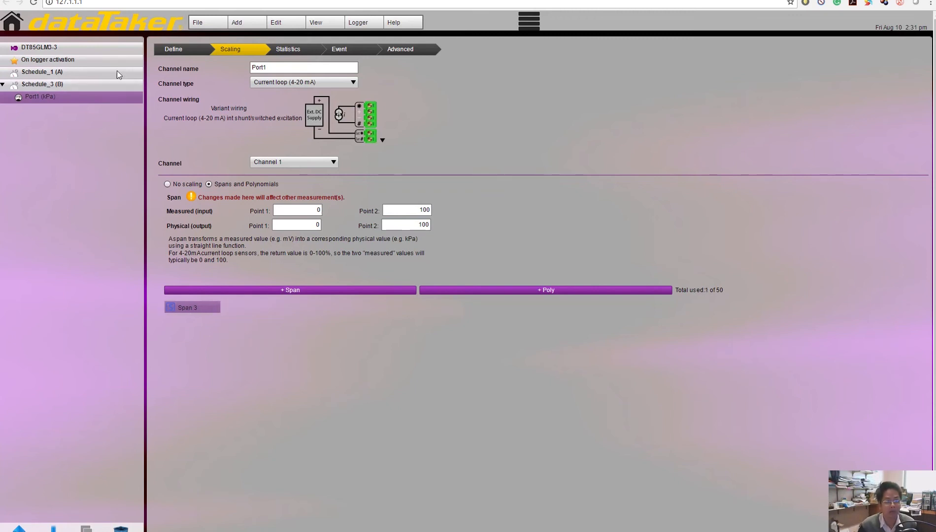
# - Add the Port3 channel as a 4–20 mA current loop
pyautogui.click(236, 22)
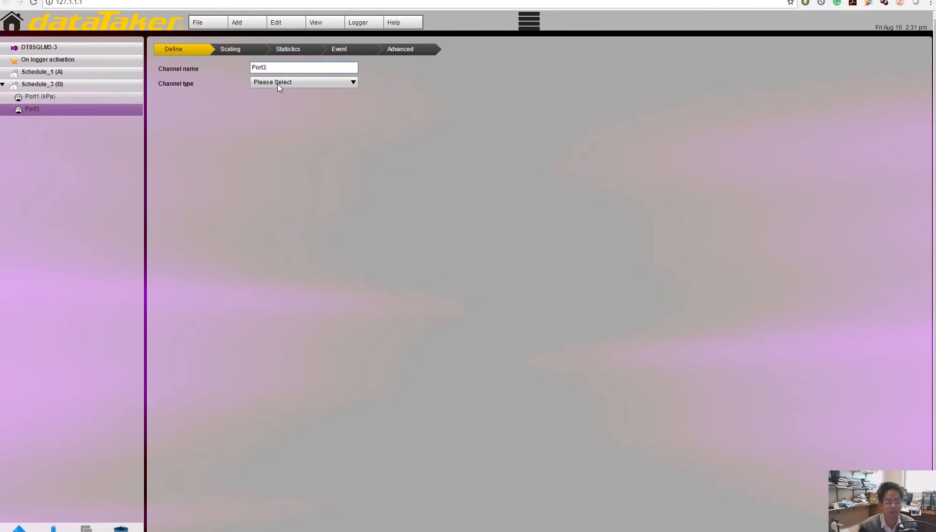
pyautogui.click(302, 82)
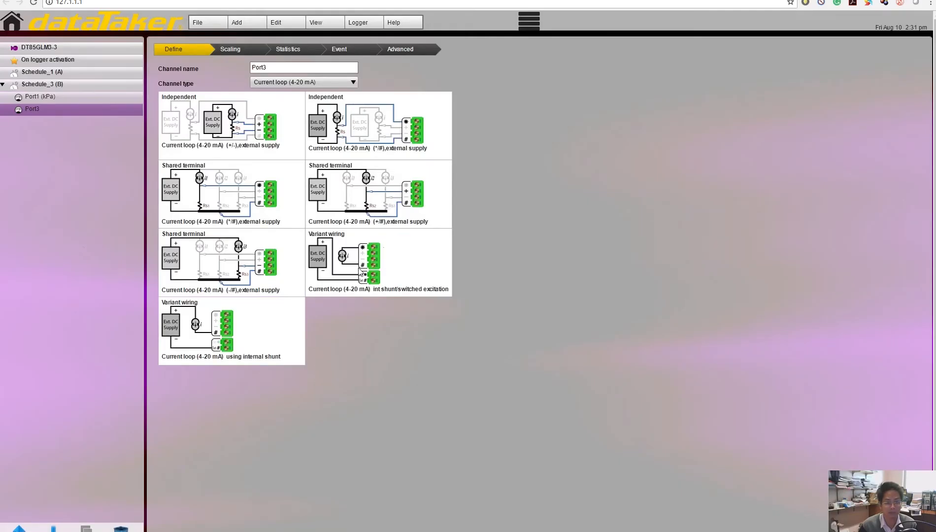
pyautogui.moveTo(351, 353)
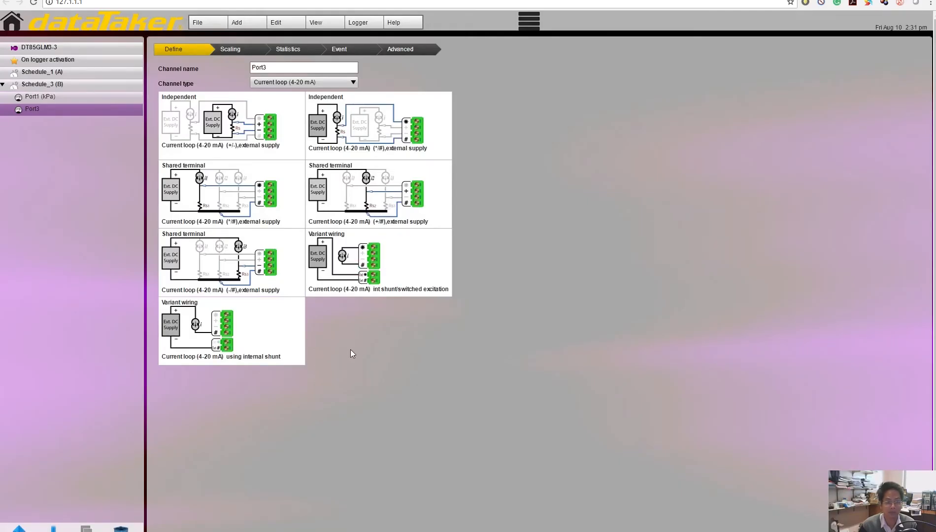
pyautogui.click(378, 261)
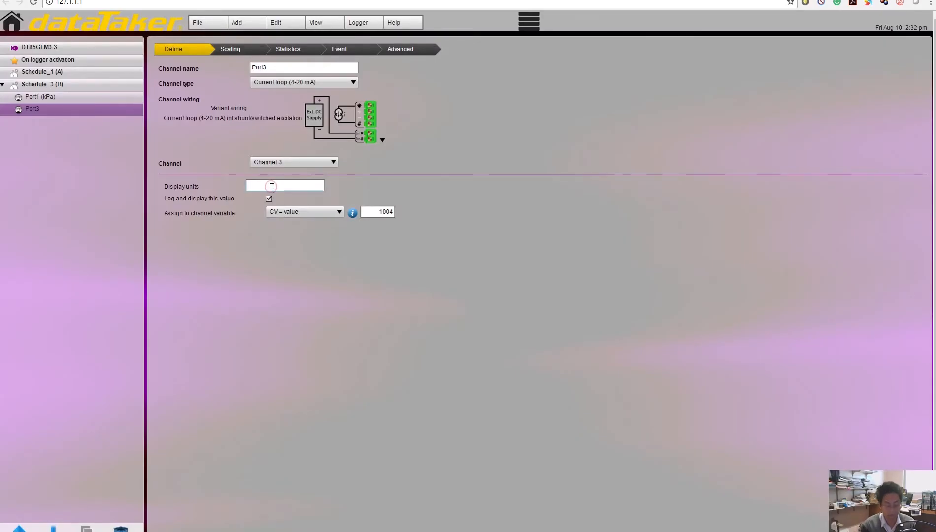
# - Give Port3 kPa display units and switch it to span scaling with points 0 and 100
pyautogui.click(285, 185)
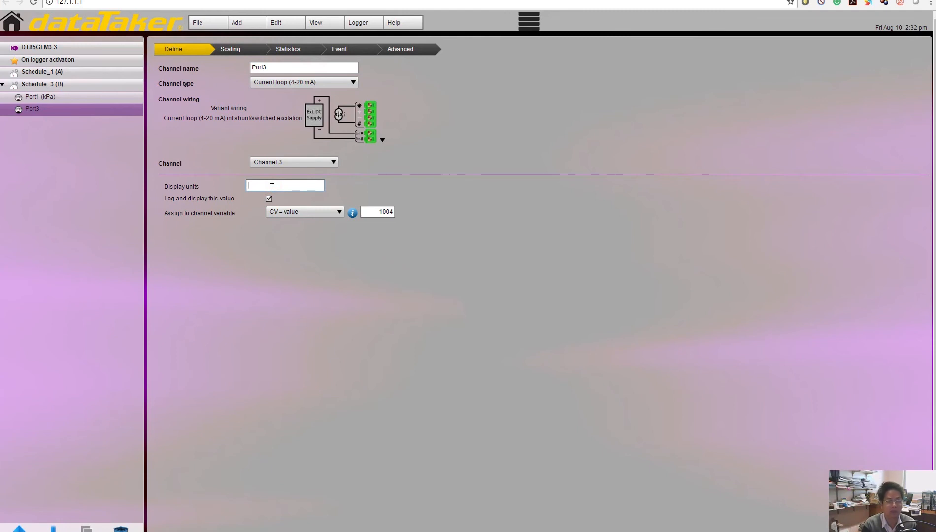
pyautogui.write('kPa')
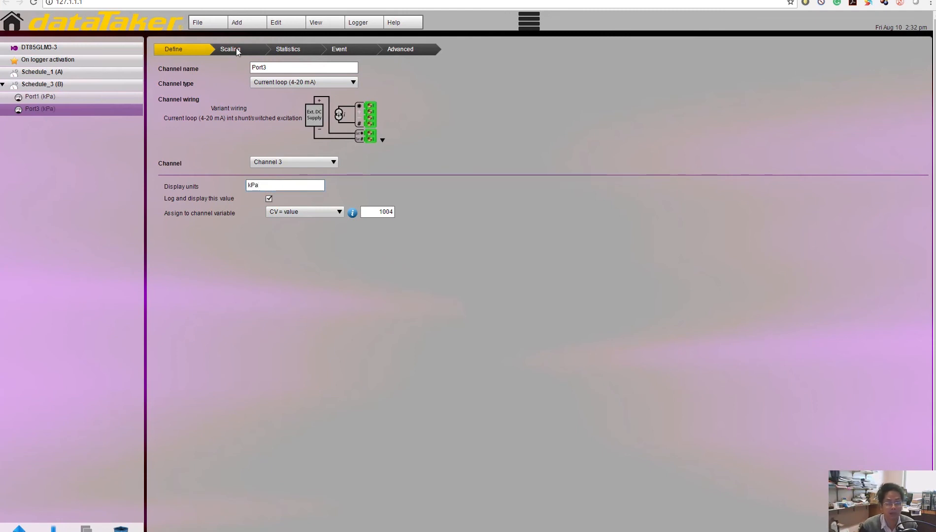
pyautogui.click(229, 49)
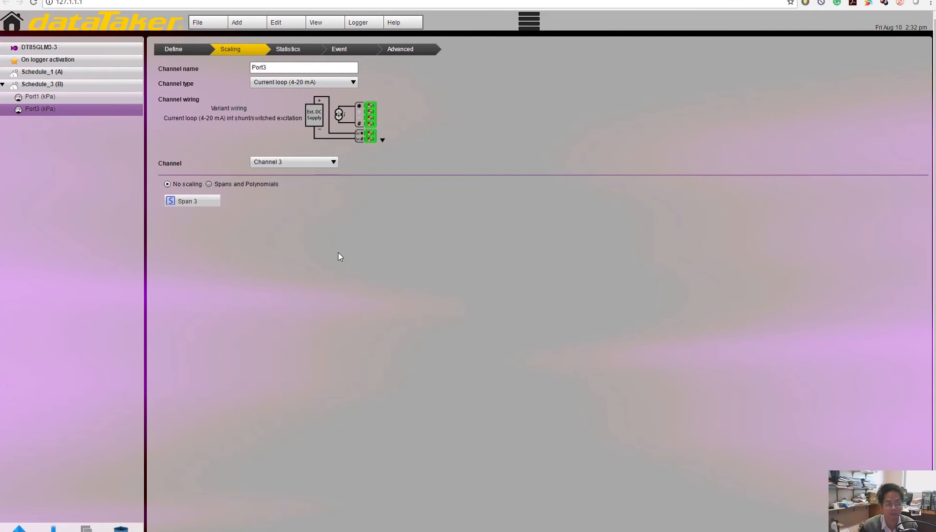
pyautogui.click(209, 184)
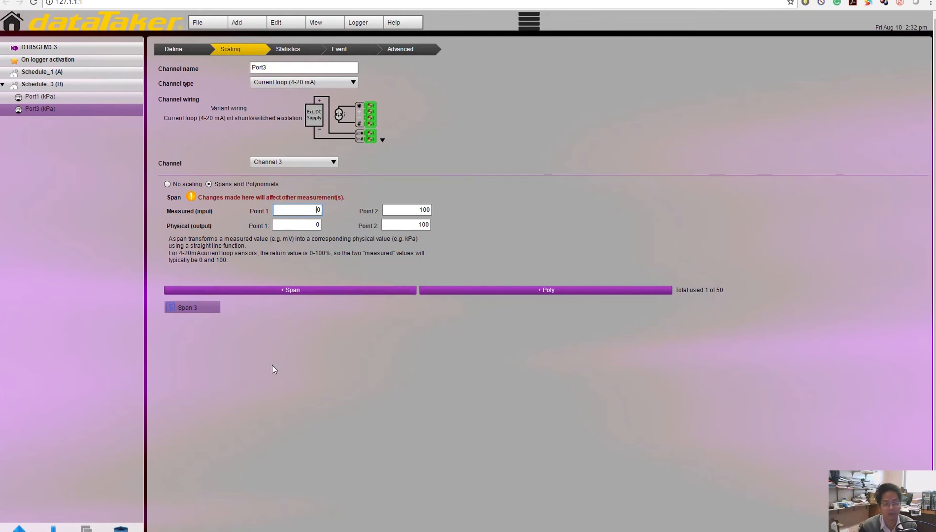
pyautogui.moveTo(290, 55)
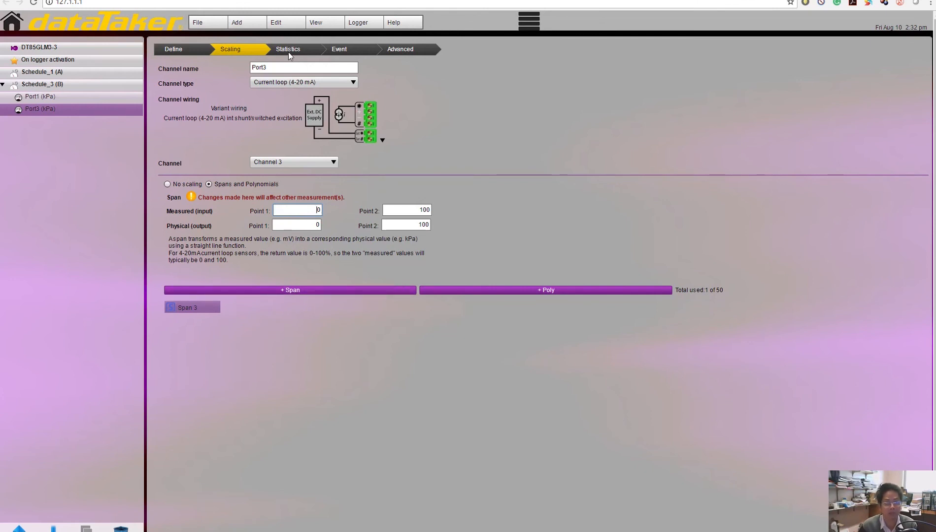
# - Enable a less-than-0 event on Port3 via its Statistics and Event settings, then reselect Schedule_3
pyautogui.click(287, 50)
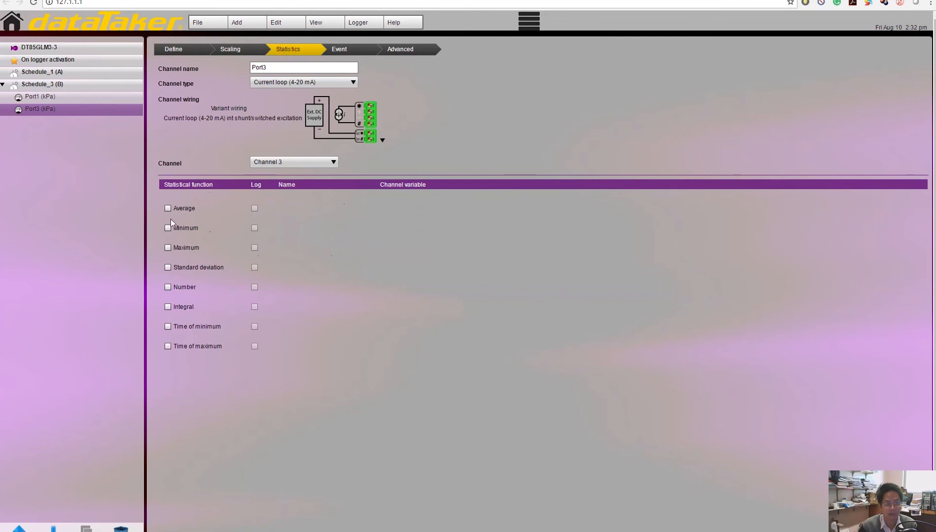
pyautogui.moveTo(185, 286)
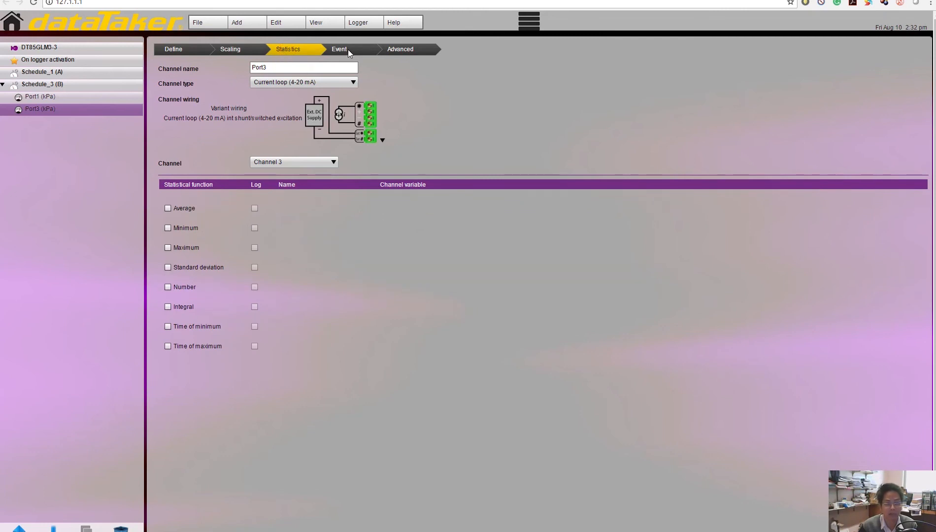
pyautogui.click(339, 49)
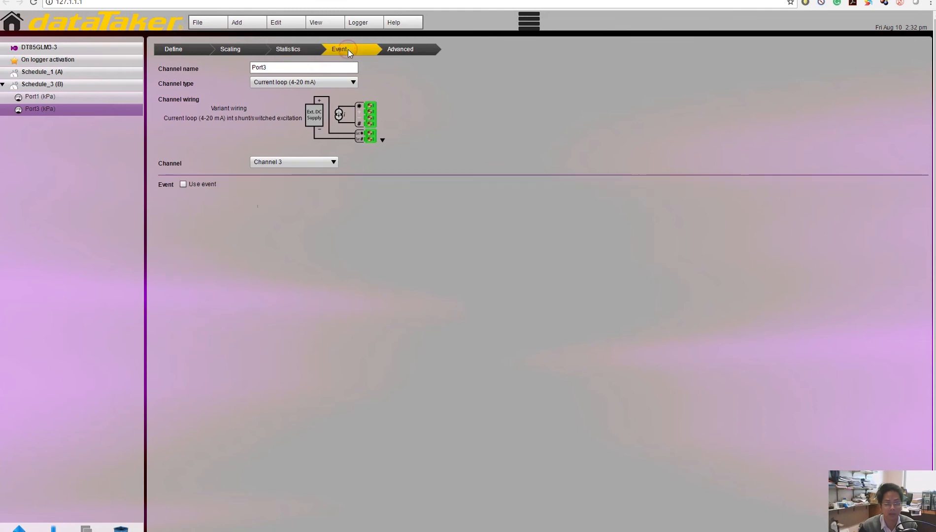
pyautogui.moveTo(188, 195)
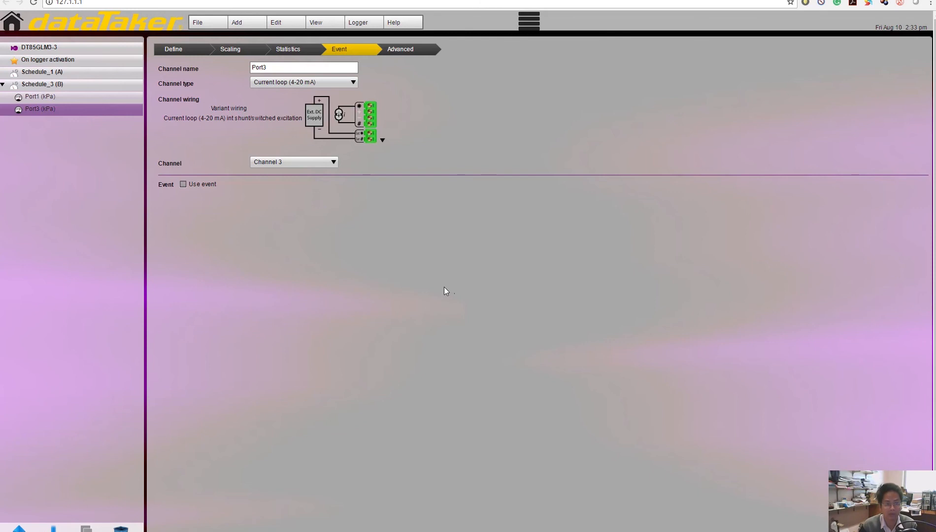
pyautogui.moveTo(210, 235)
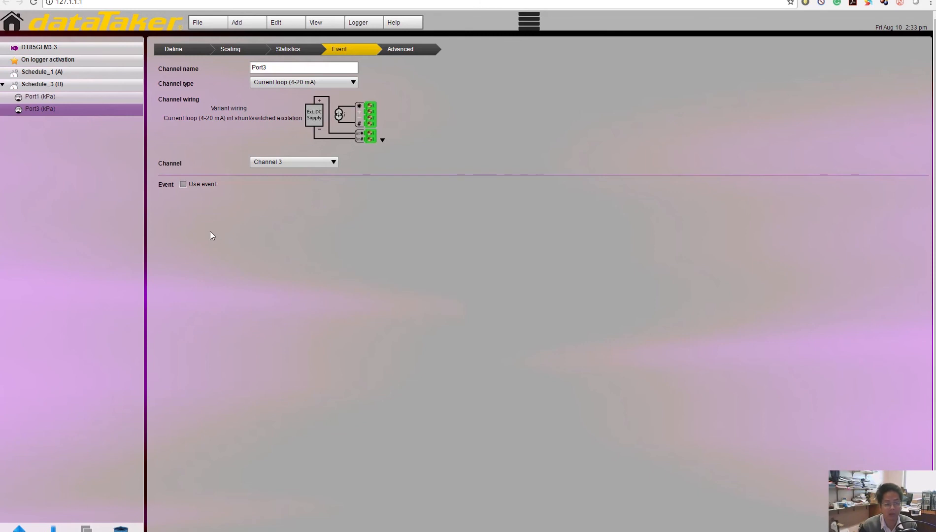
pyautogui.click(183, 184)
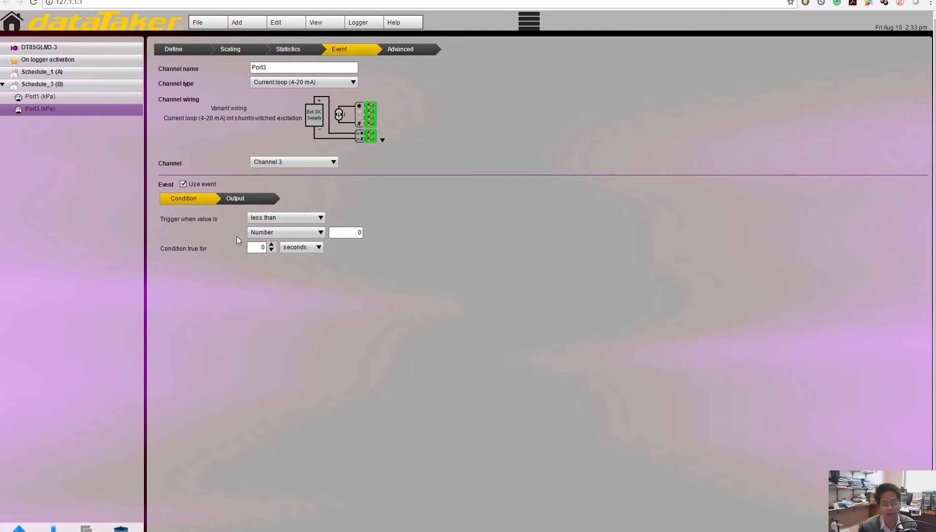
pyautogui.moveTo(292, 258)
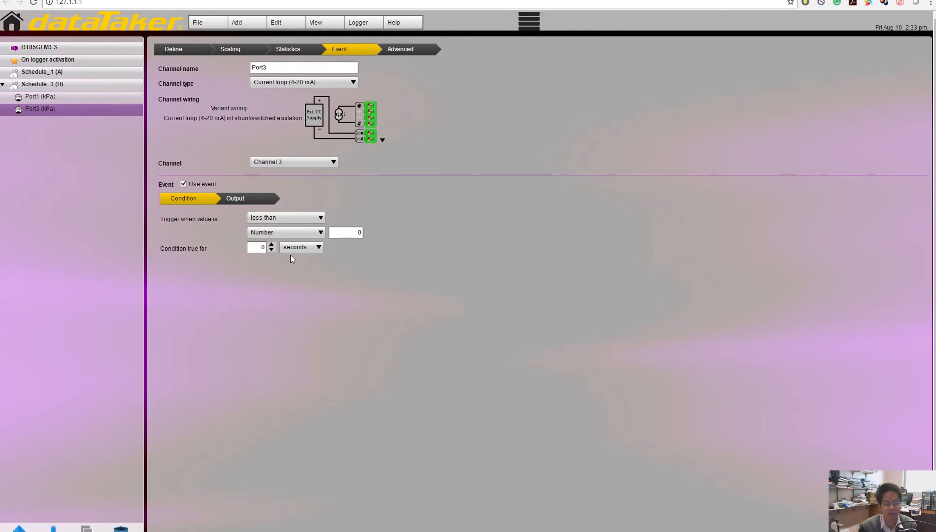
pyautogui.moveTo(233, 211)
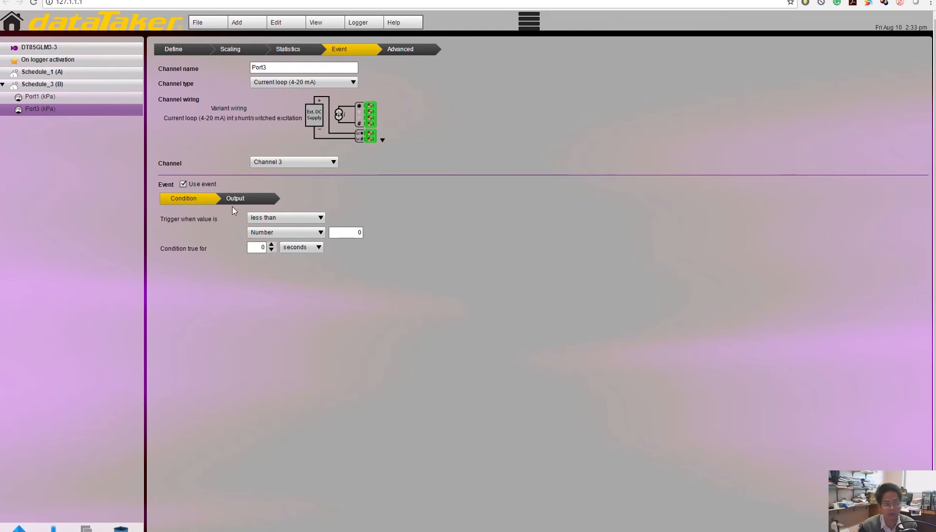
pyautogui.moveTo(264, 209)
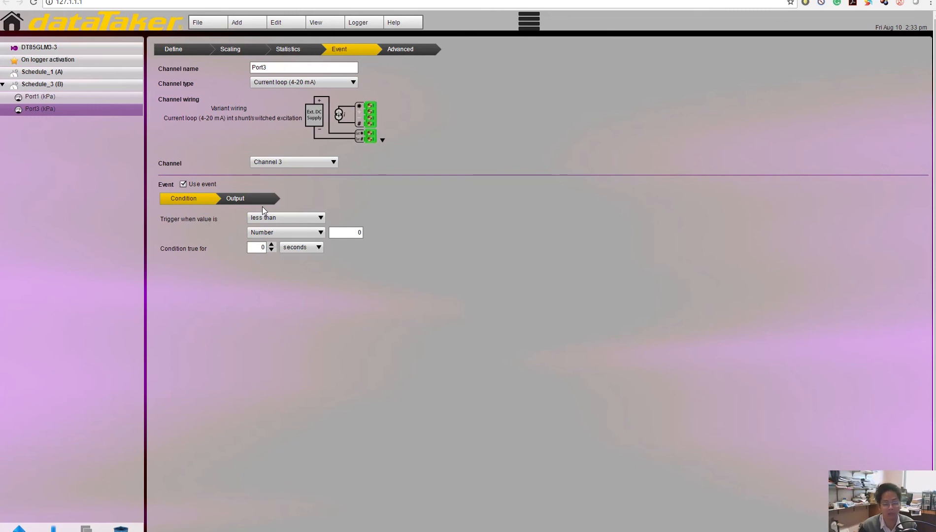
pyautogui.moveTo(247, 204)
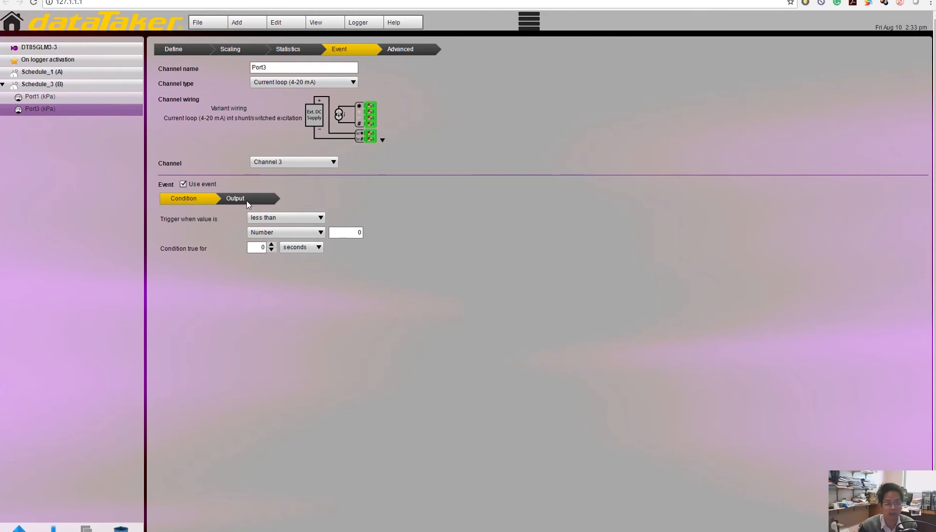
pyautogui.click(183, 185)
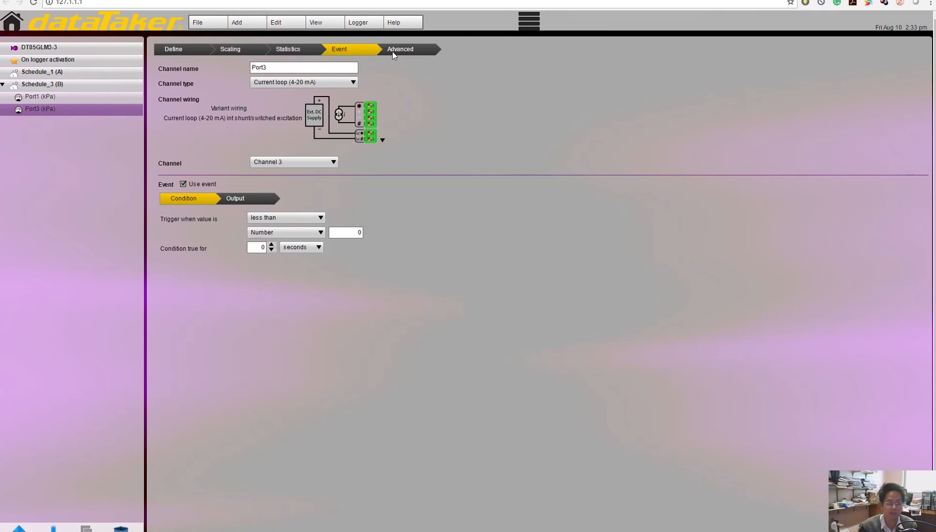
pyautogui.click(184, 184)
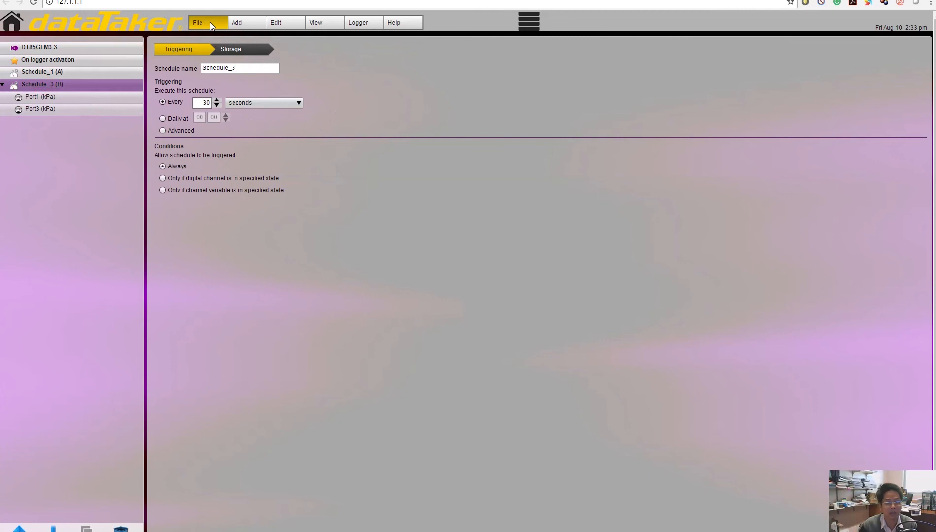
# - Save the job to the logger, accepting deletion of earlier logged data
pyautogui.click(197, 22)
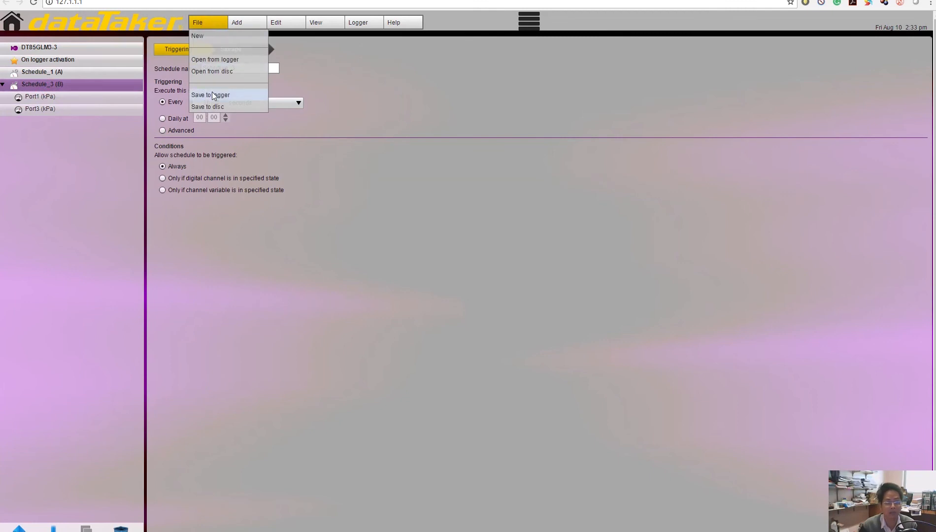
pyautogui.click(210, 95)
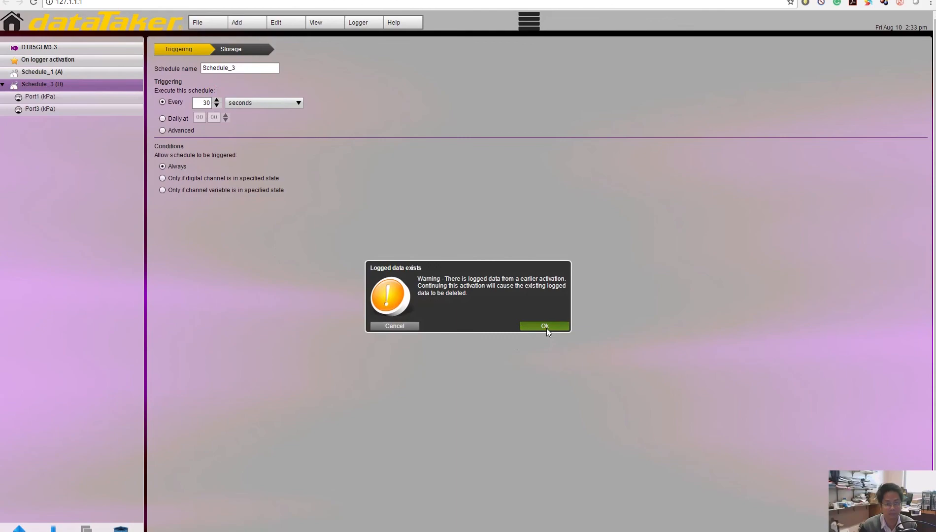
pyautogui.click(543, 326)
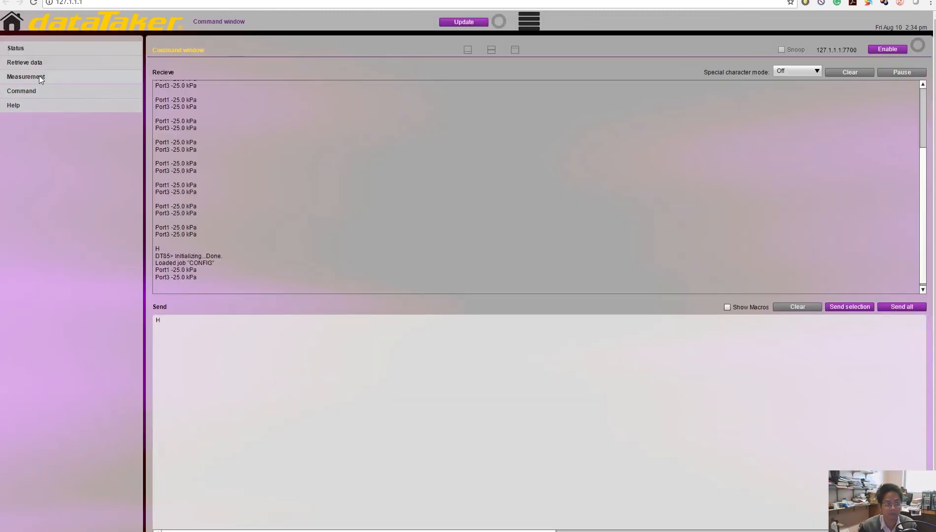
pyautogui.moveTo(16, 47)
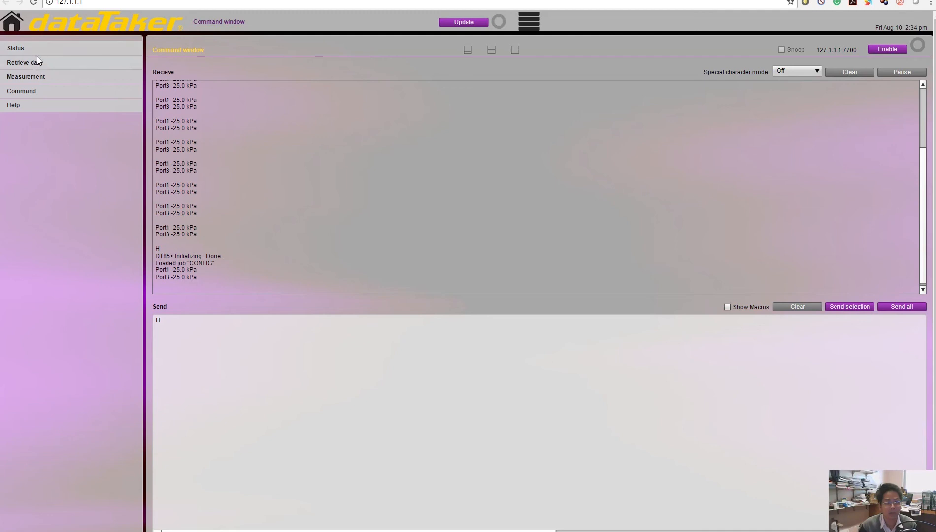
# - Browse the logger status pages and show the Program listing with the CONFIG job's schedules and Port channels
pyautogui.click(15, 47)
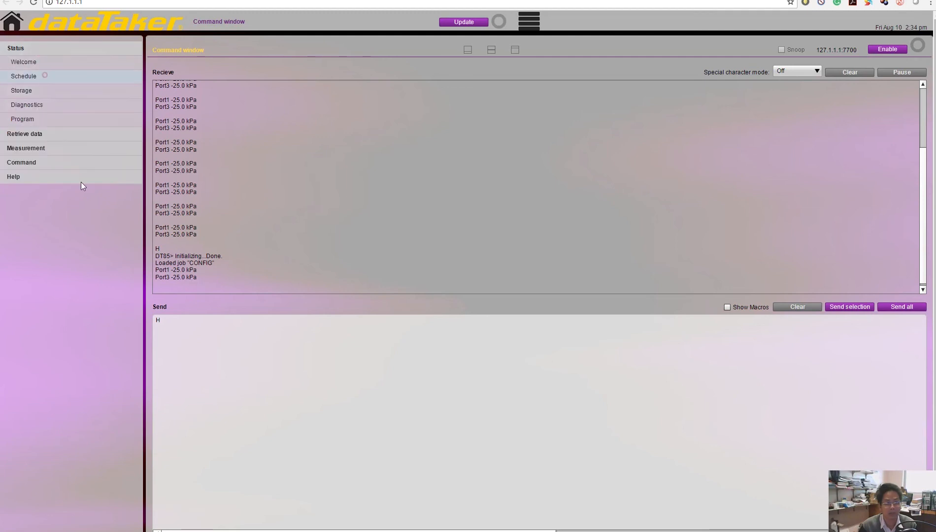
pyautogui.click(24, 76)
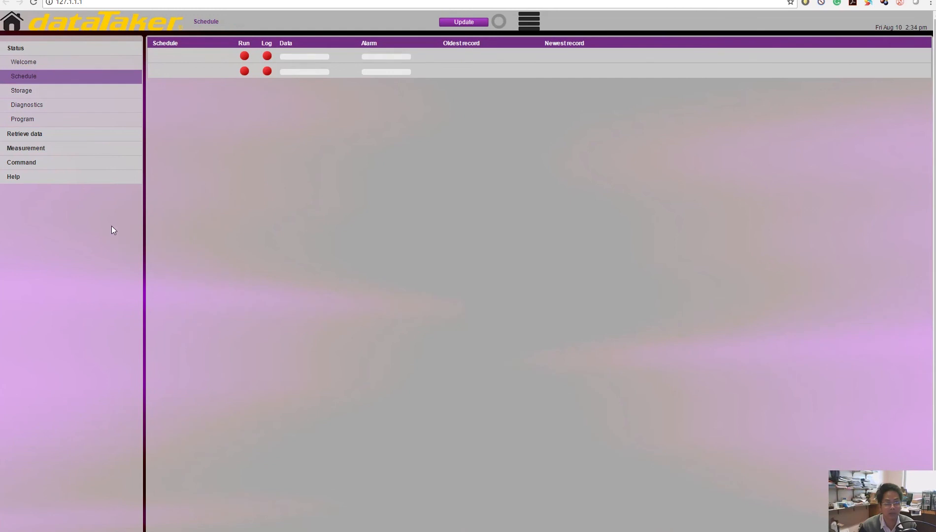
pyautogui.moveTo(54, 106)
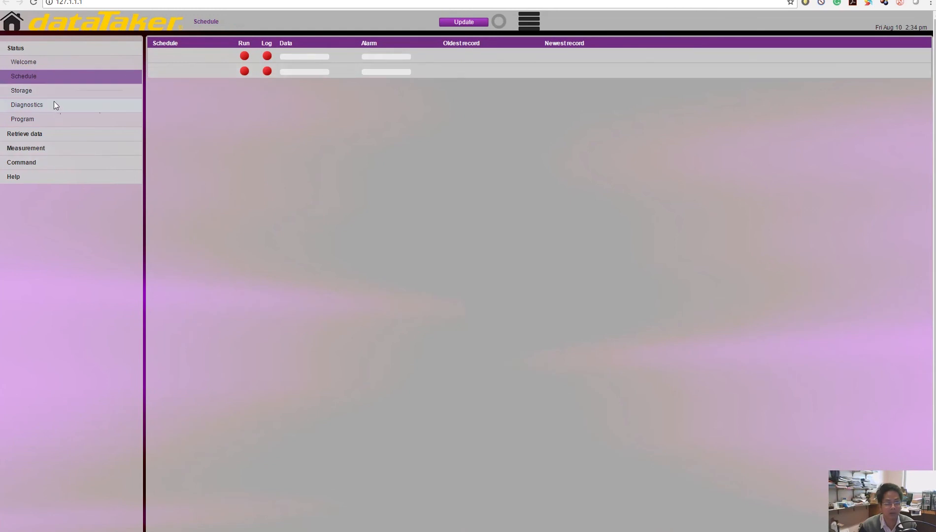
pyautogui.click(23, 61)
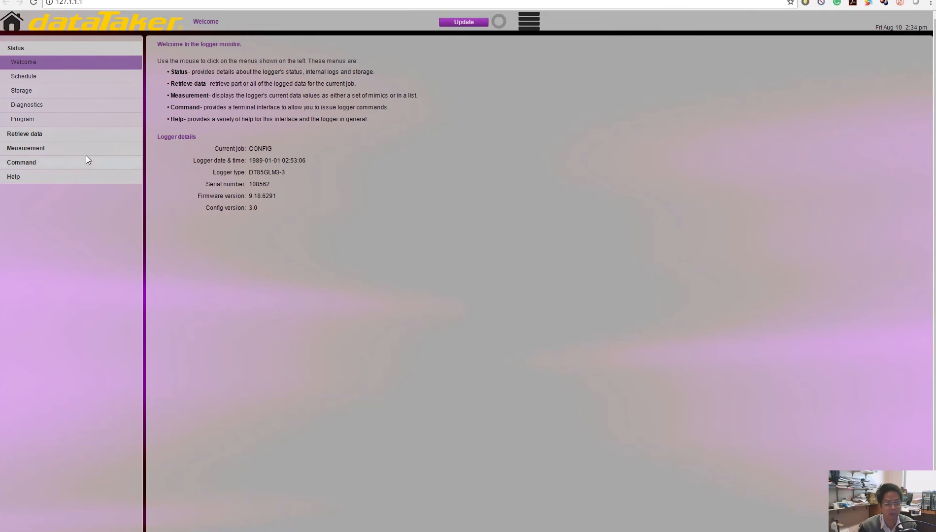
pyautogui.moveTo(42, 106)
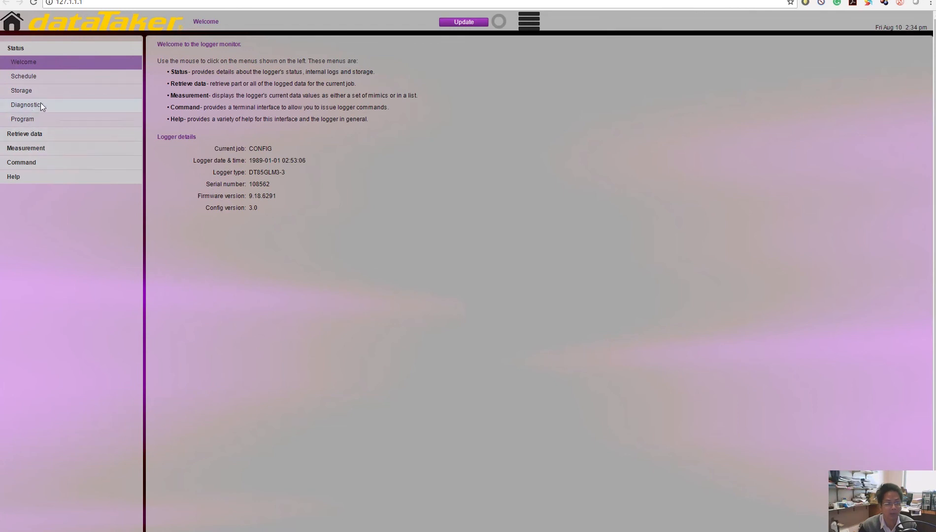
pyautogui.click(21, 119)
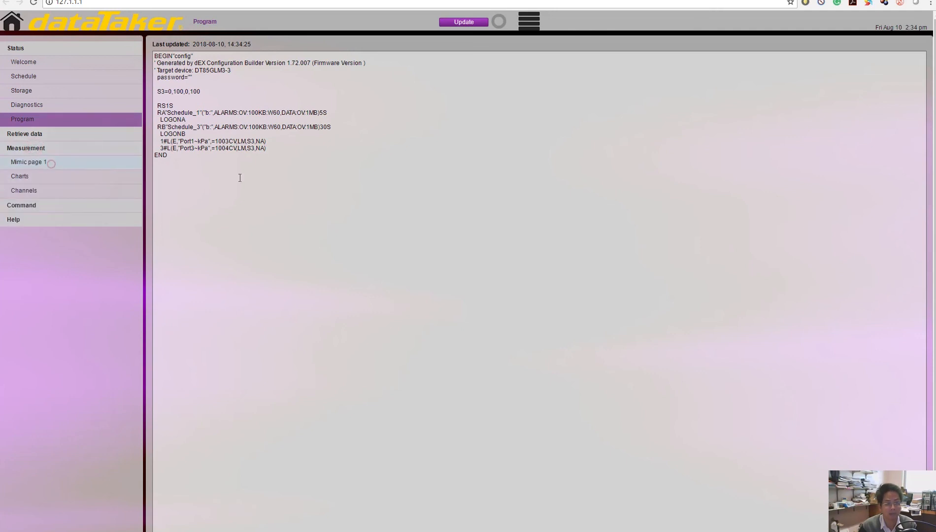
# - On mimic page 1, create a Port1 dial meter reloading every 30 seconds
pyautogui.click(27, 161)
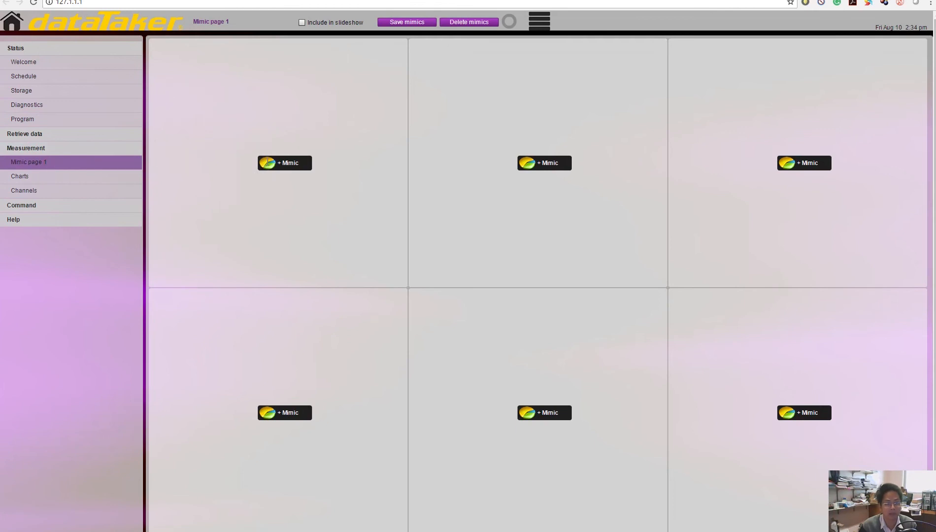
pyautogui.click(284, 162)
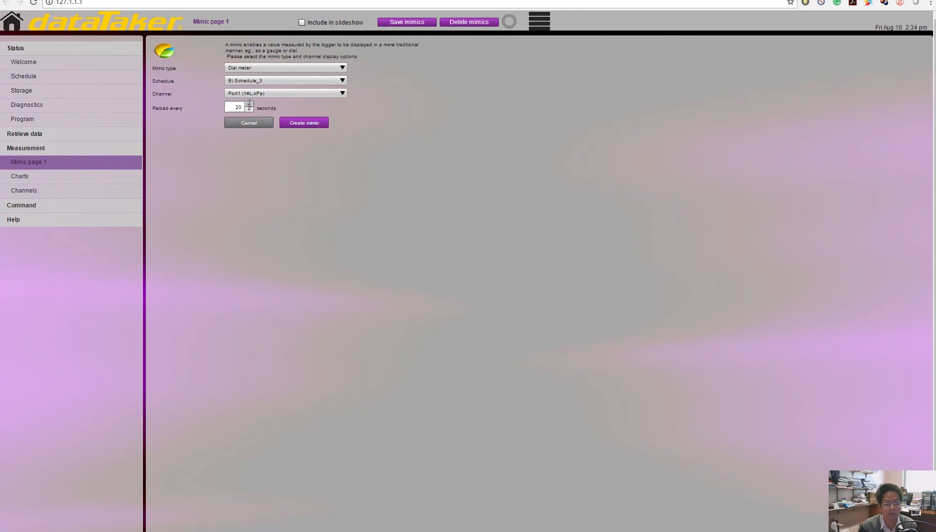
pyautogui.click(248, 105)
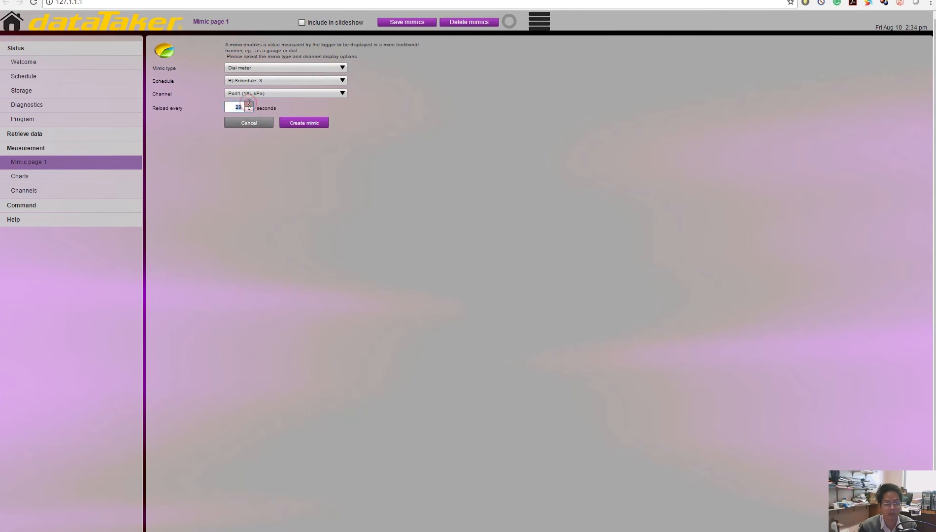
pyautogui.click(249, 106)
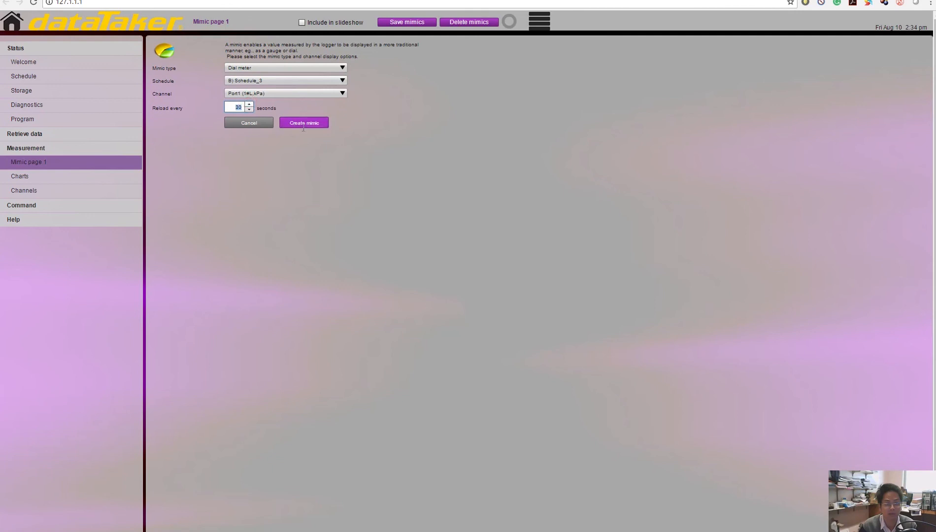
pyautogui.click(304, 122)
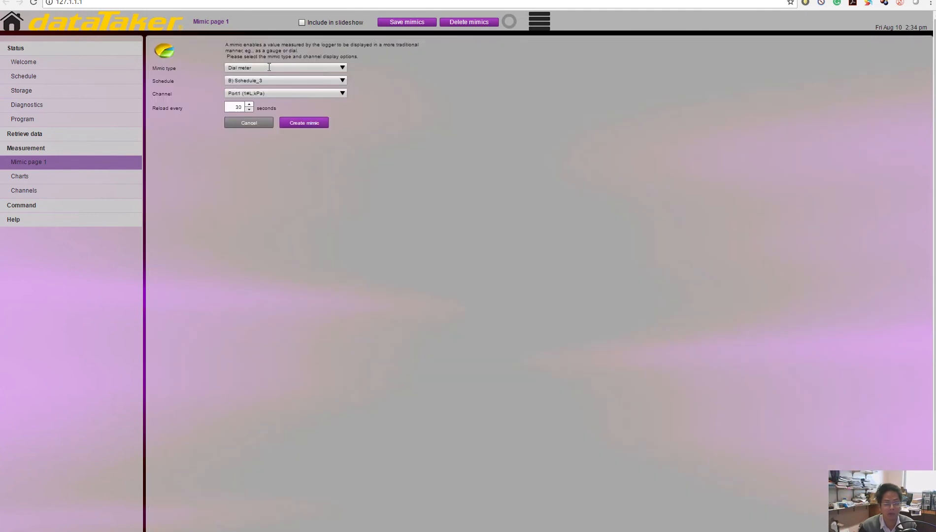
# - Create a trend chart mimic with Port3 moved into the selected channels
pyautogui.click(284, 67)
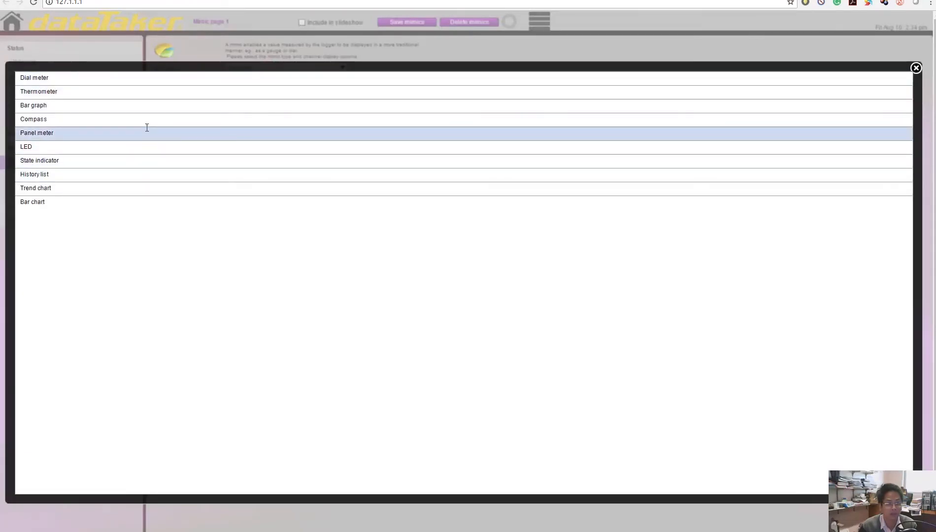
pyautogui.moveTo(129, 174)
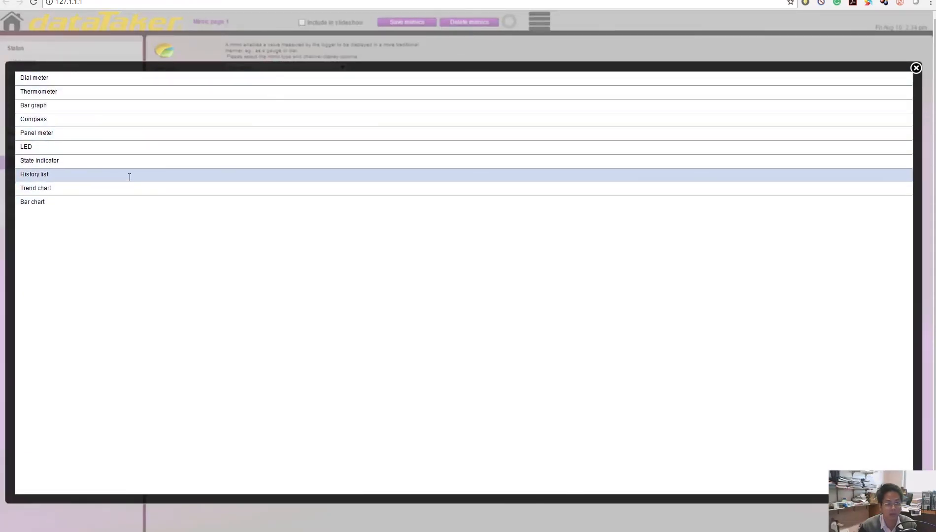
pyautogui.click(35, 187)
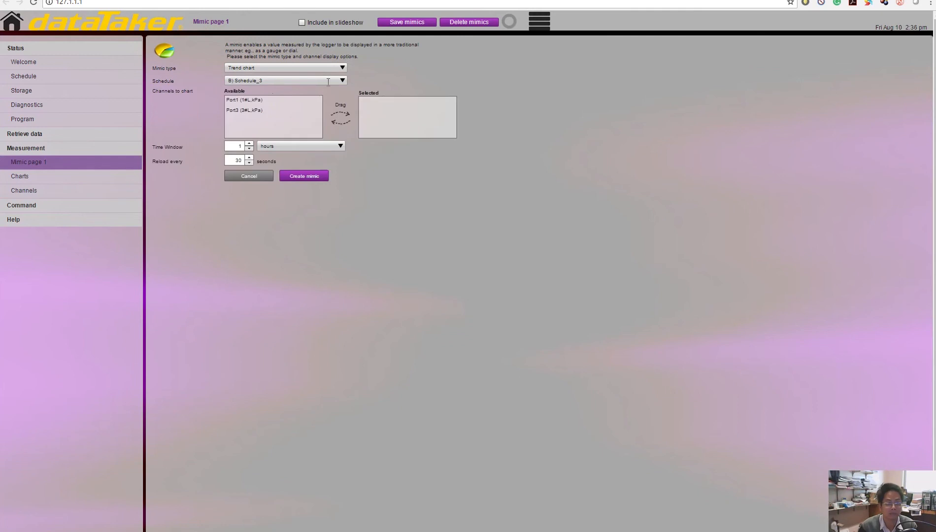
pyautogui.click(244, 110)
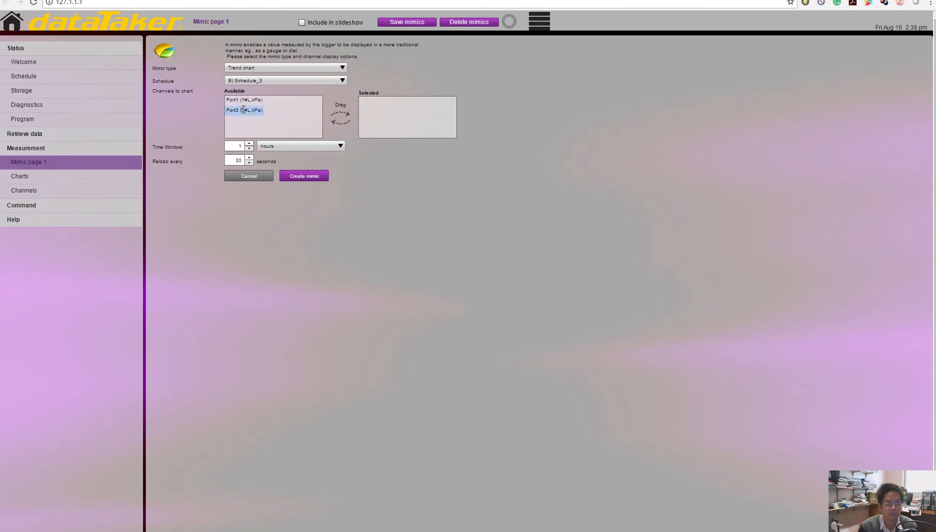
pyautogui.moveTo(244, 111); pyautogui.dragTo(406, 100)
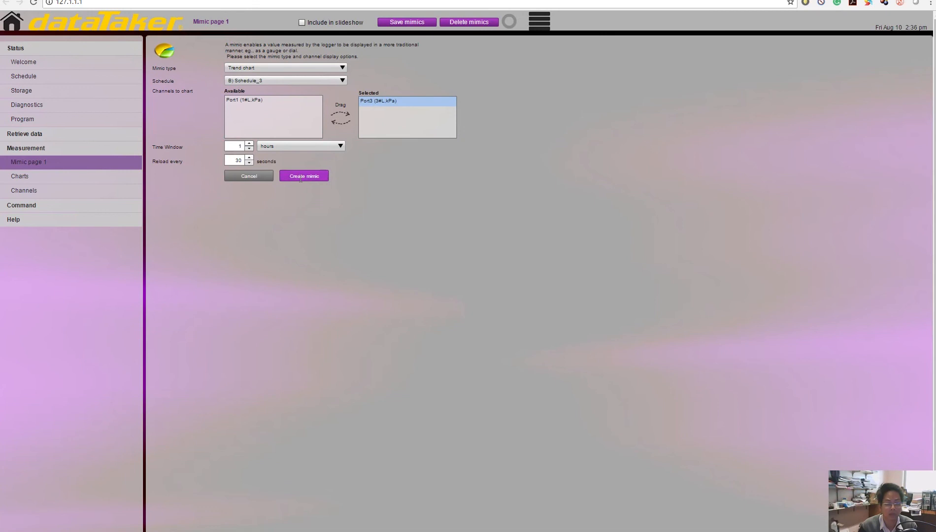
pyautogui.click(303, 175)
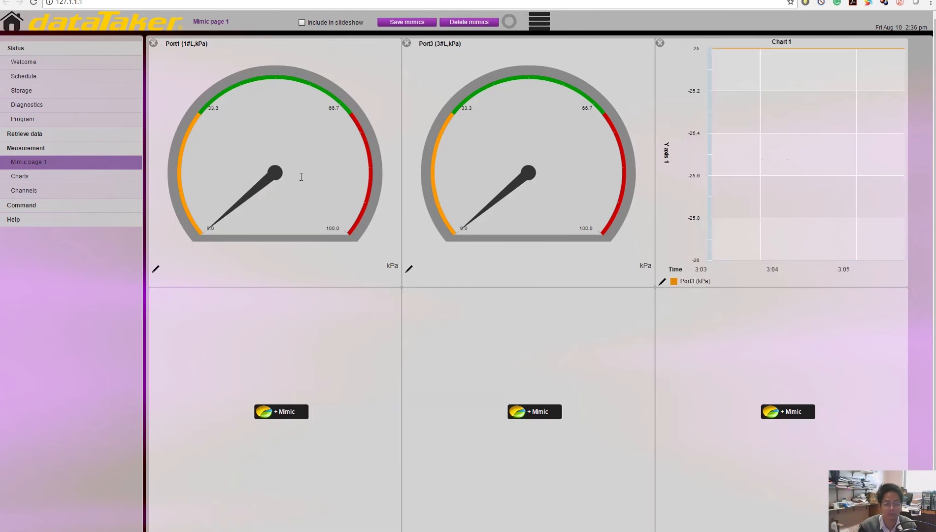
pyautogui.moveTo(832, 189)
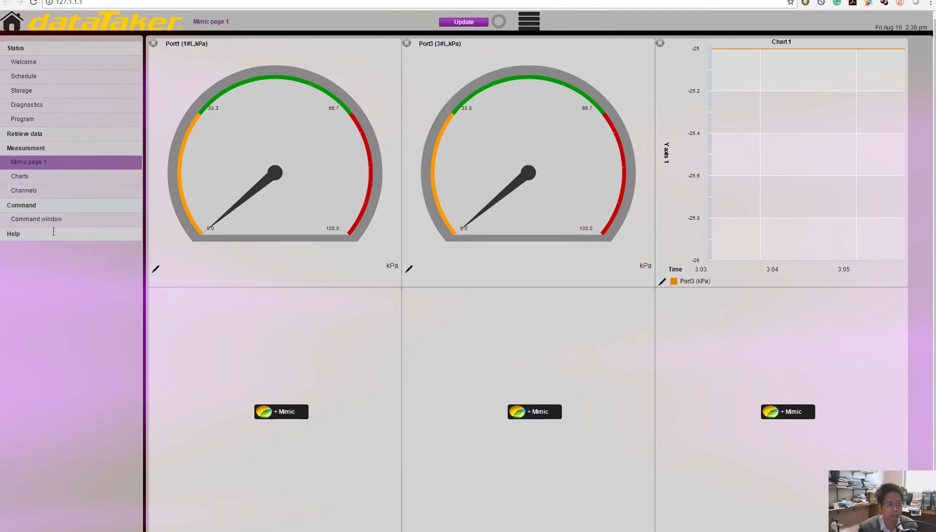
# - Show the command window with fresh -25.0 kPa Port1/Port3 readings from the logger
pyautogui.click(36, 219)
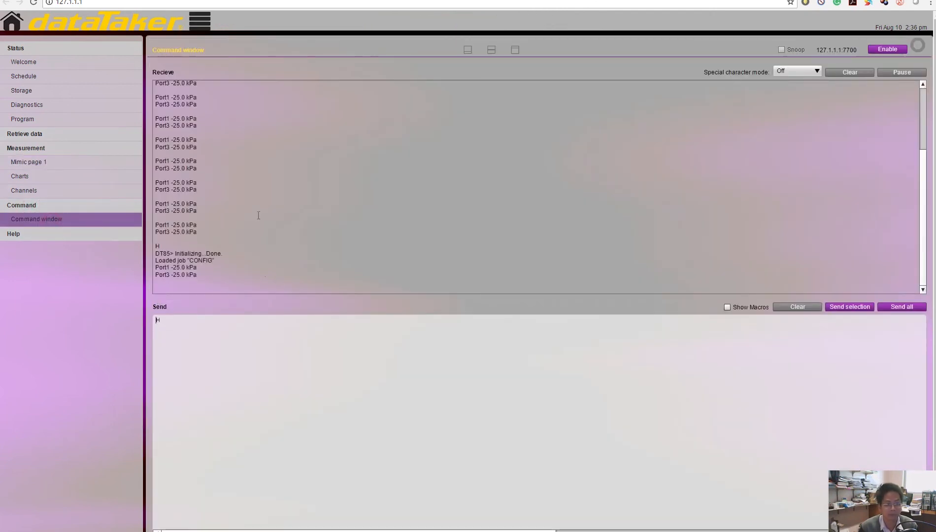
pyautogui.moveTo(204, 111)
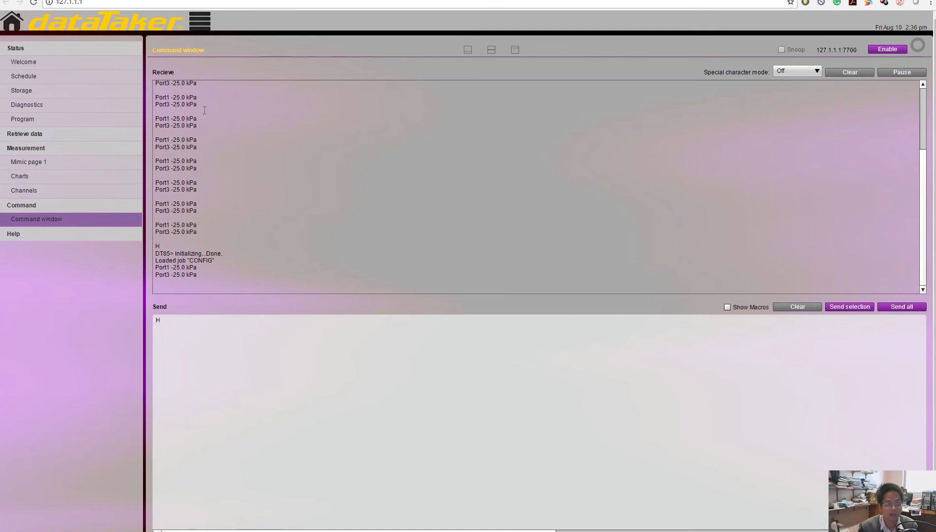
pyautogui.rightClick(216, 160)
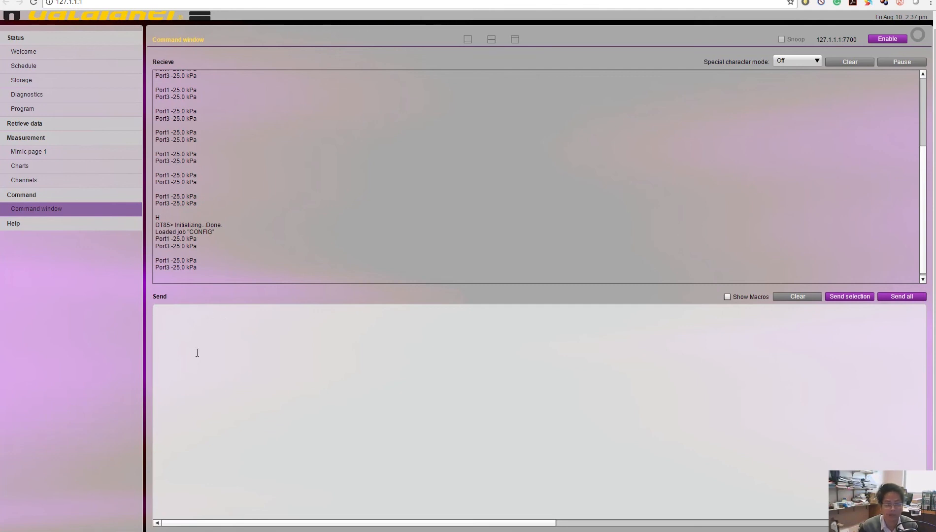
pyautogui.moveTo(68, 129)
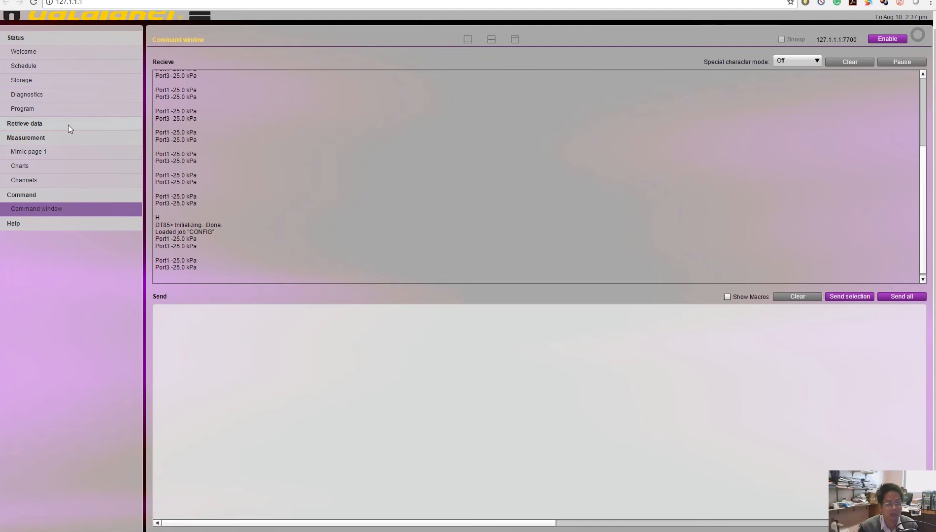
# - Retrieve all logger data as CSV, save it to the desktop and acknowledge the completed transfer
pyautogui.click(25, 123)
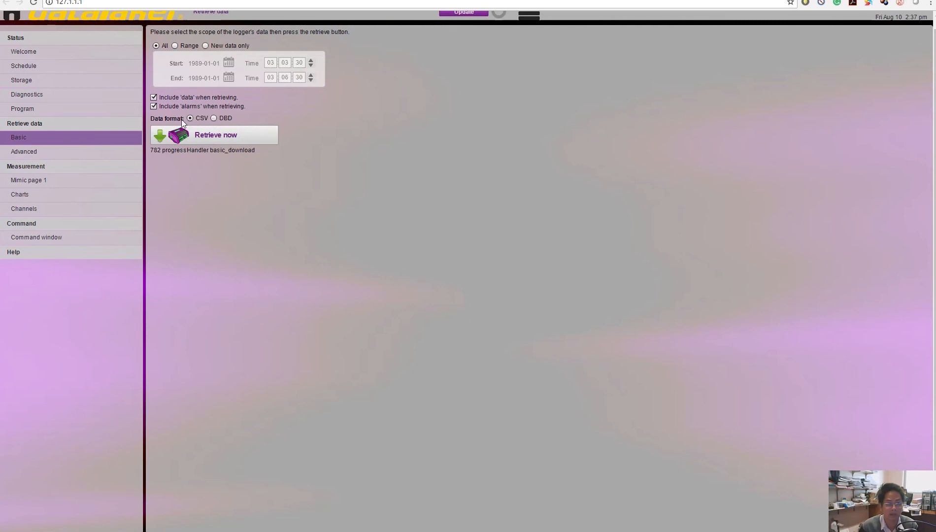
pyautogui.click(213, 117)
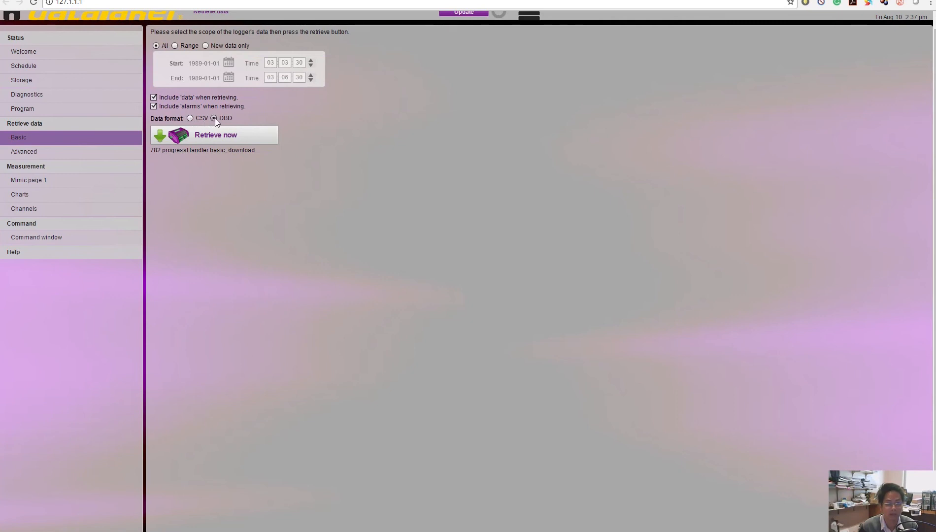
pyautogui.click(190, 118)
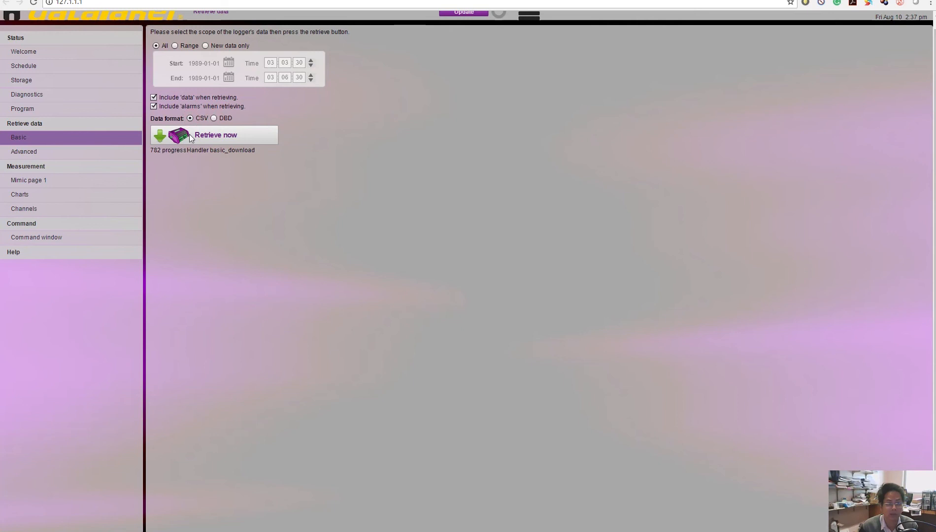
pyautogui.click(214, 134)
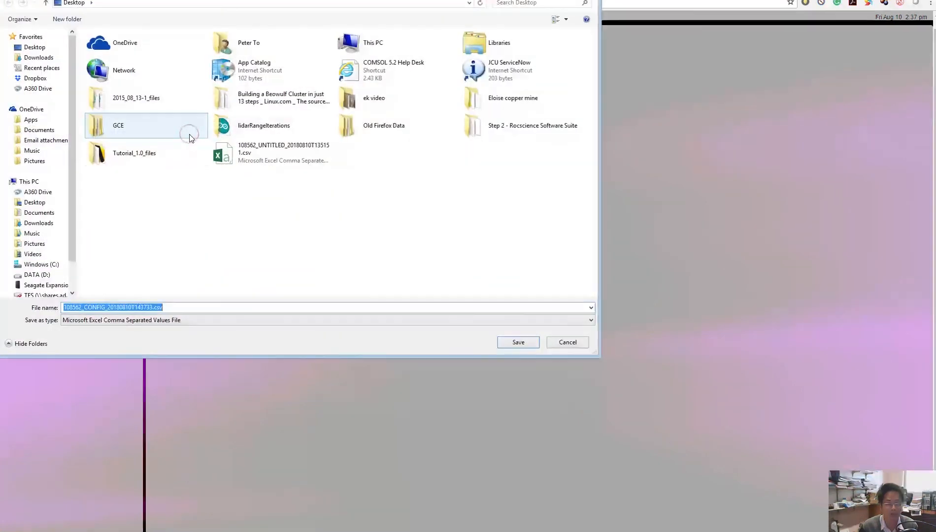
pyautogui.click(517, 342)
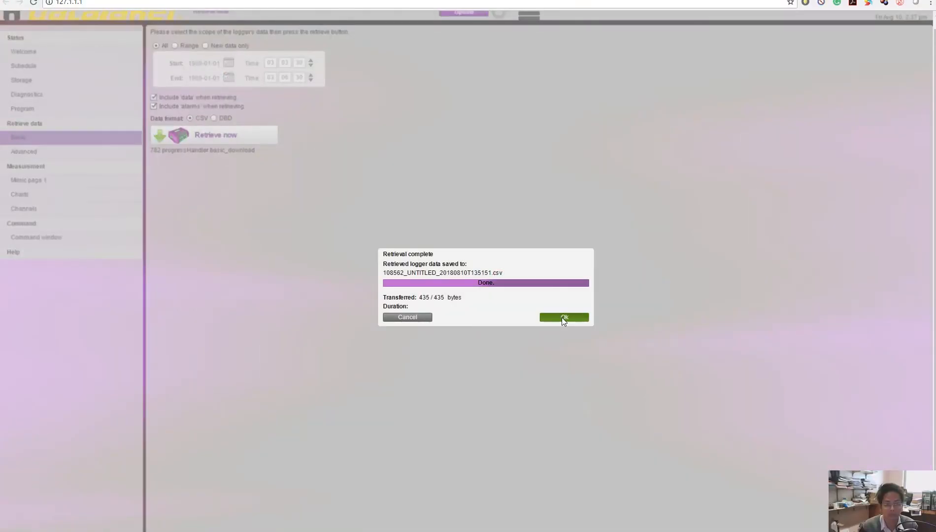
pyautogui.click(564, 317)
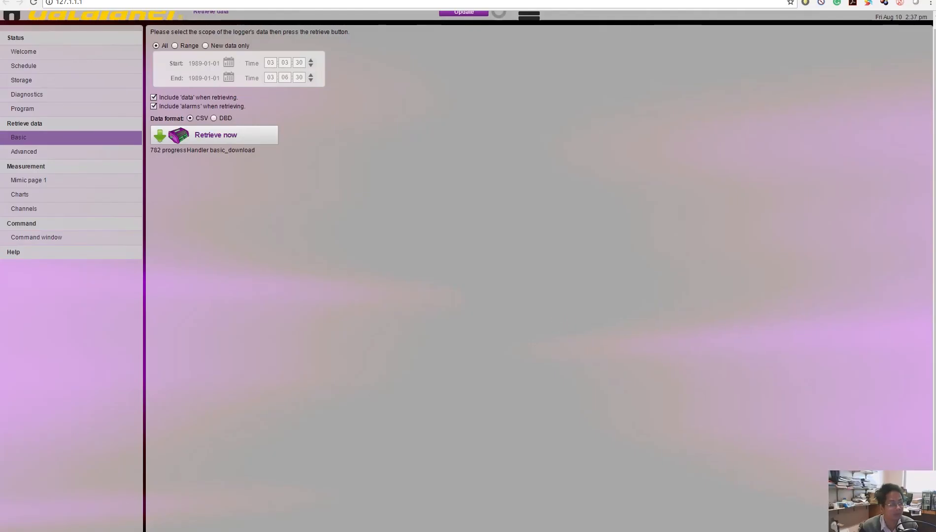
# - View the retrieved CSV in Excel with timestamped Port1 and Port3 readings near -25 kPa, checking cell C3
pyautogui.click(215, 134)
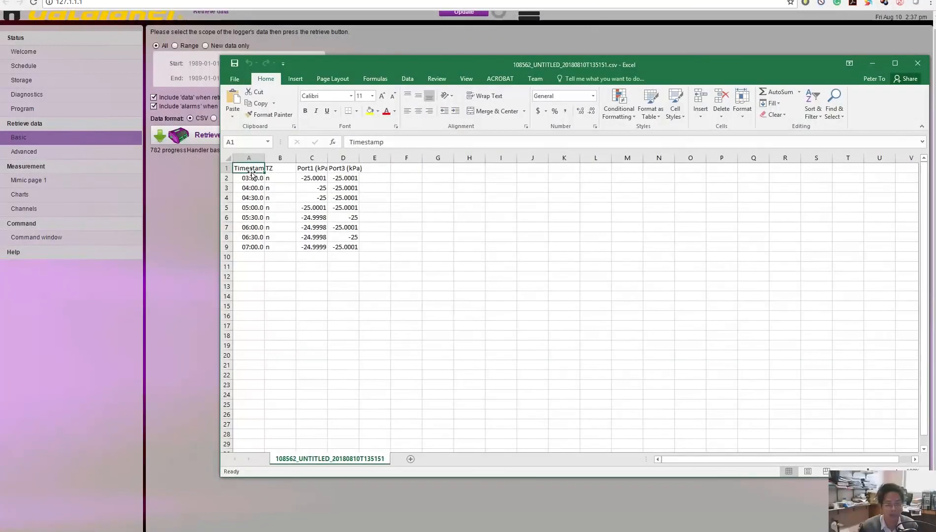
pyautogui.click(279, 167)
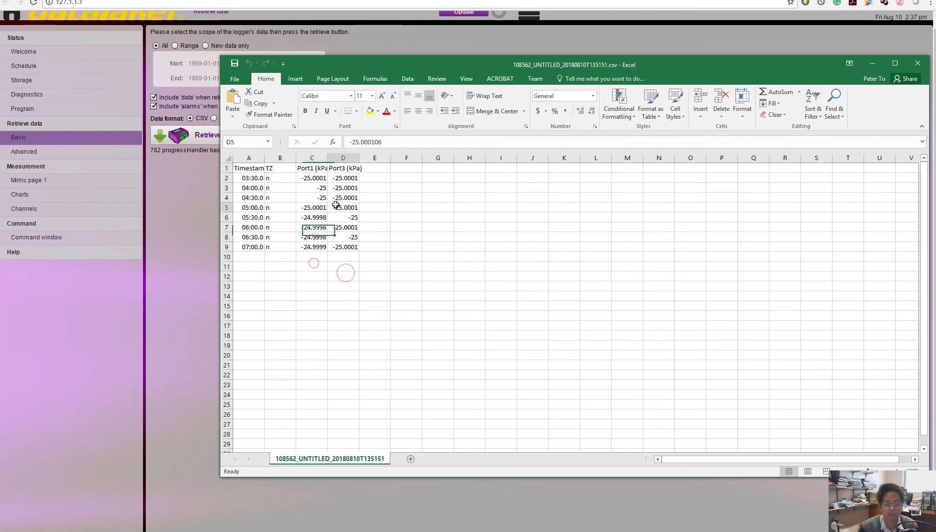
pyautogui.click(312, 187)
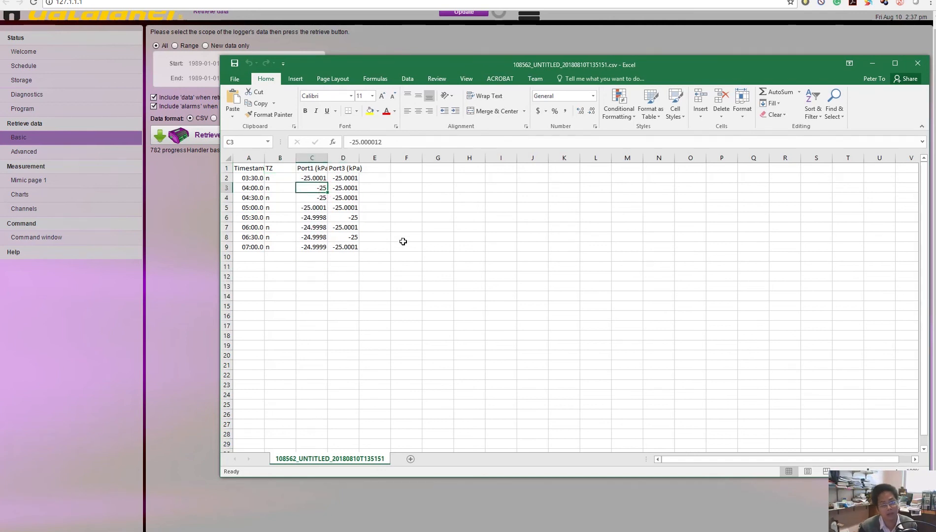